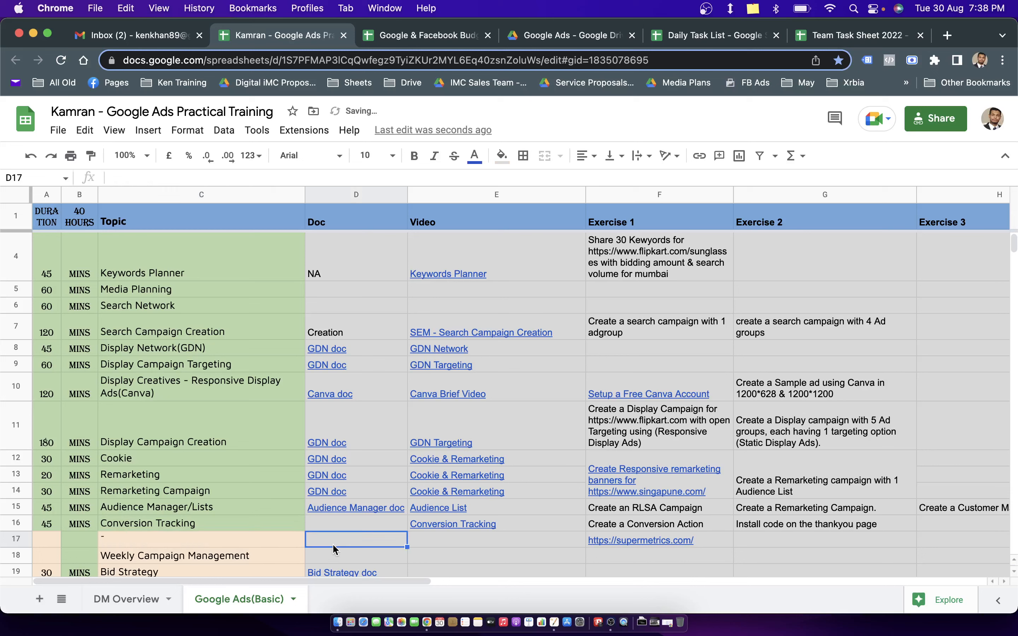
Add 'Google Ads Budget Pacing' as a new topic in row 17 of the training schedule.
type("Google Ads Budget Pacing")
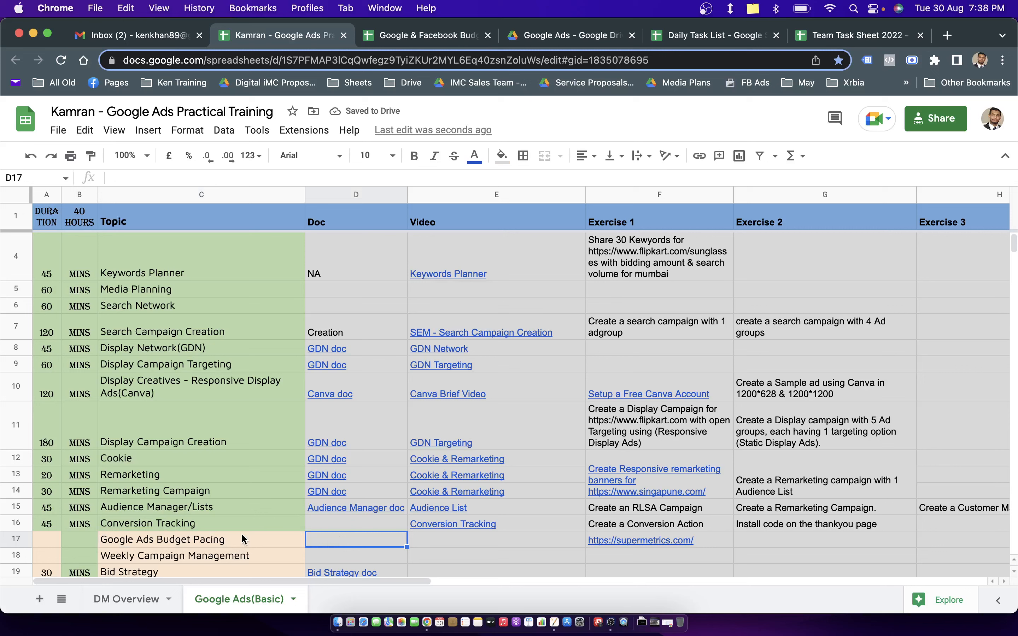
left_click(179, 540)
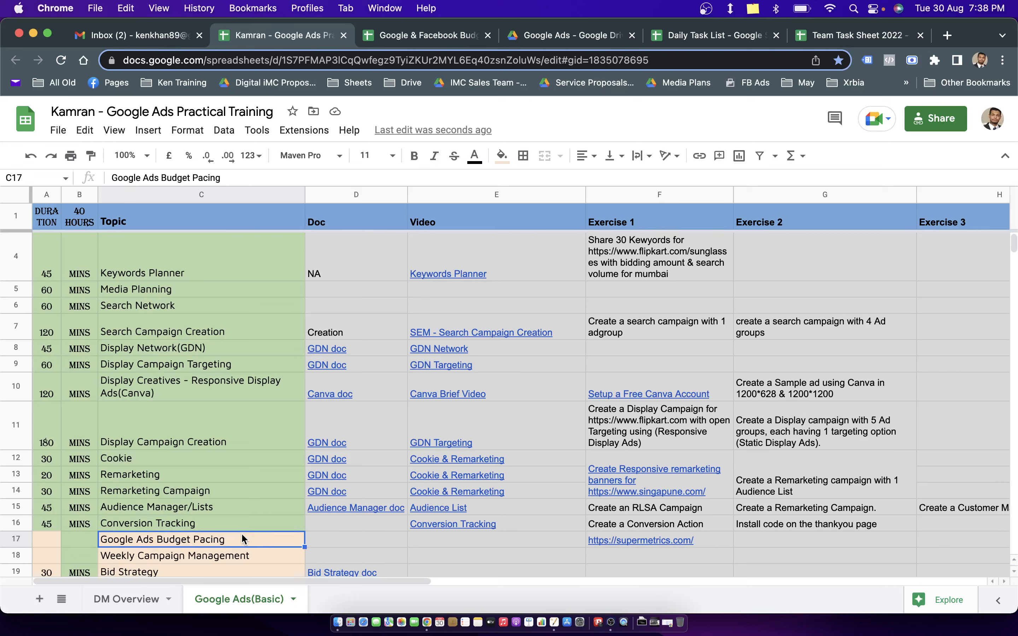
mouse_move(209, 317)
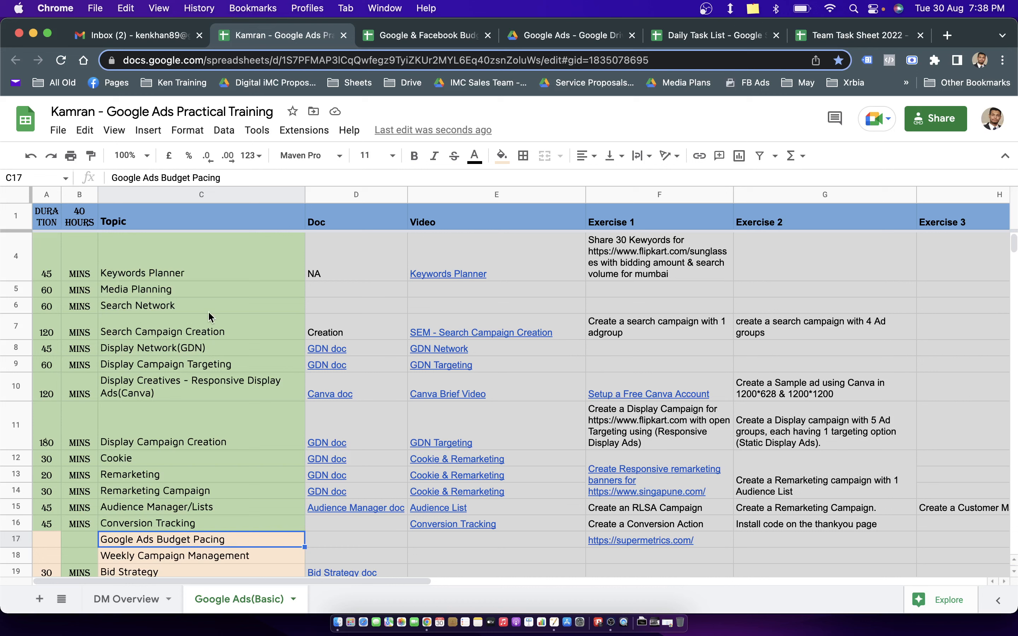
mouse_move(192, 314)
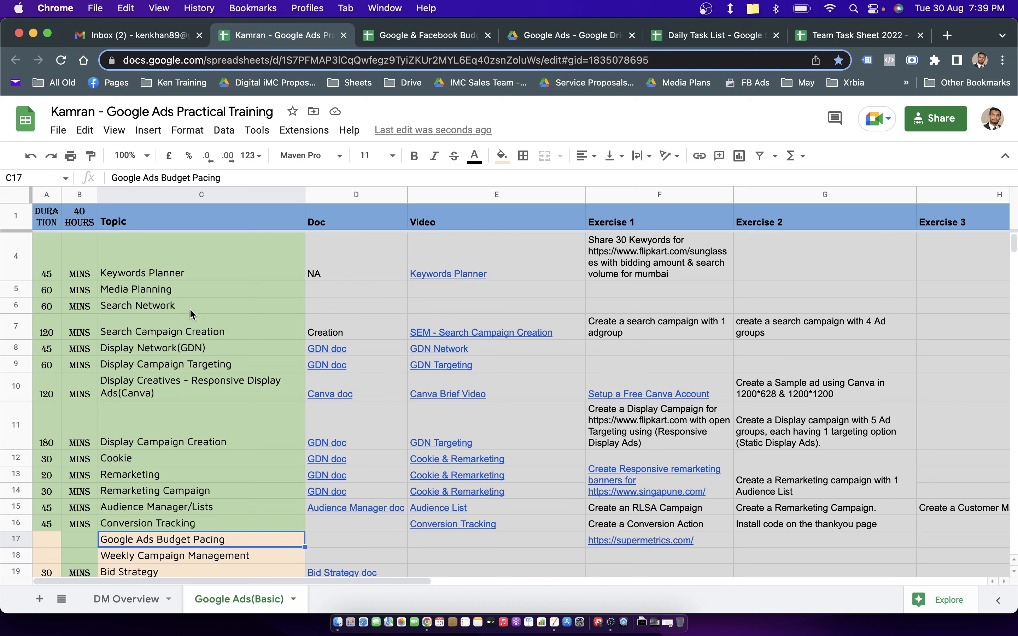
mouse_move(214, 500)
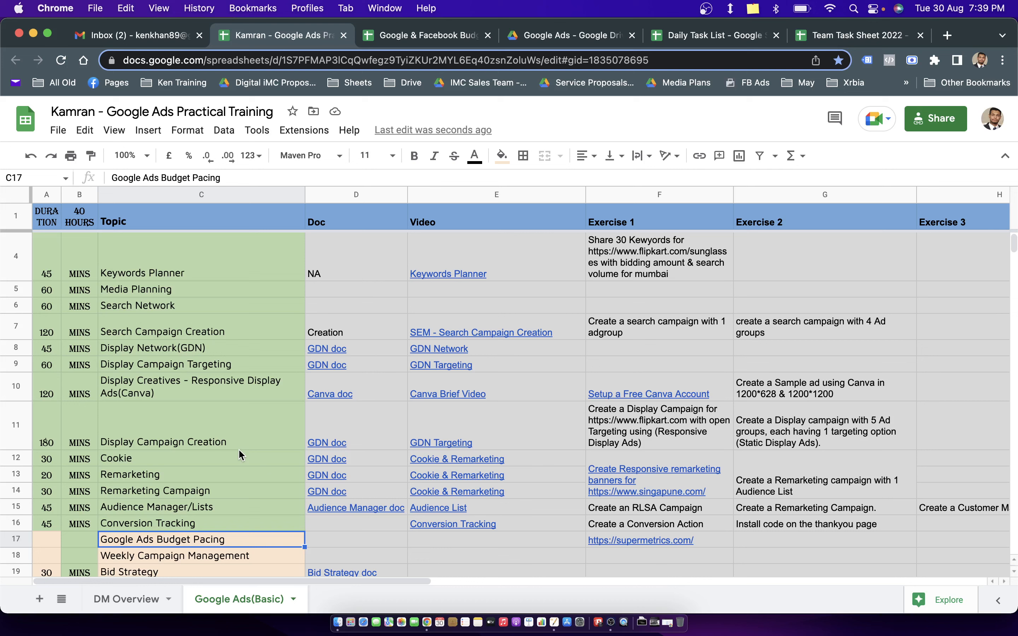
left_click(356, 538)
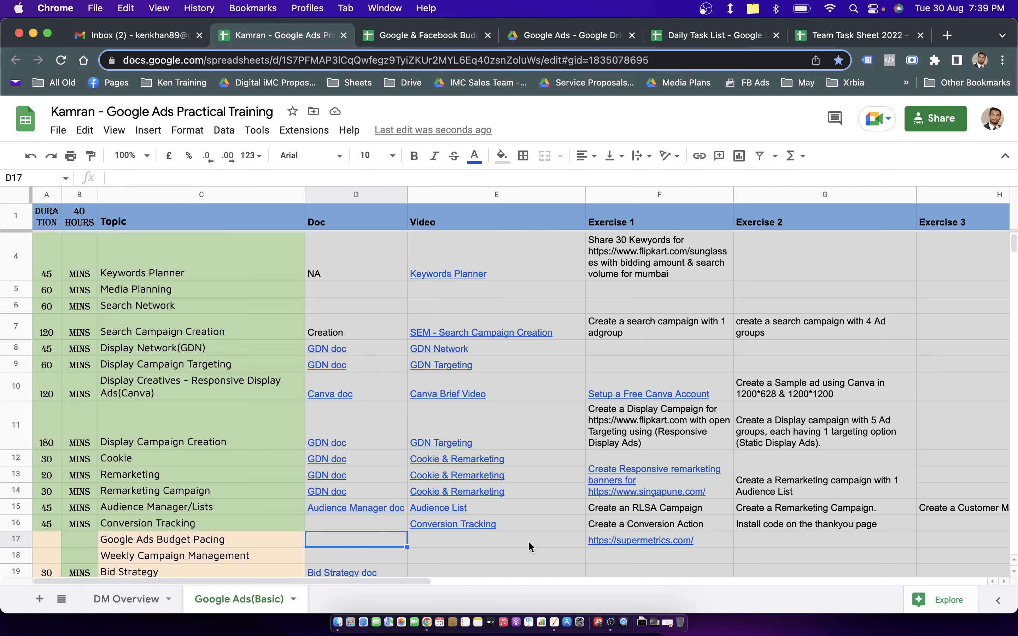
left_click(496, 546)
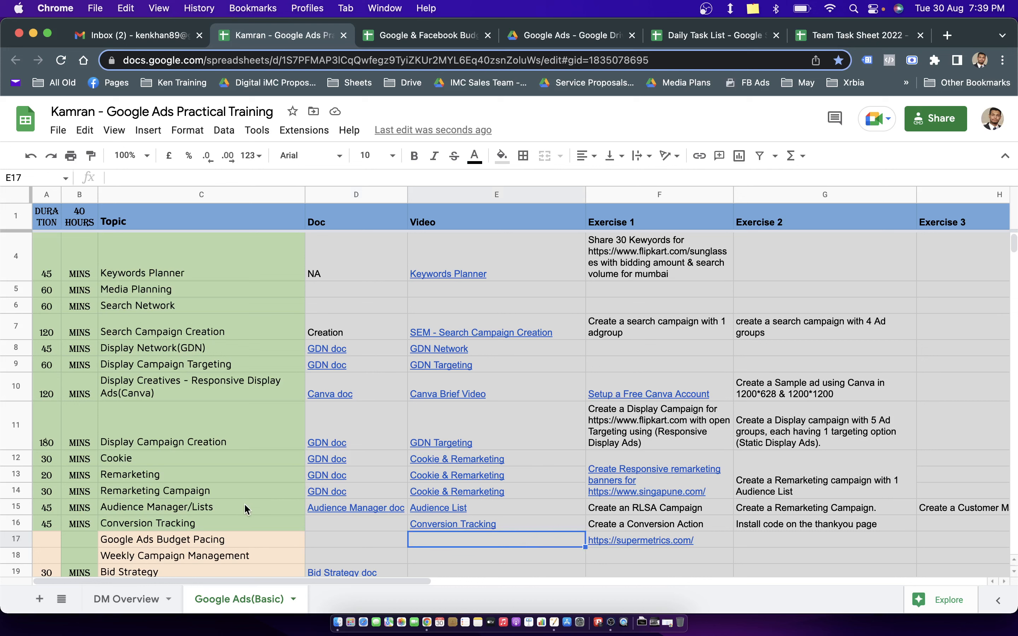
mouse_move(238, 540)
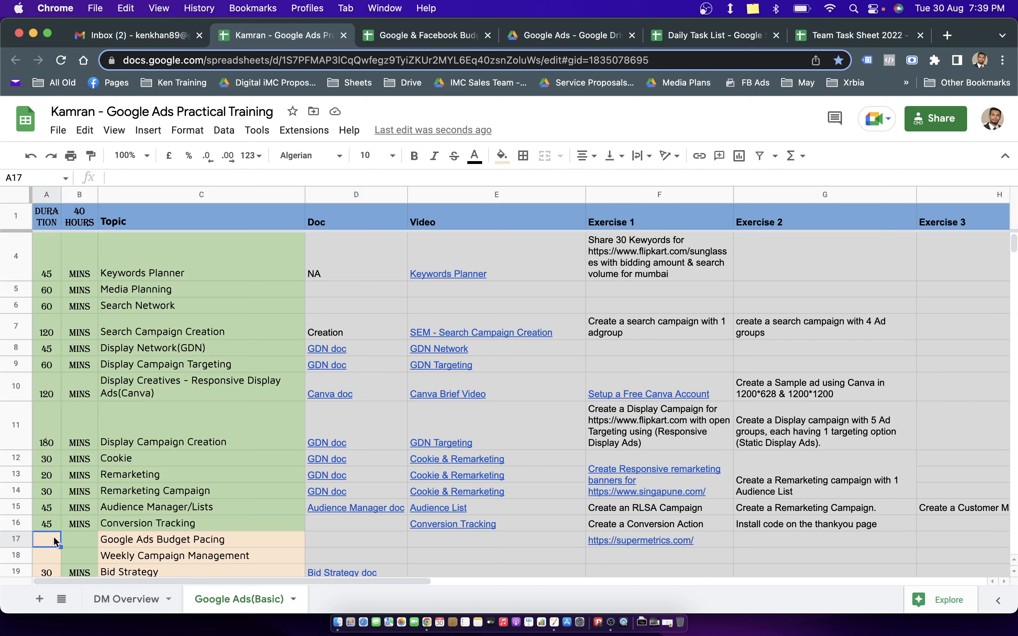
Give the new topic a duration of 45 MINS and review the completed row.
type("45\tMINS")
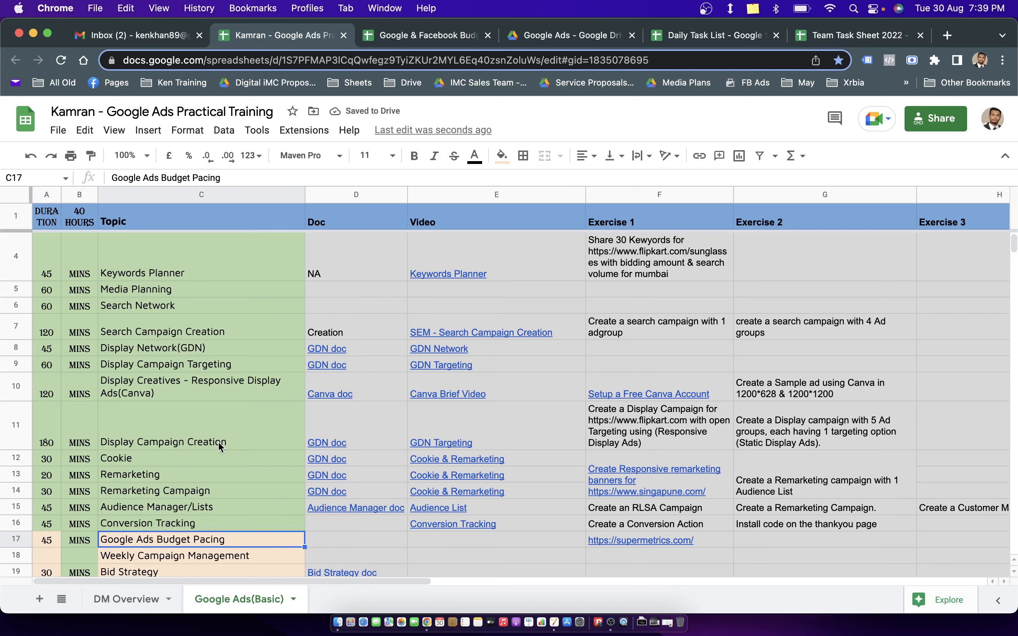
left_click(427, 36)
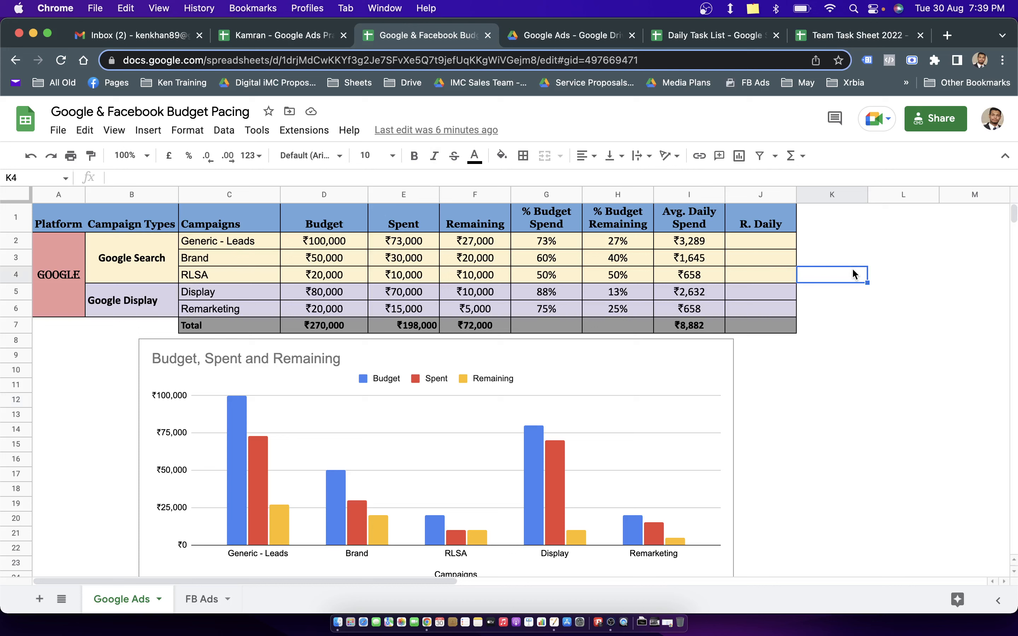
Review the GOOGLE platform cell, Search/Display campaign types and the five campaign names in the table.
left_click(58, 275)
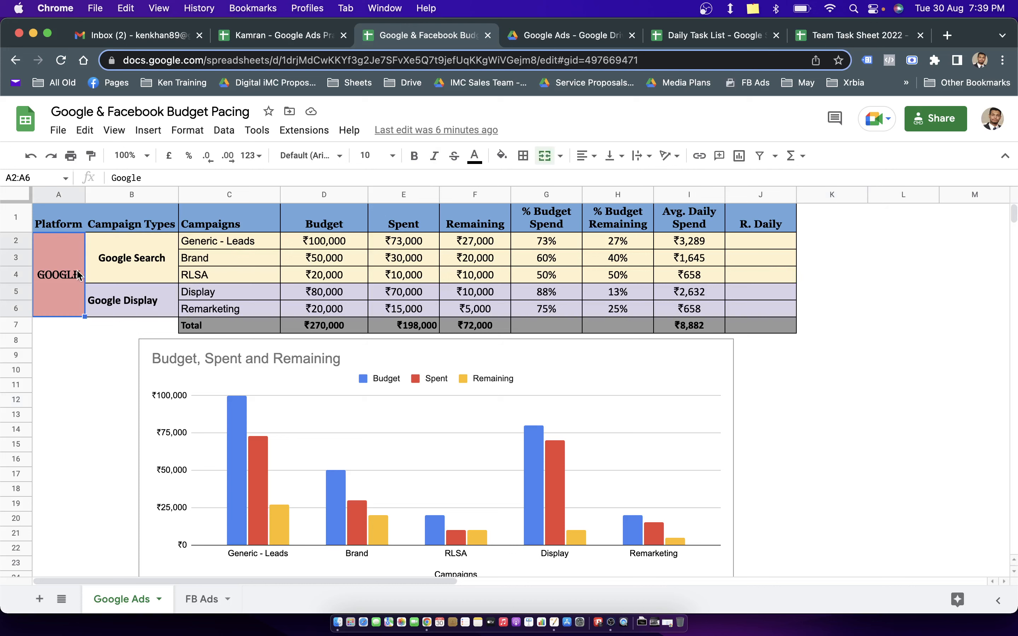
left_click(309, 156)
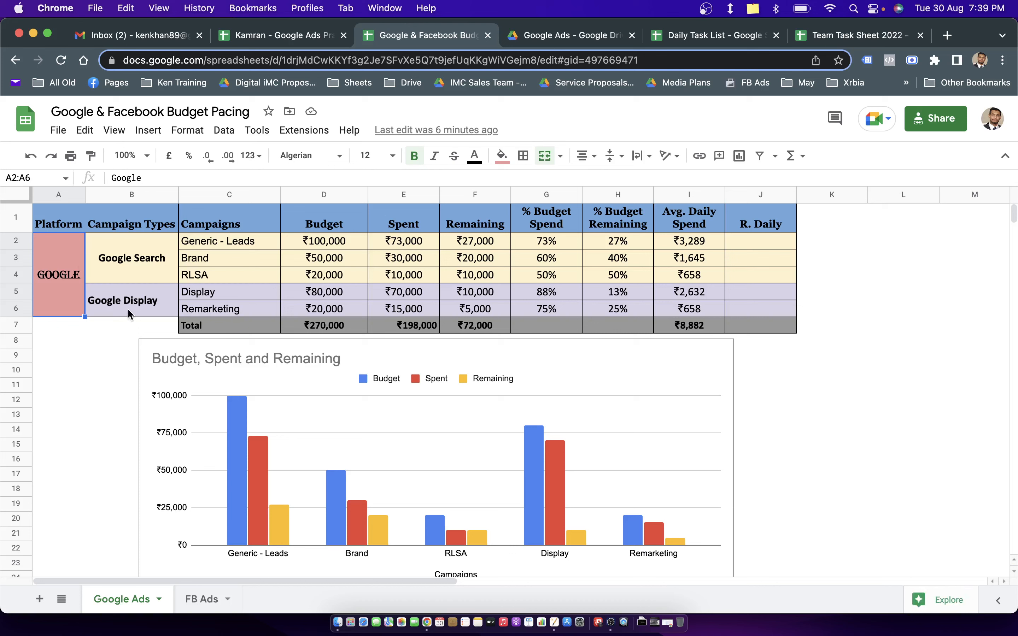
left_click(131, 258)
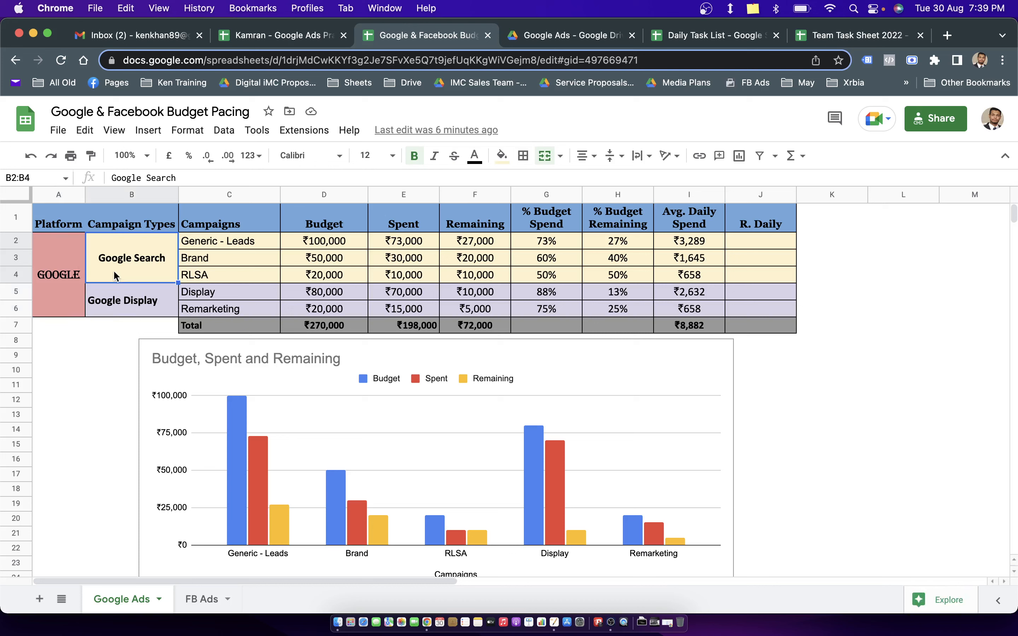
left_click(131, 300)
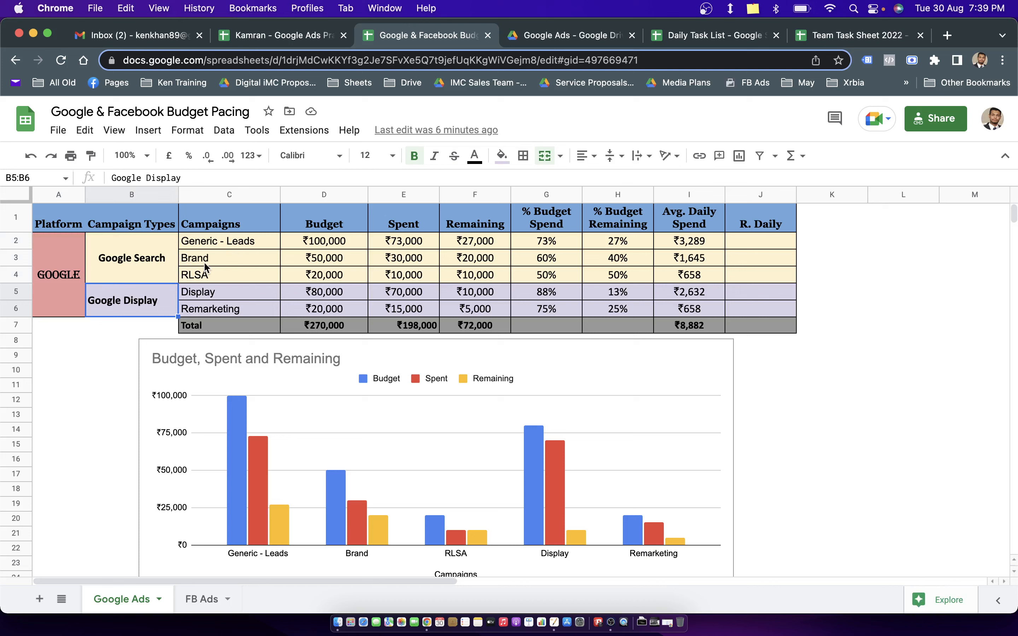
left_click(226, 241)
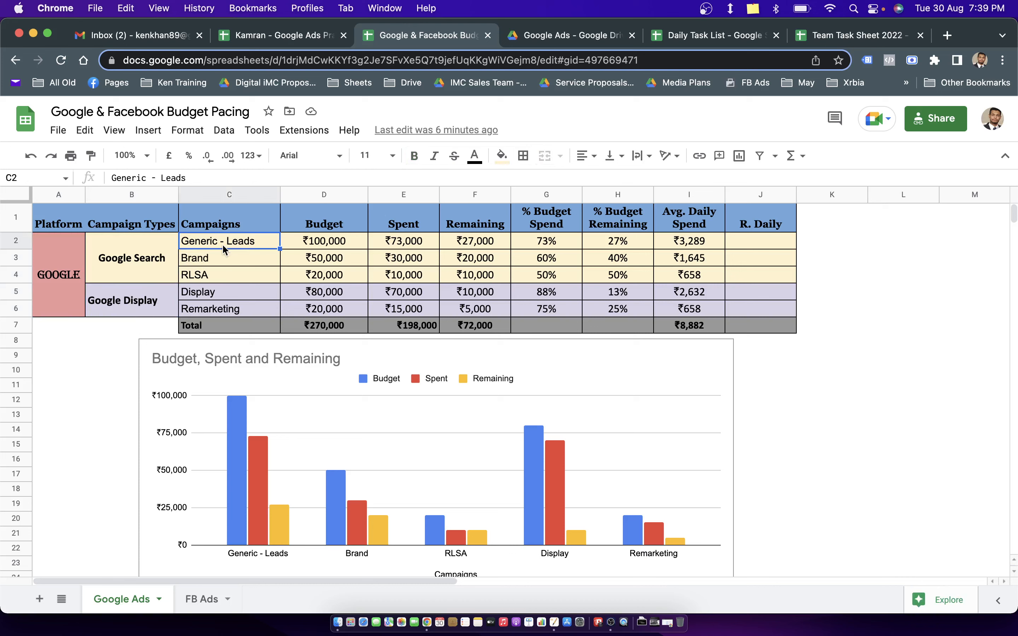
left_click(229, 258)
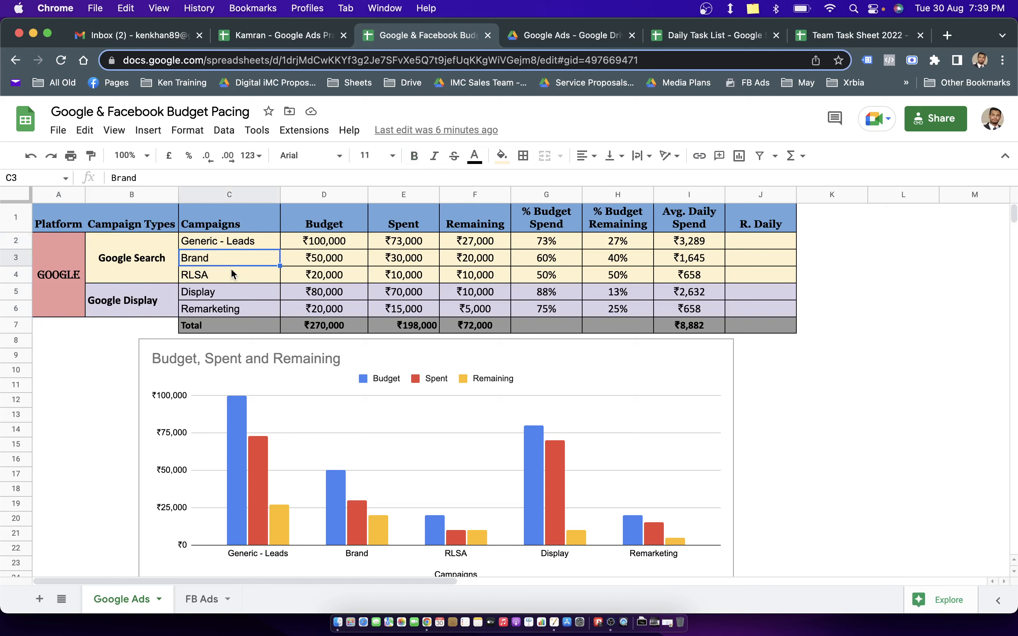
left_click(229, 274)
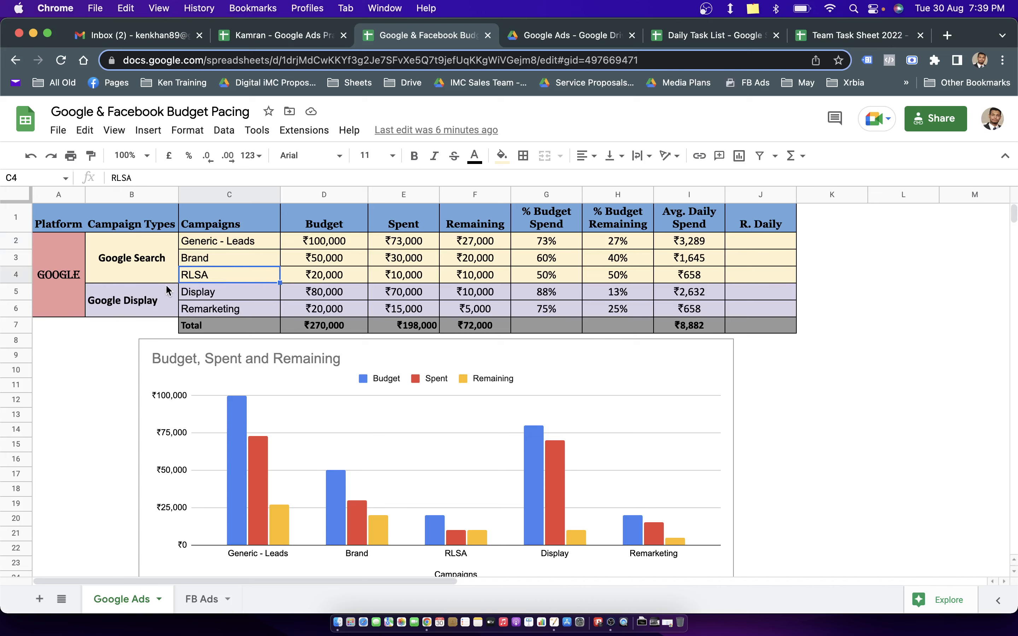
left_click(204, 291)
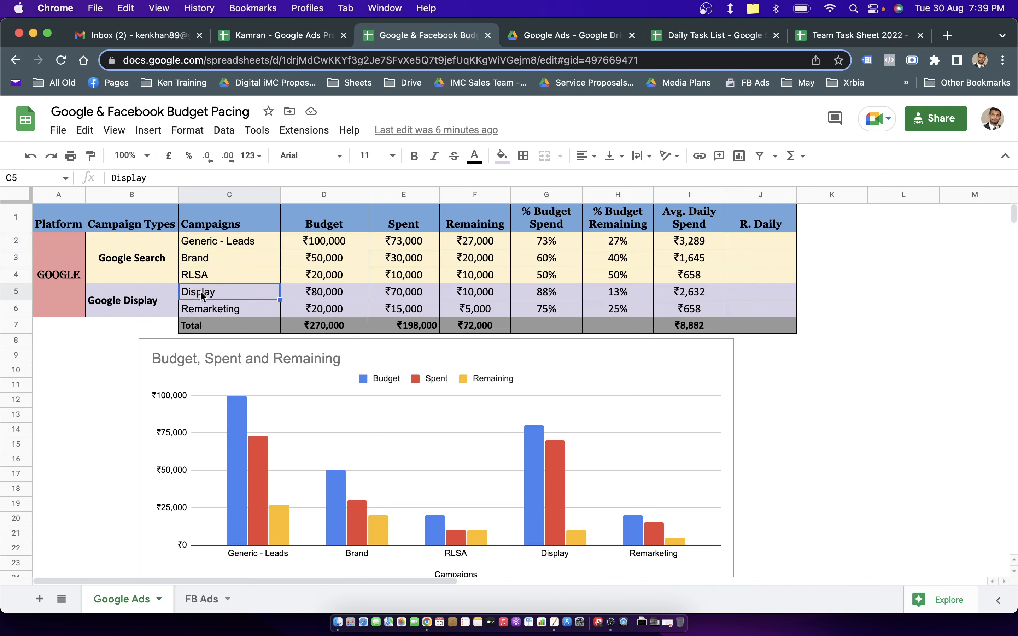
left_click(211, 309)
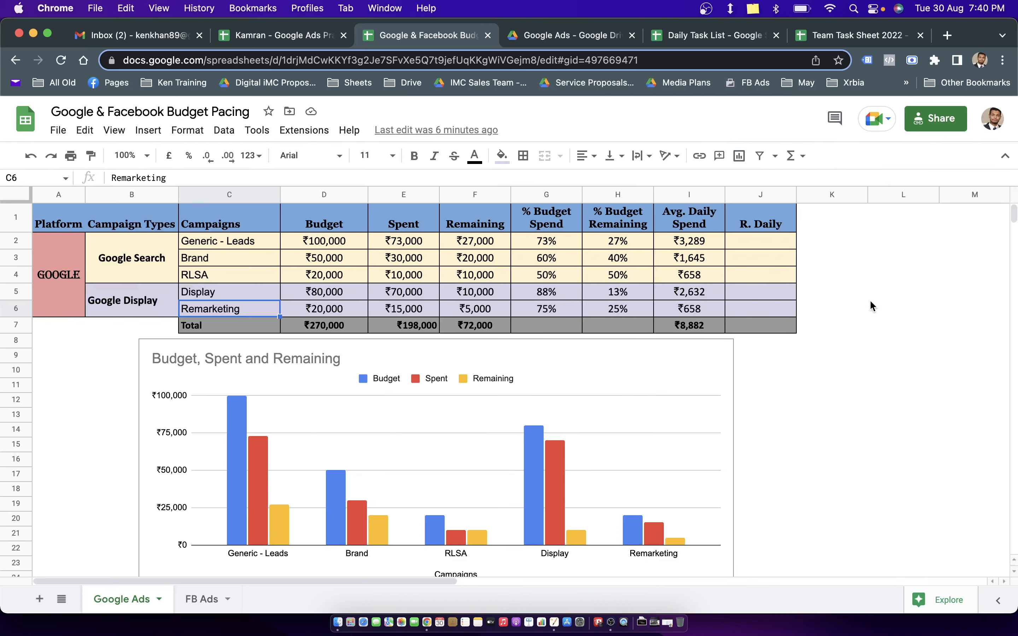
left_click(903, 309)
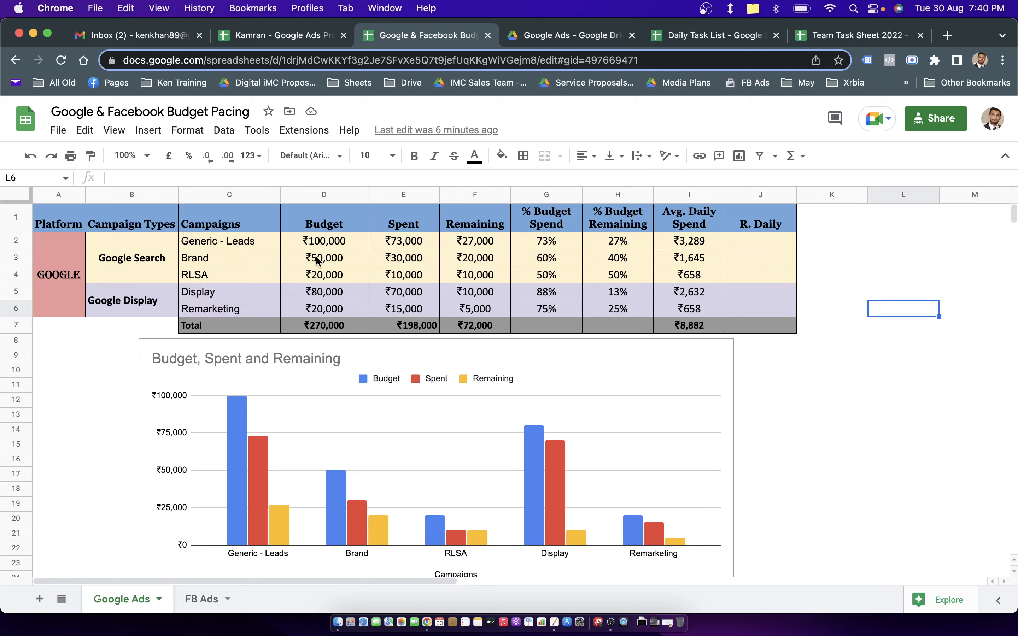
Inspect the Budget column values for Generic - Leads, Brand and Display and their summed total.
left_click(403, 224)
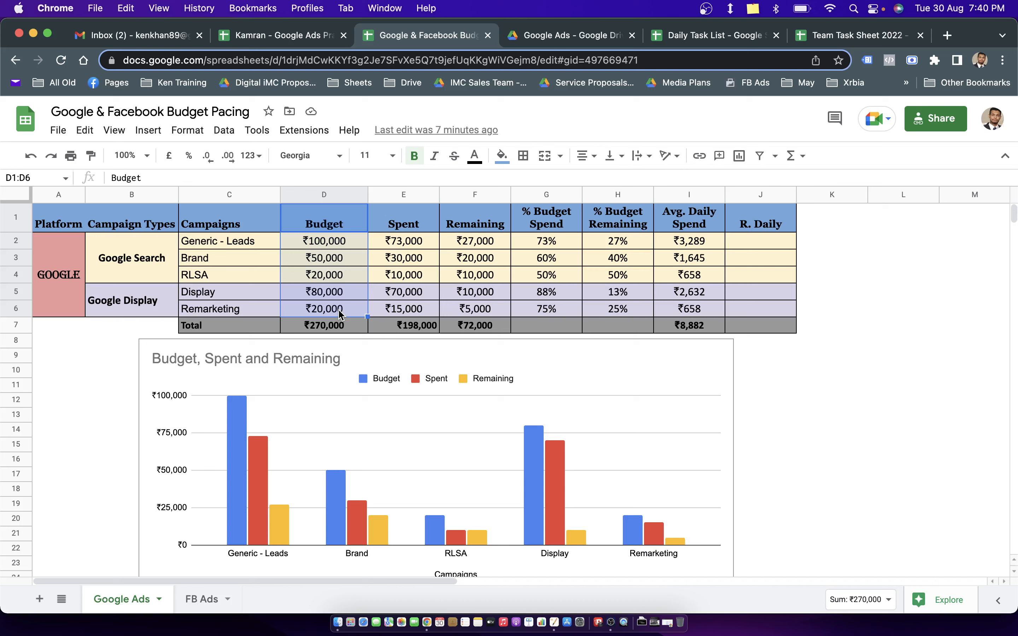
mouse_move(161, 272)
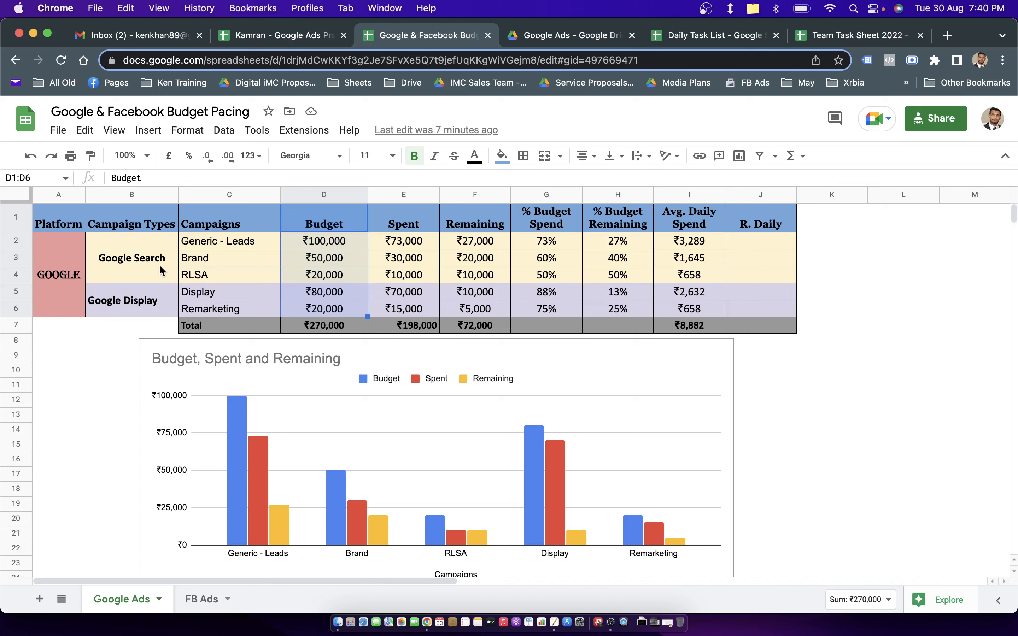
left_click(324, 241)
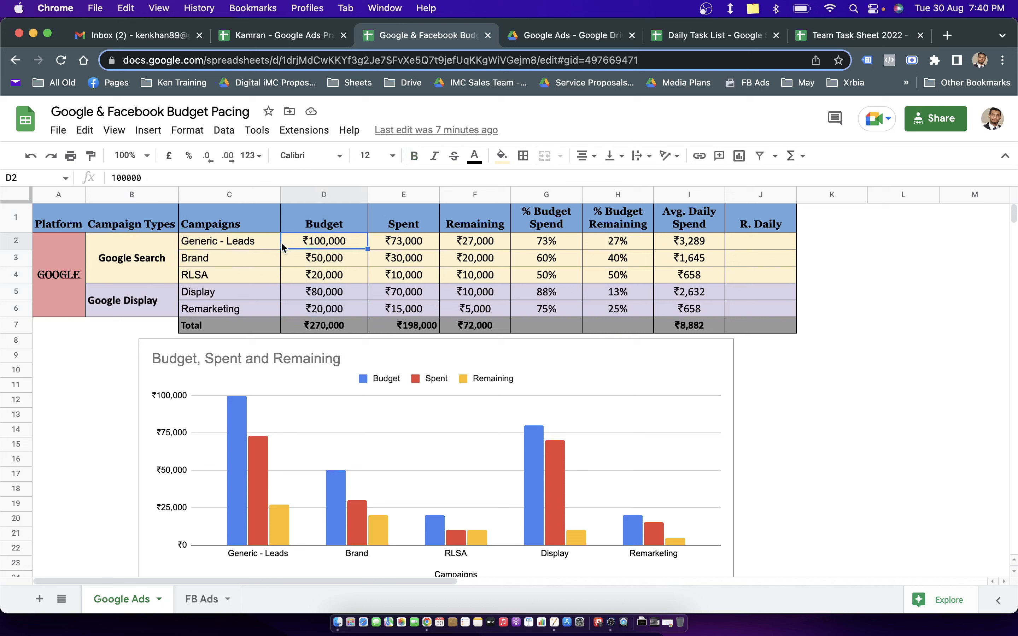
left_click(221, 241)
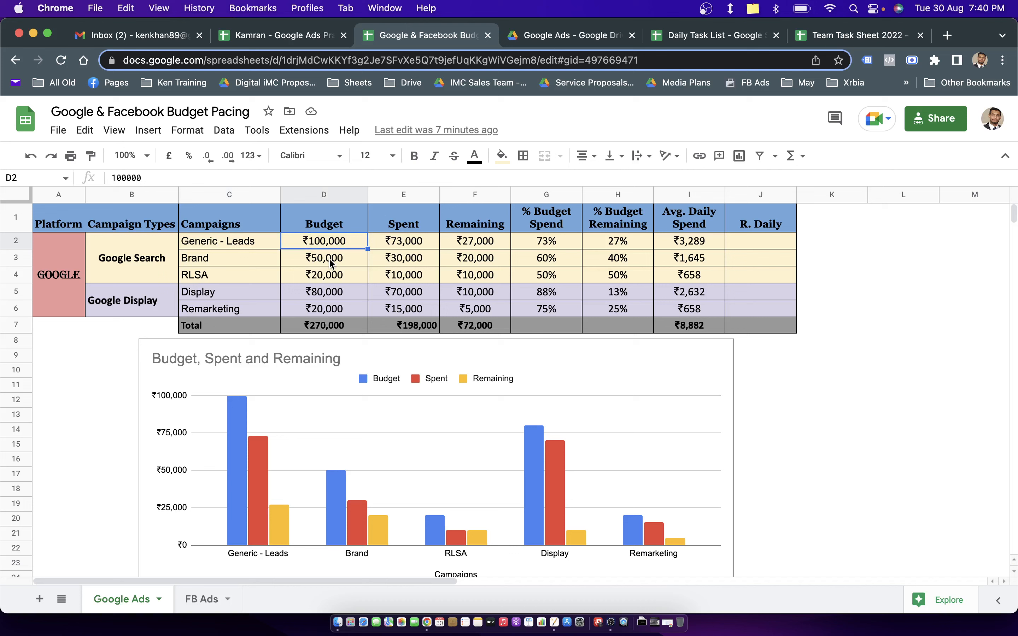
left_click(324, 257)
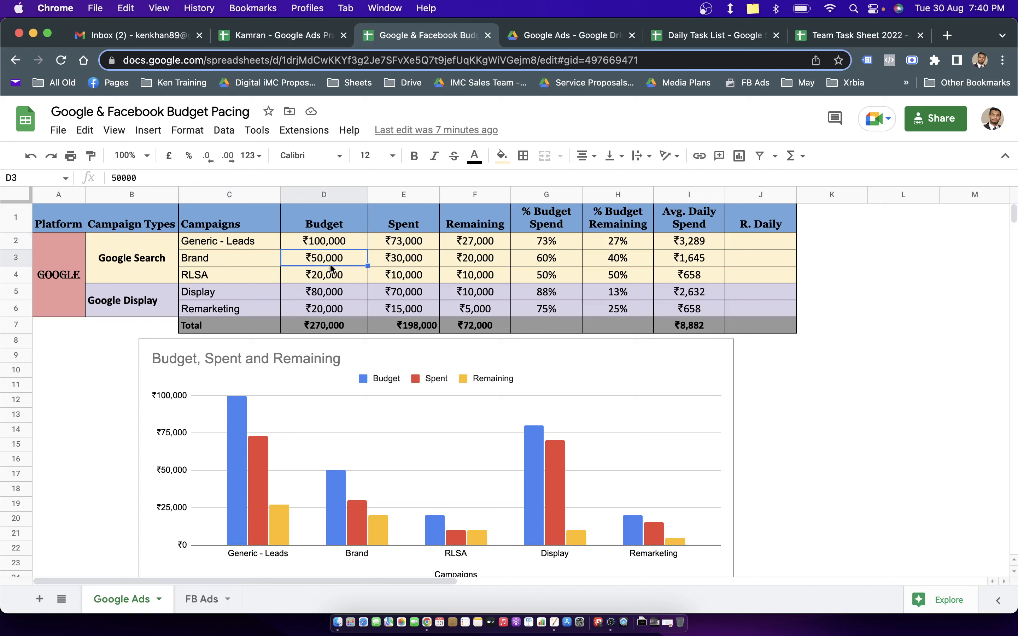
left_click(324, 291)
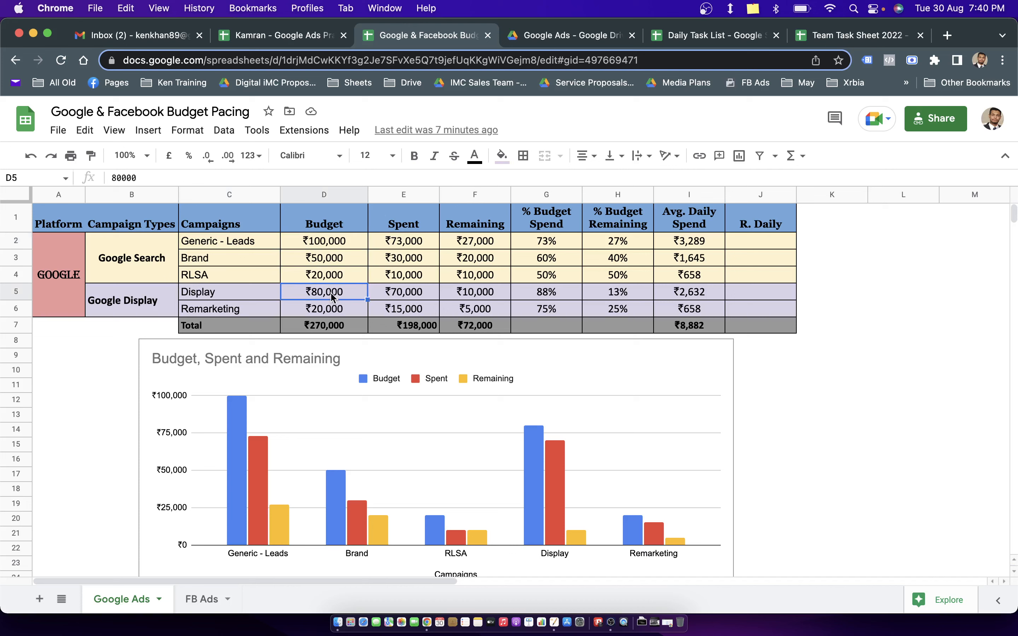
left_click(324, 326)
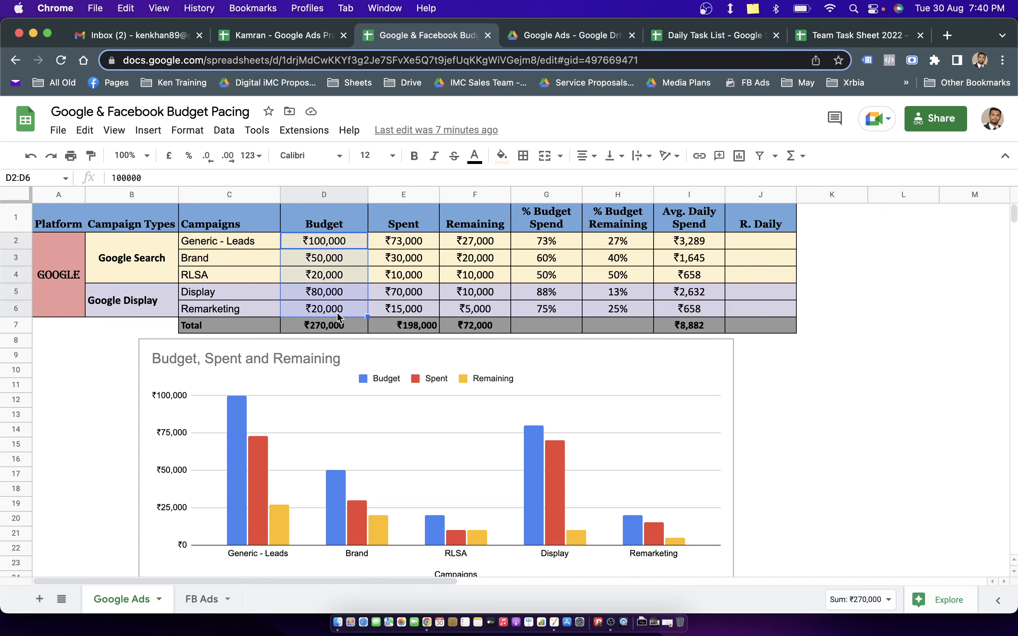
mouse_move(337, 326)
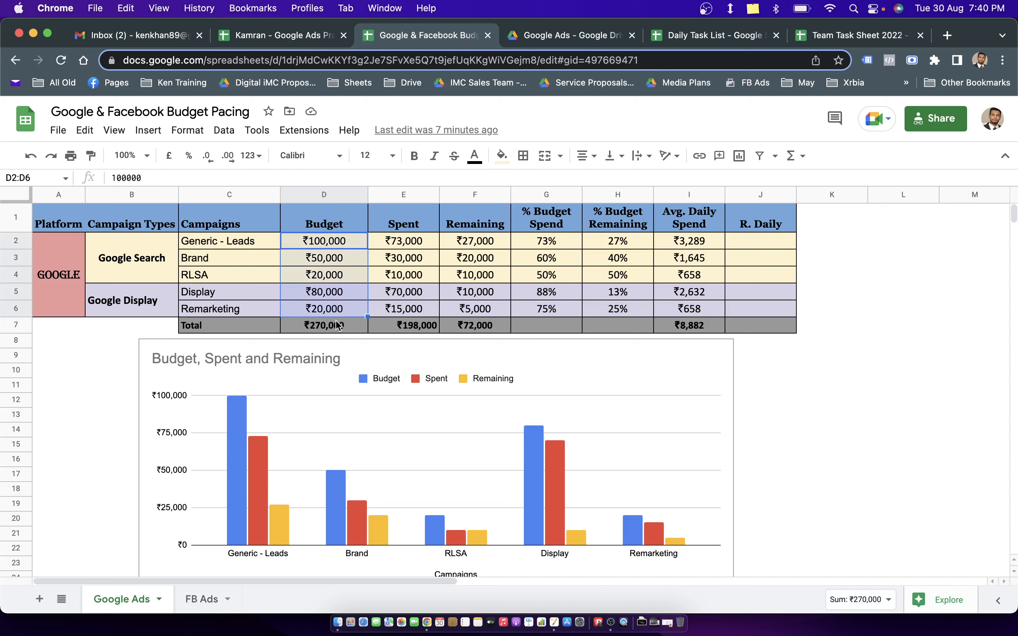
left_click(324, 325)
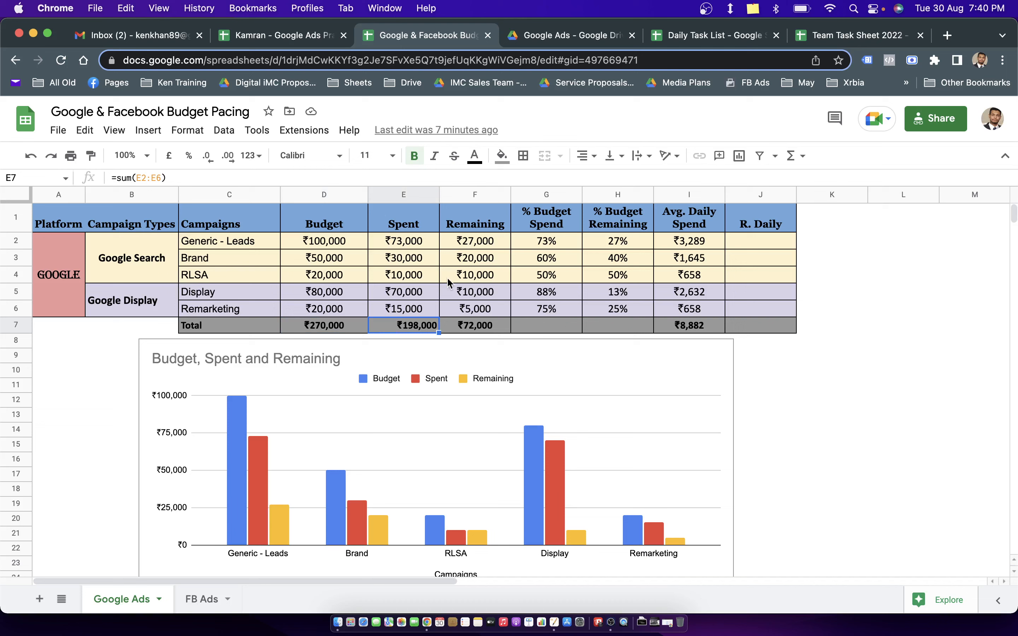
Clear the campaigns' Spent figures, then apply the Aug 1–29, 2022 range in Google Ads.
left_click_drag(403, 241, 403, 291)
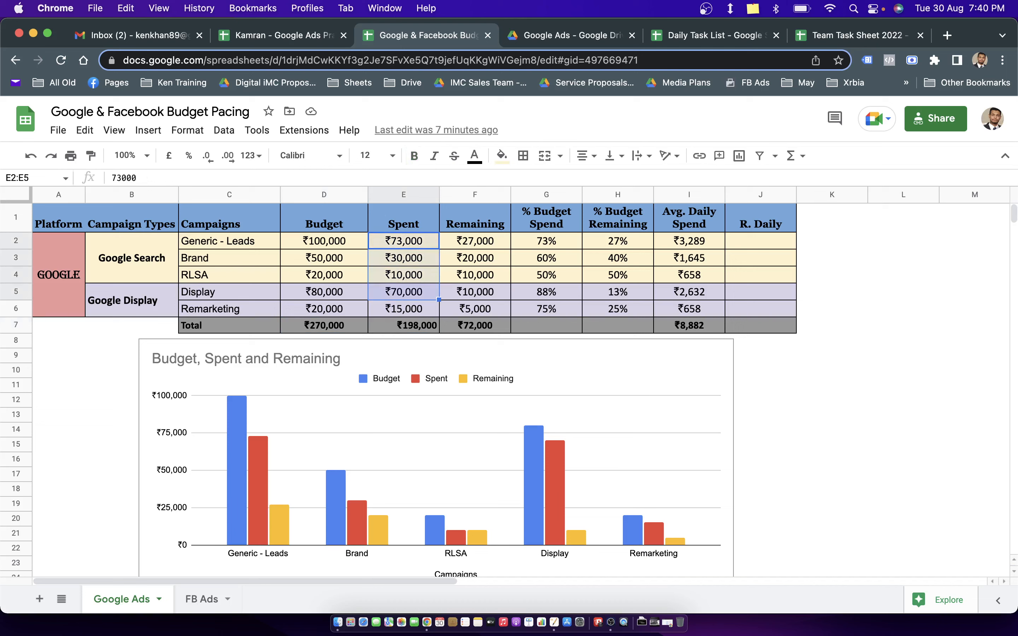
key("Delete")
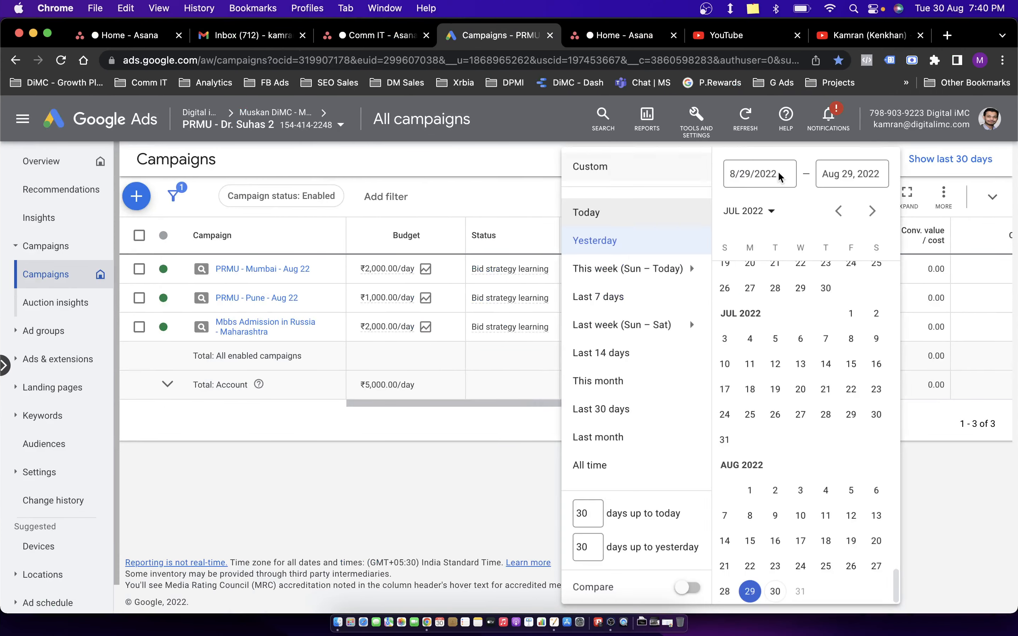
left_click(749, 492)
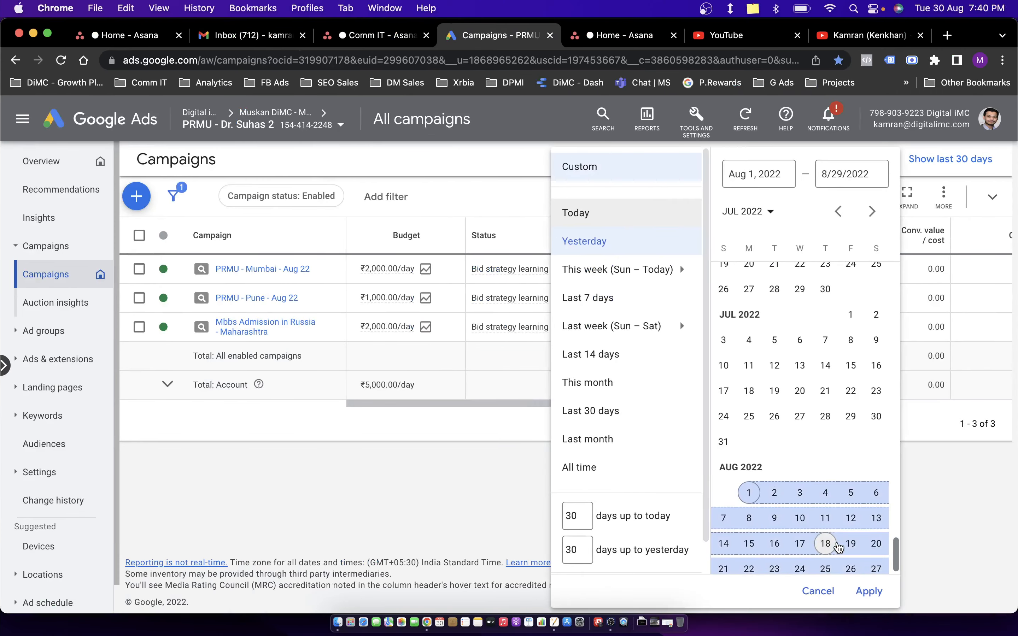
left_click(869, 591)
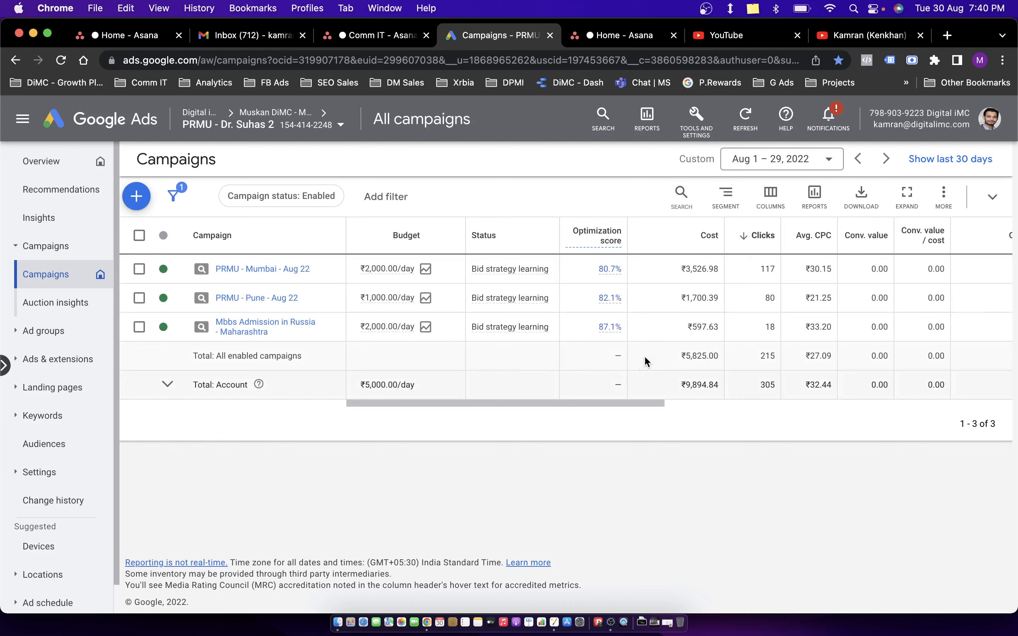
mouse_move(671, 281)
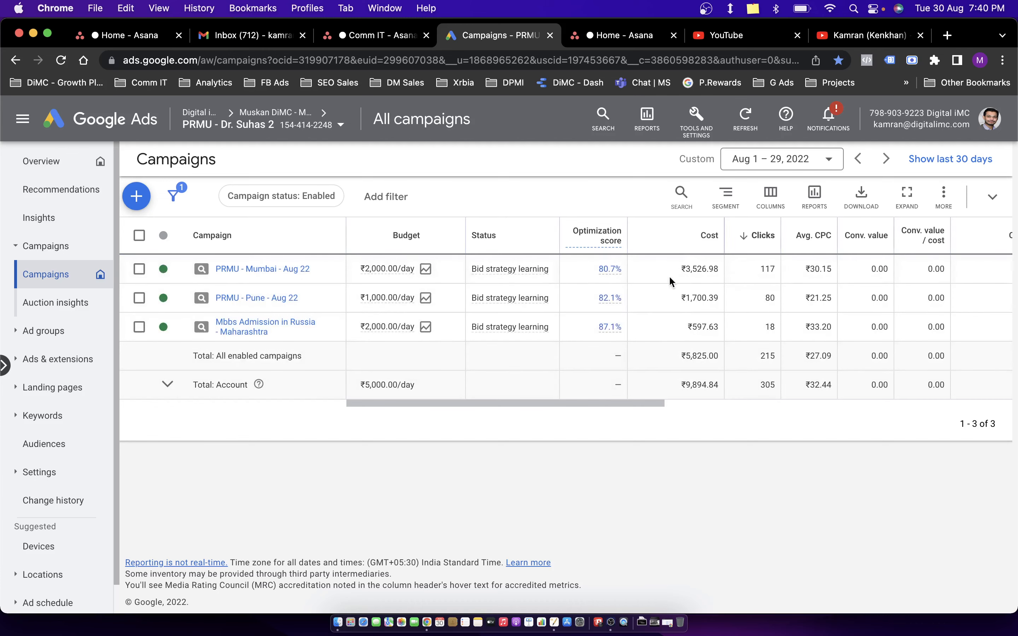
Return to the budget pacing sheet and select spare cells and the empty Spent column.
left_click(421, 35)
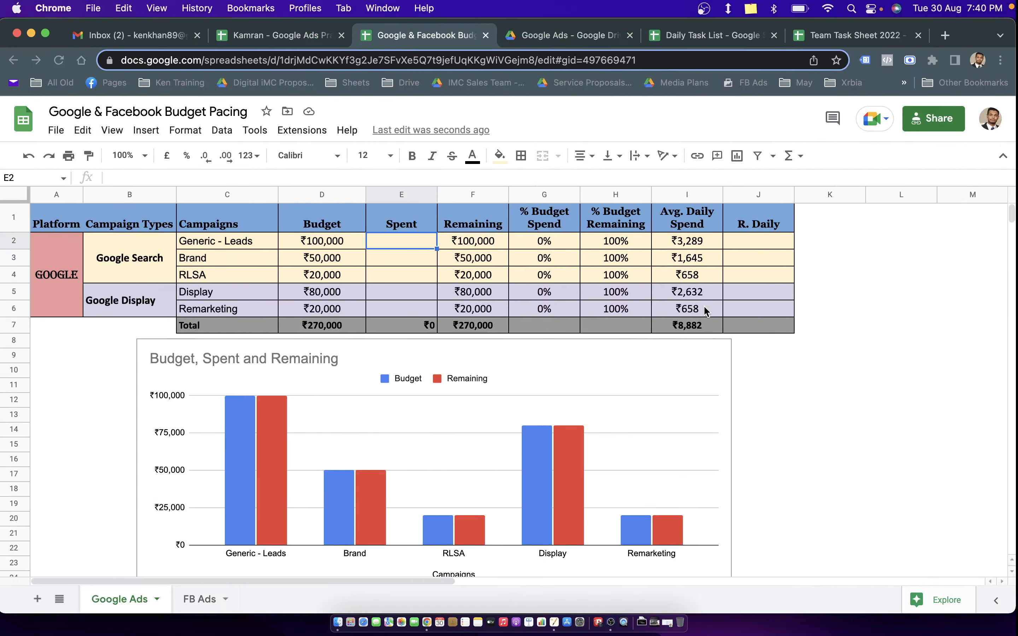
mouse_move(419, 240)
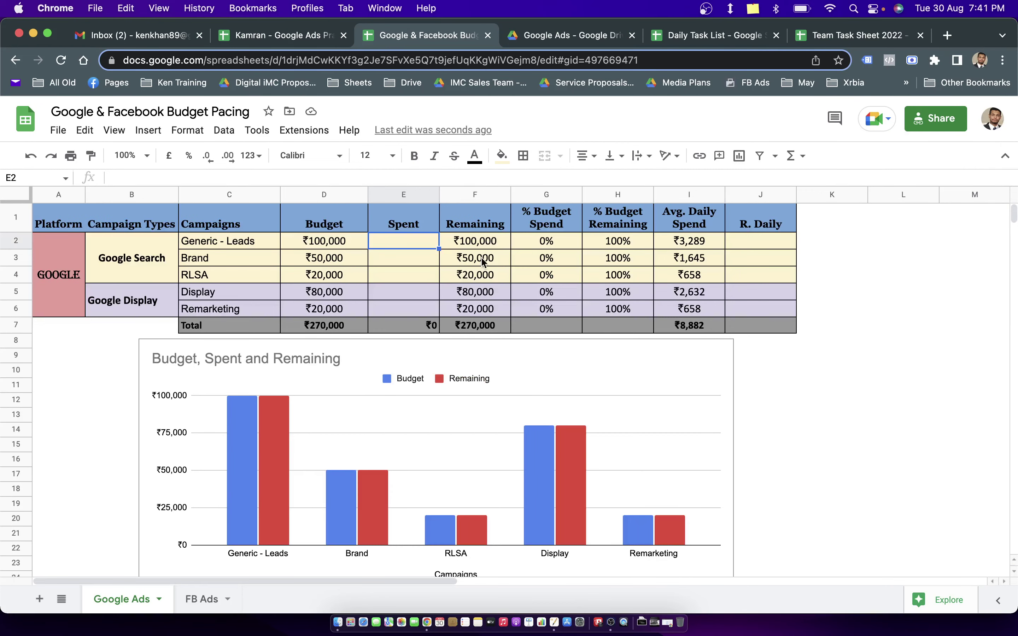
left_click(831, 240)
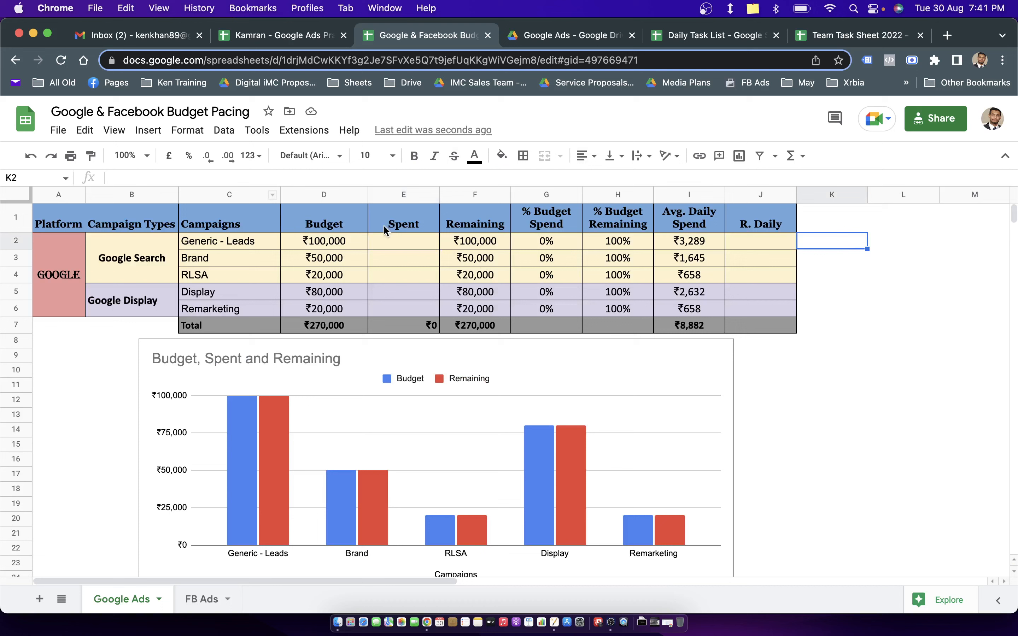
mouse_move(373, 160)
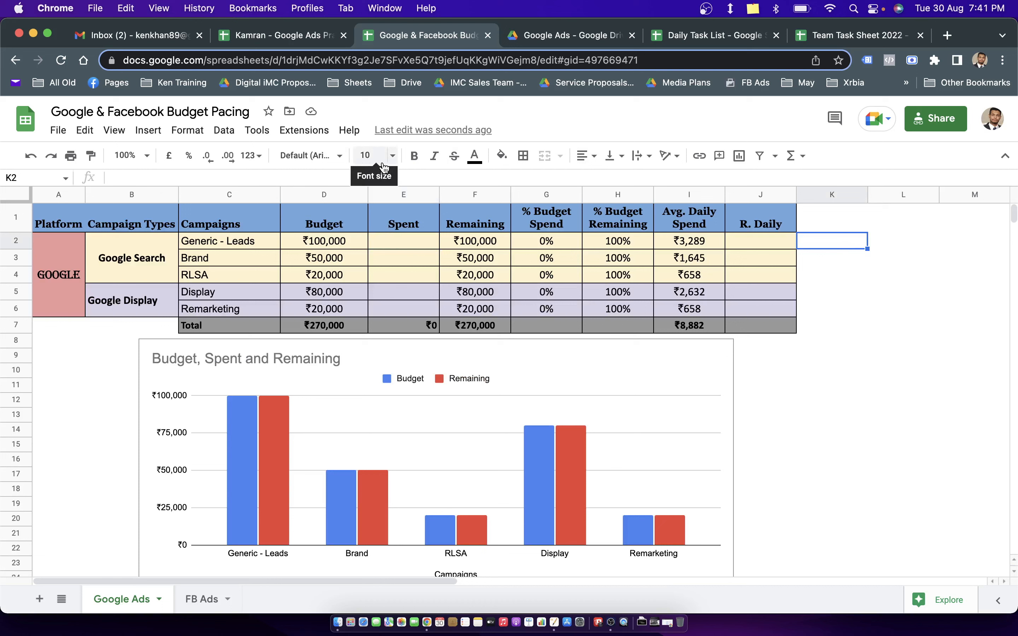
mouse_move(888, 280)
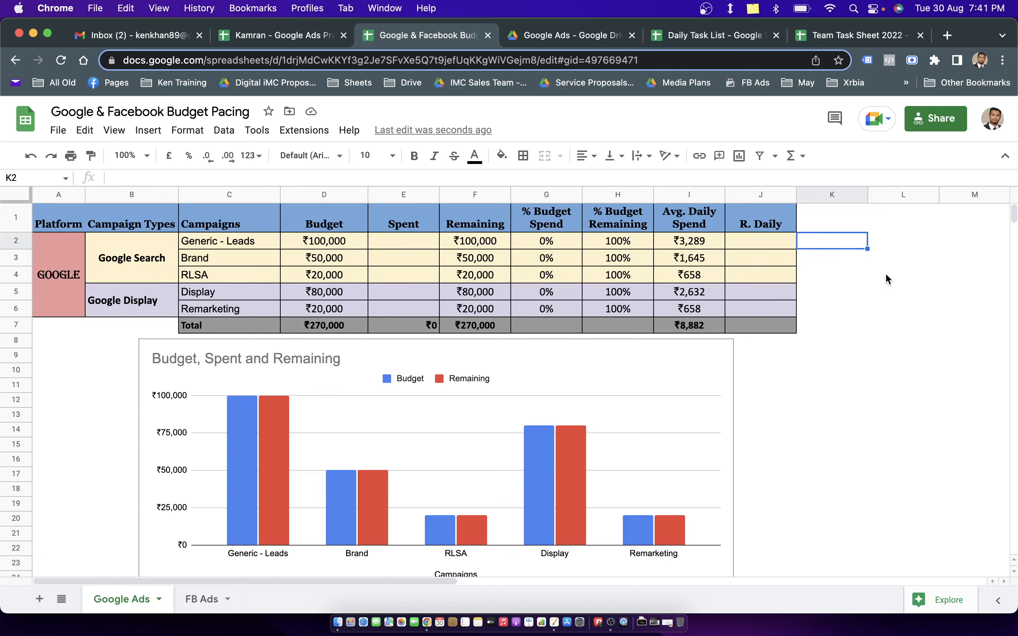
left_click(903, 274)
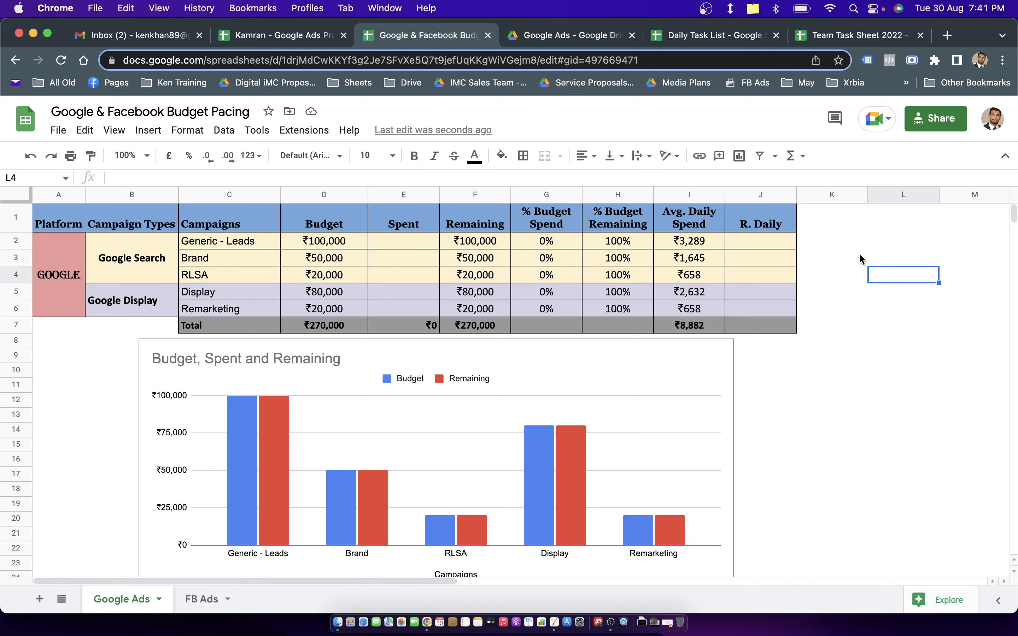
mouse_move(858, 252)
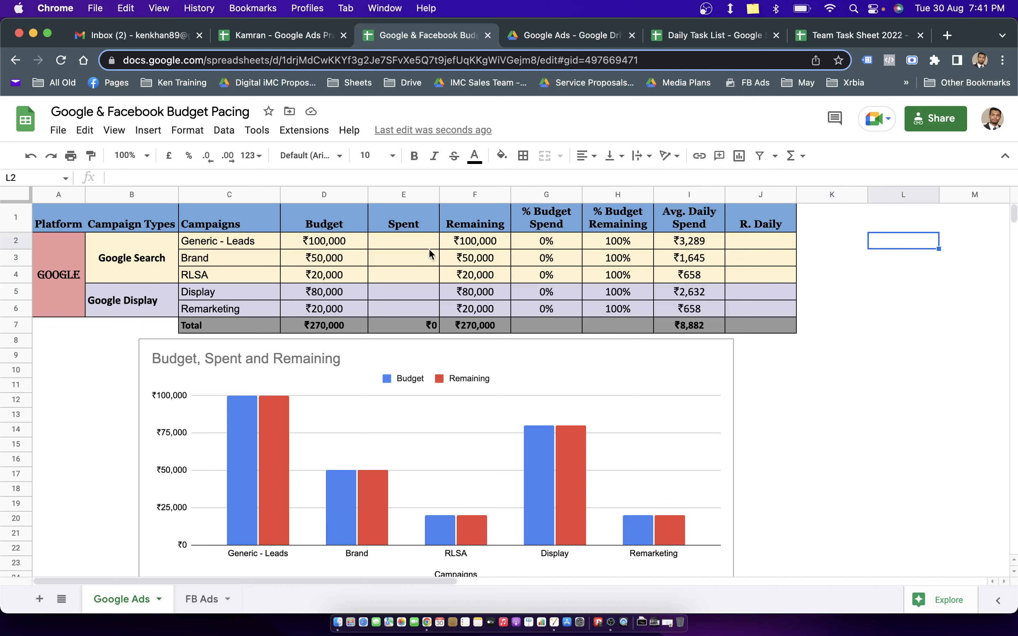
left_click(403, 274)
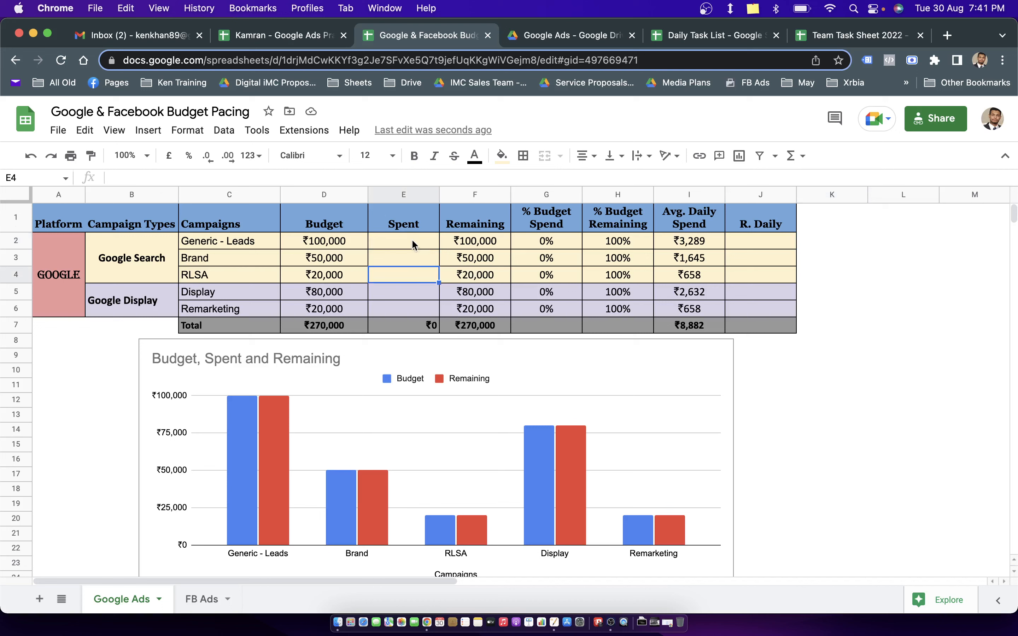
left_click_drag(402, 240, 403, 308)
type("bud")
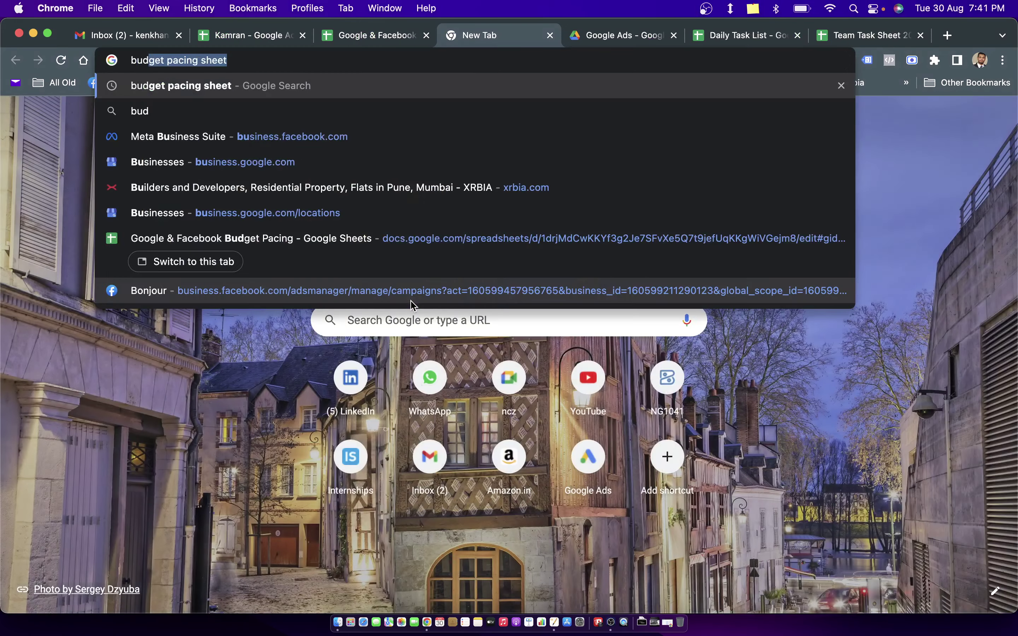
Search for Supermetrics, open supermetrics.com and bring its link back to the budget sheet.
type("s")
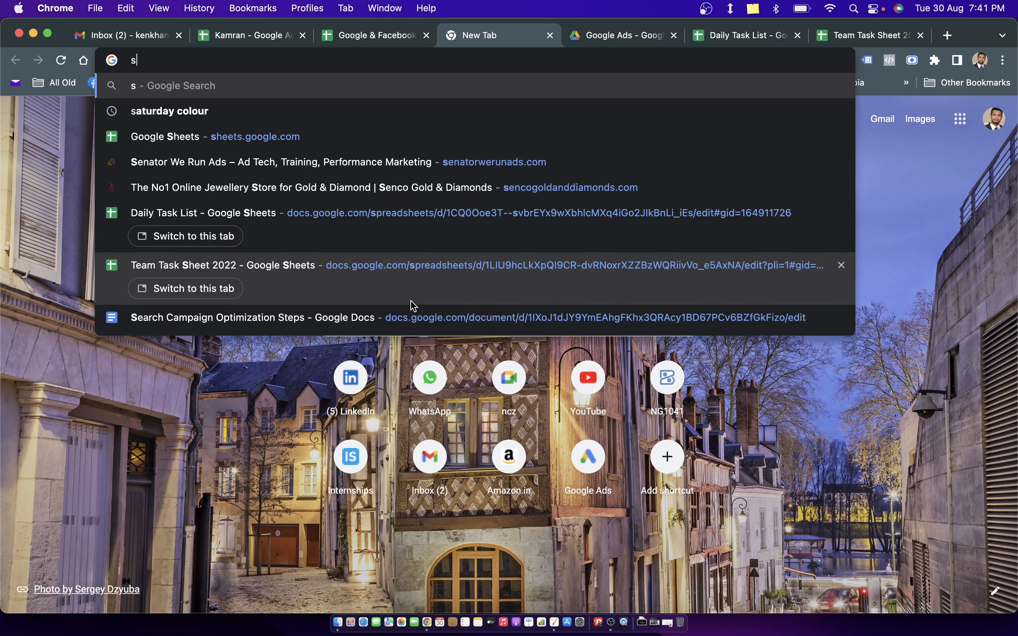
type("super e")
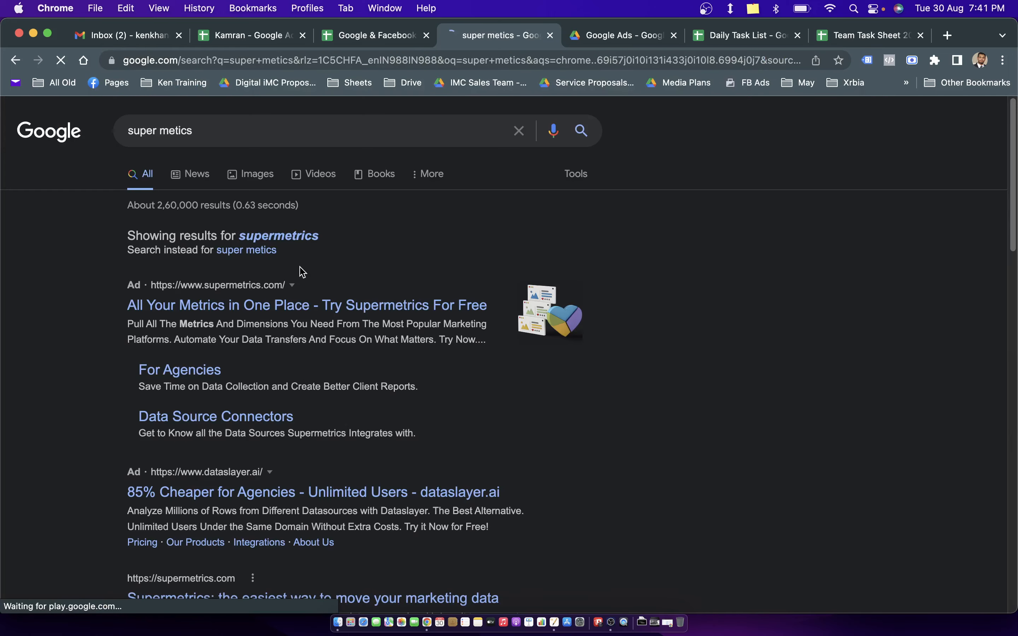
scroll("down", 3)
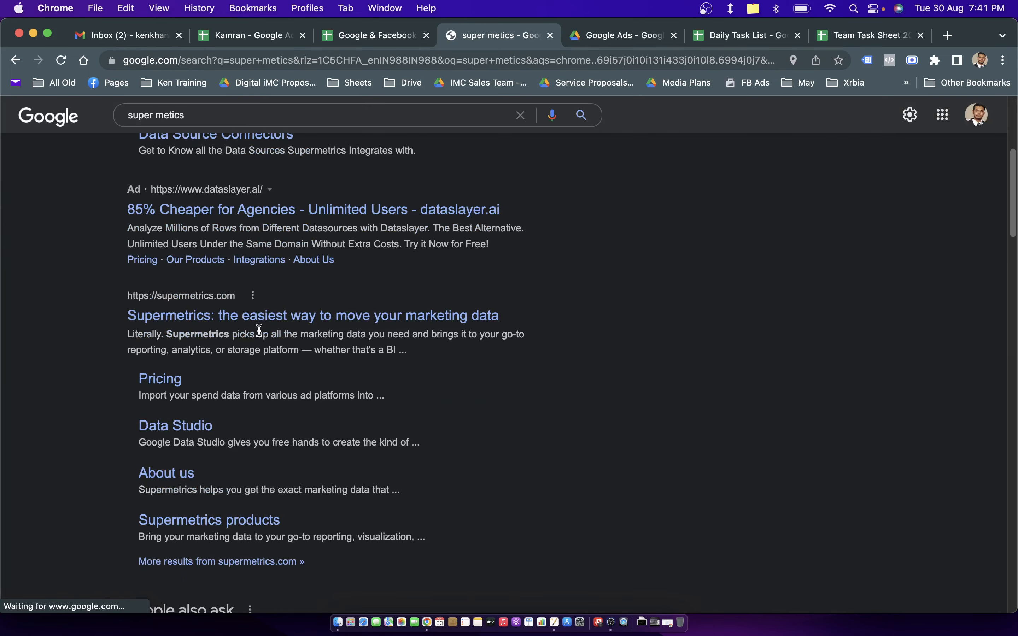
left_click(311, 315)
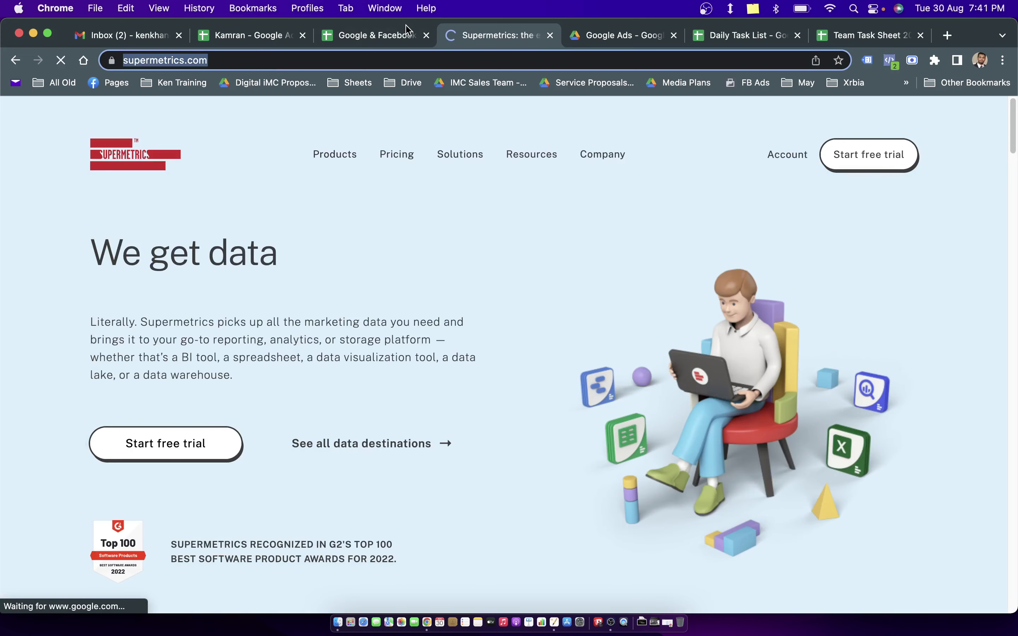
left_click(373, 36)
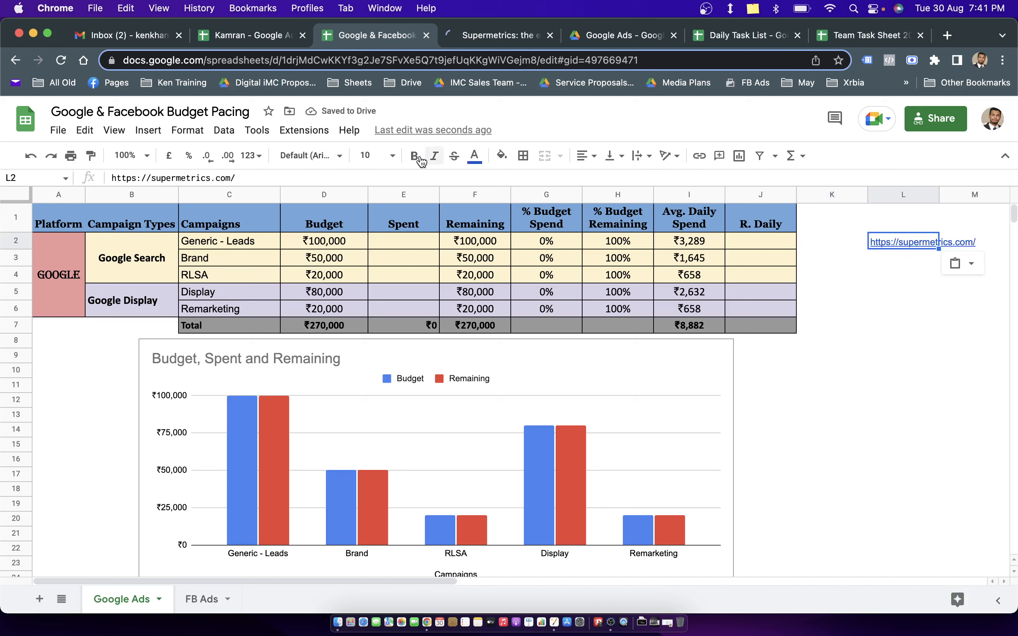
left_click(304, 130)
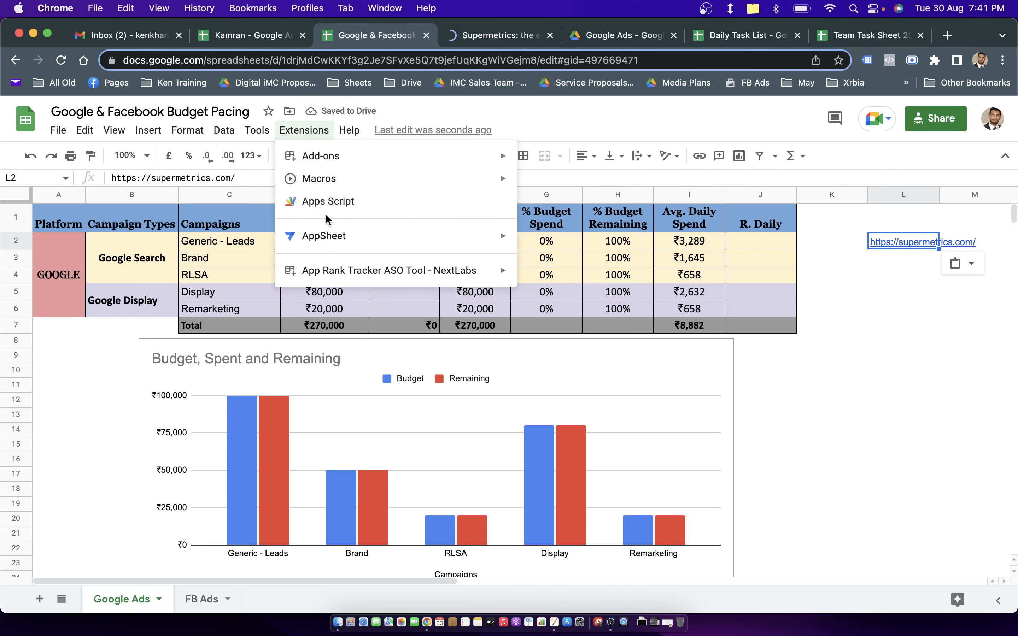
mouse_move(321, 156)
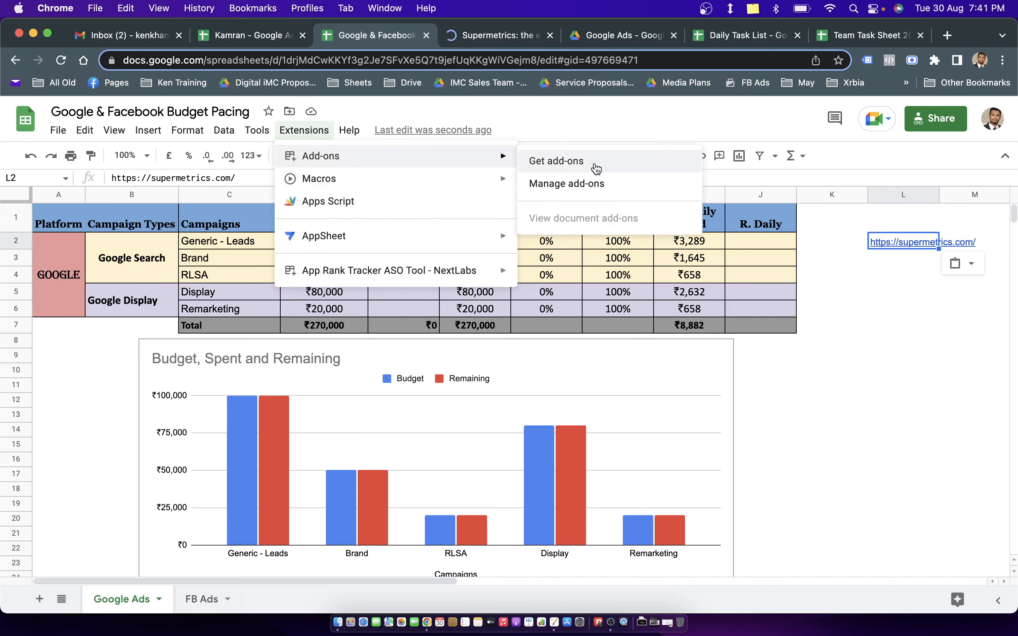
left_click(556, 161)
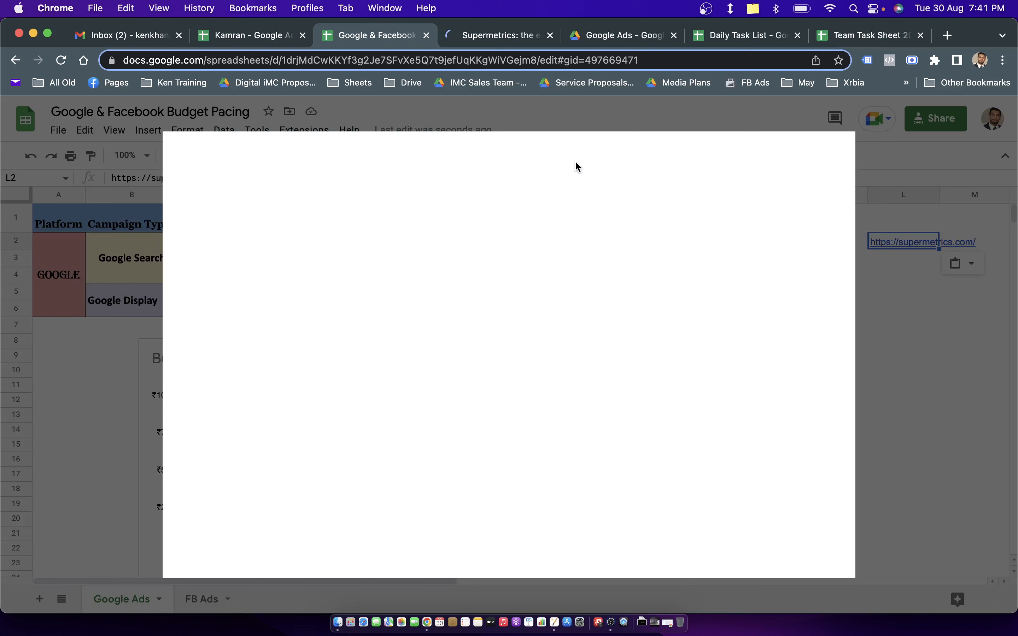
mouse_move(383, 197)
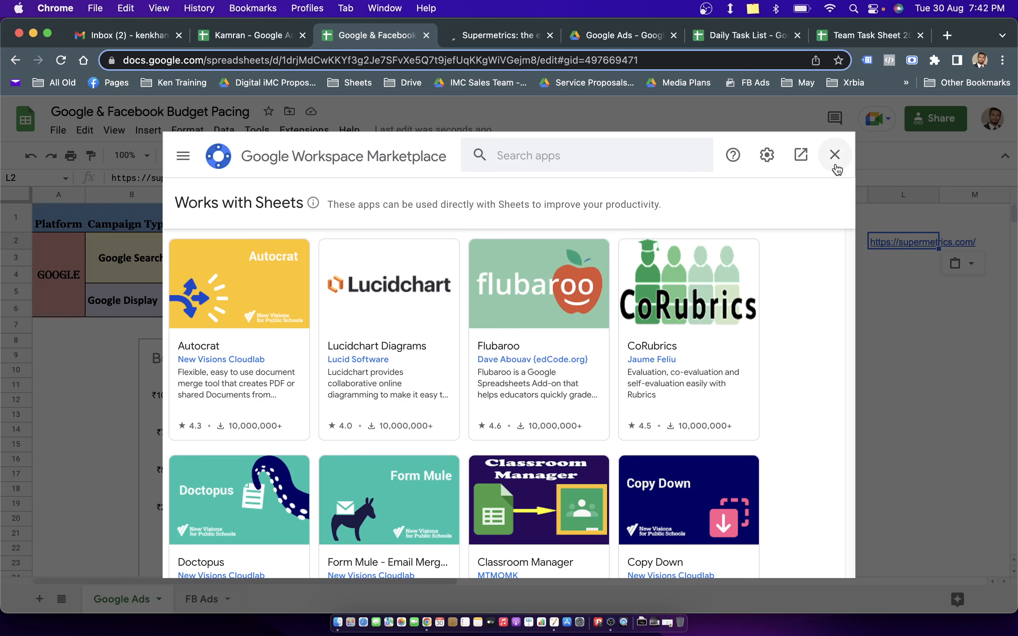
left_click(835, 154)
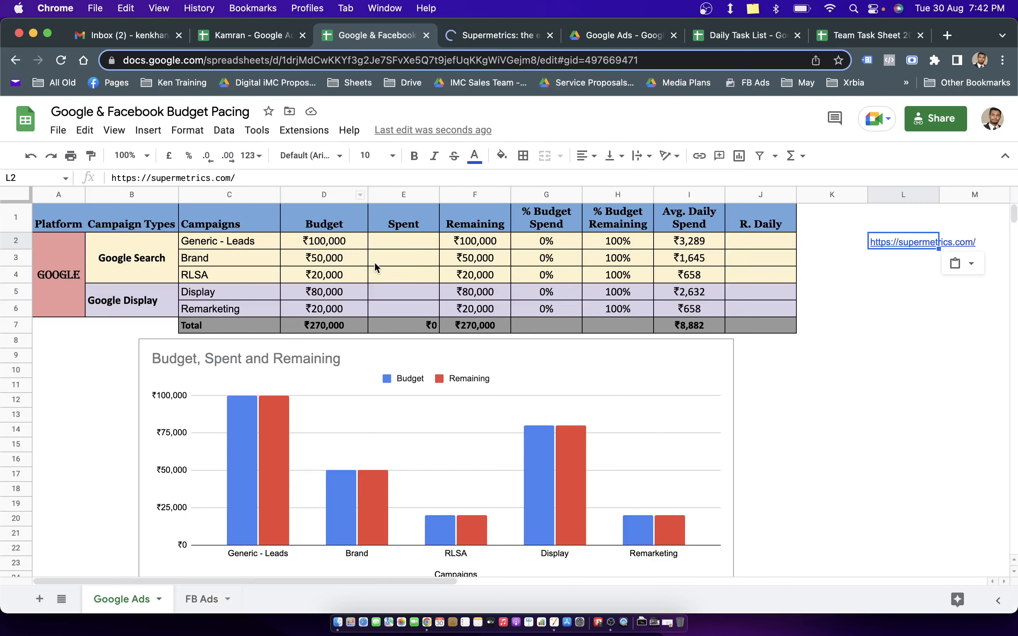
left_click(403, 240)
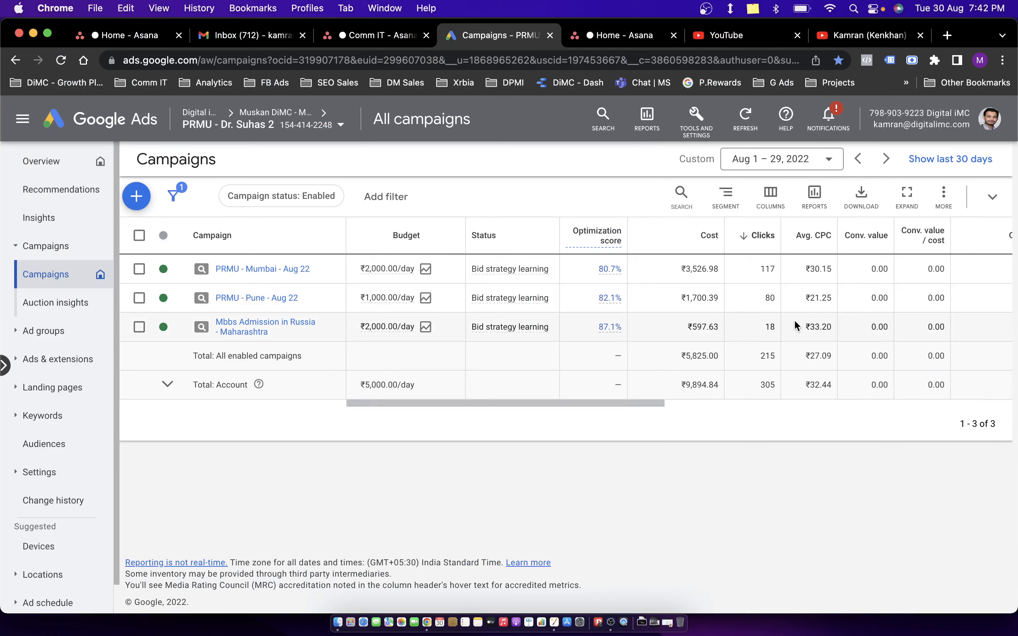
left_click(369, 35)
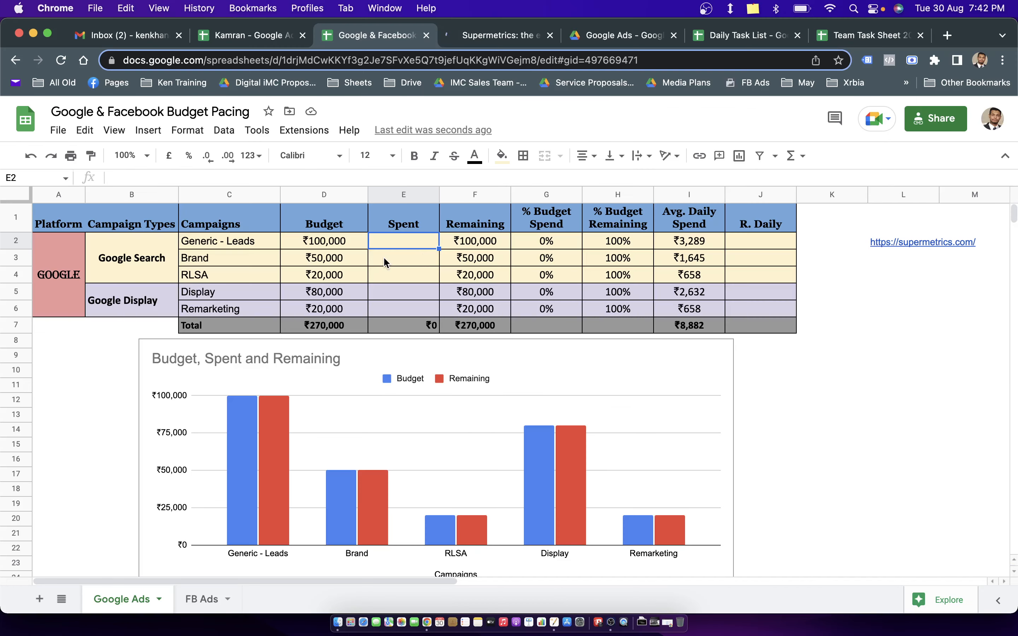
mouse_move(924, 15)
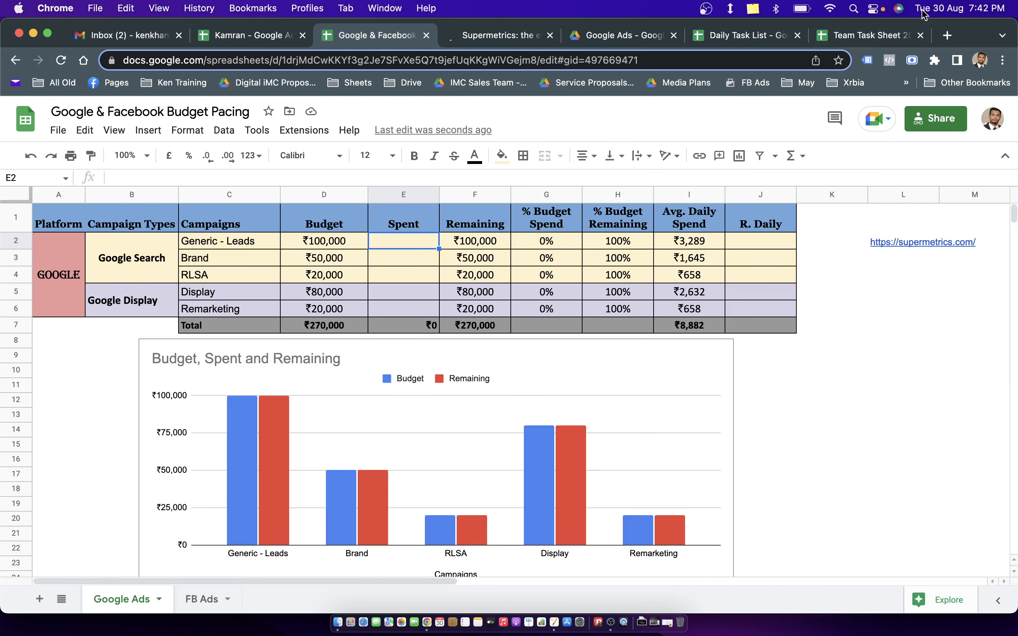
mouse_move(925, 297)
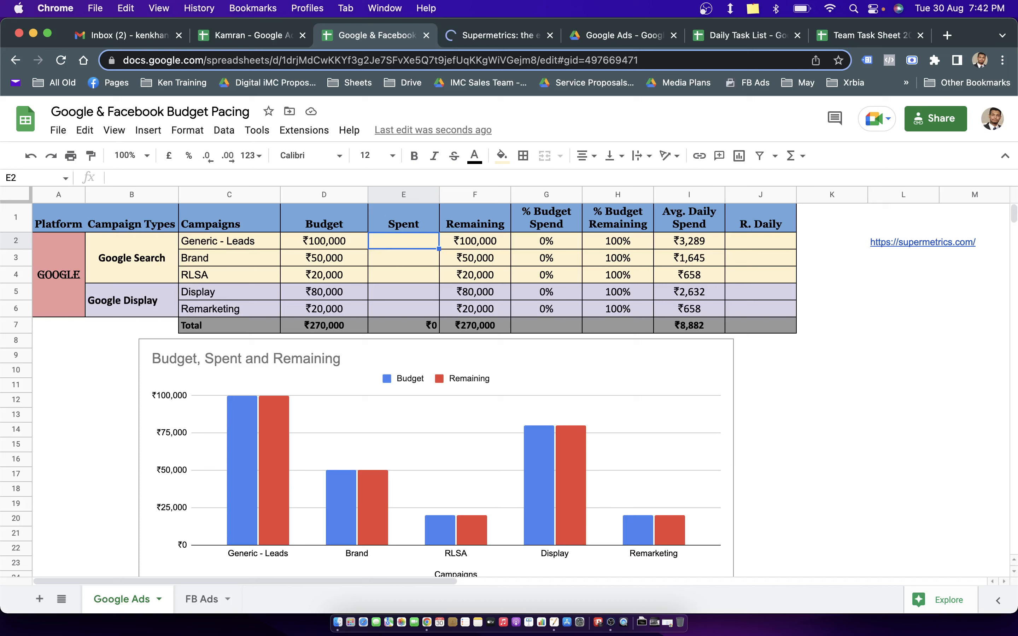
Enter Spent amounts 40000, 18000, 72000 and 16000 for Brand, RLSA, Display and Remarketing.
type("930000")
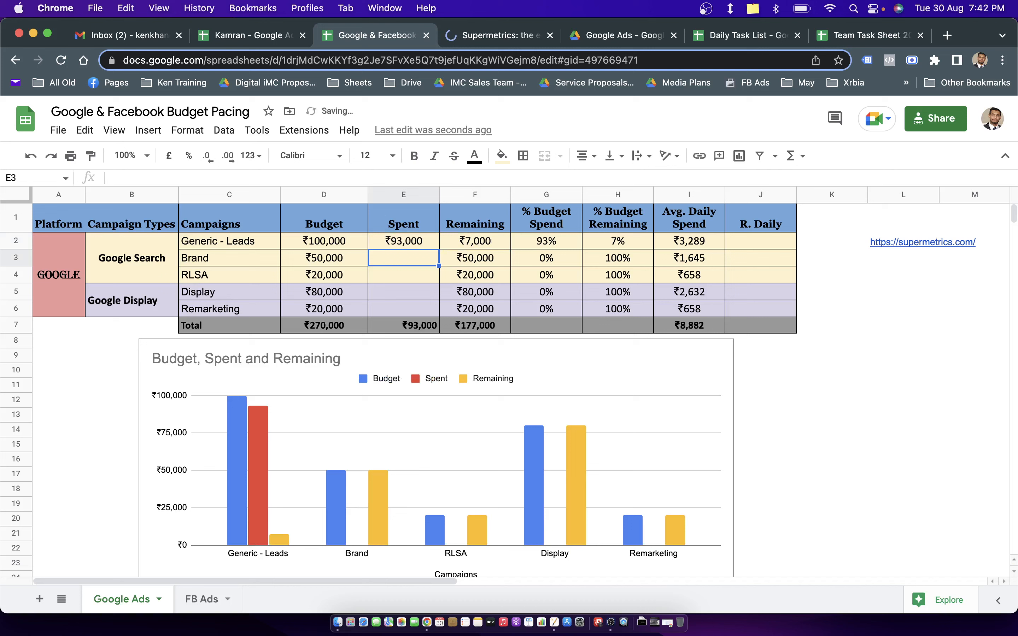
type("4")
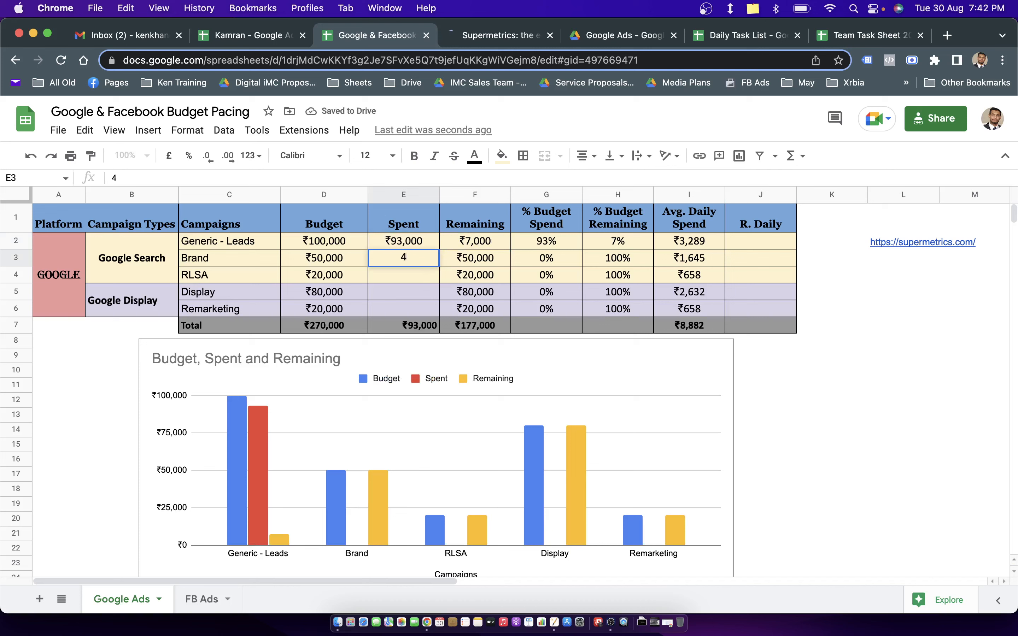
type("400000")
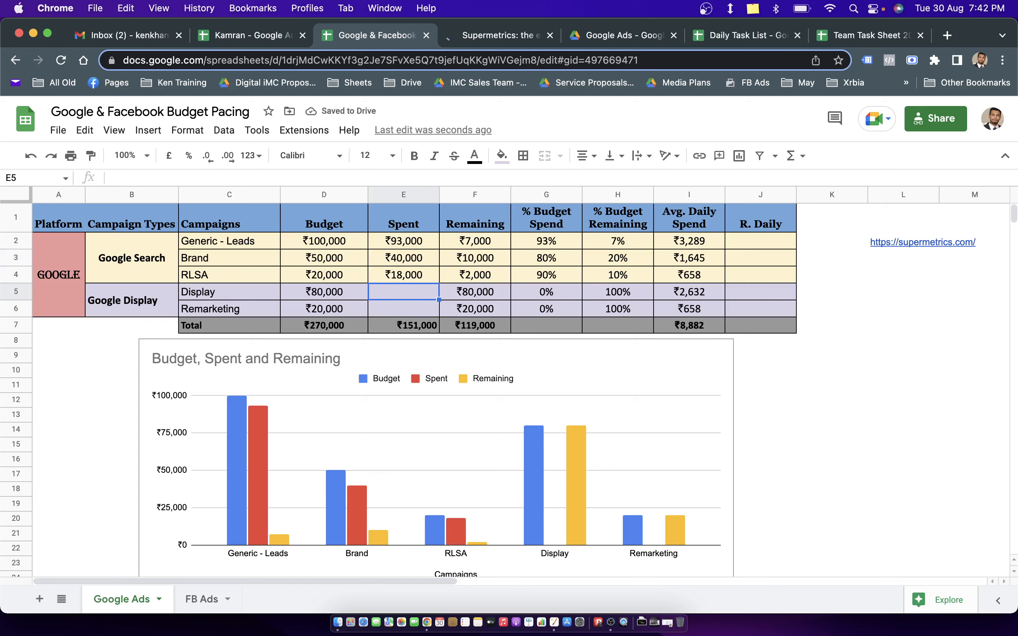
type("720")
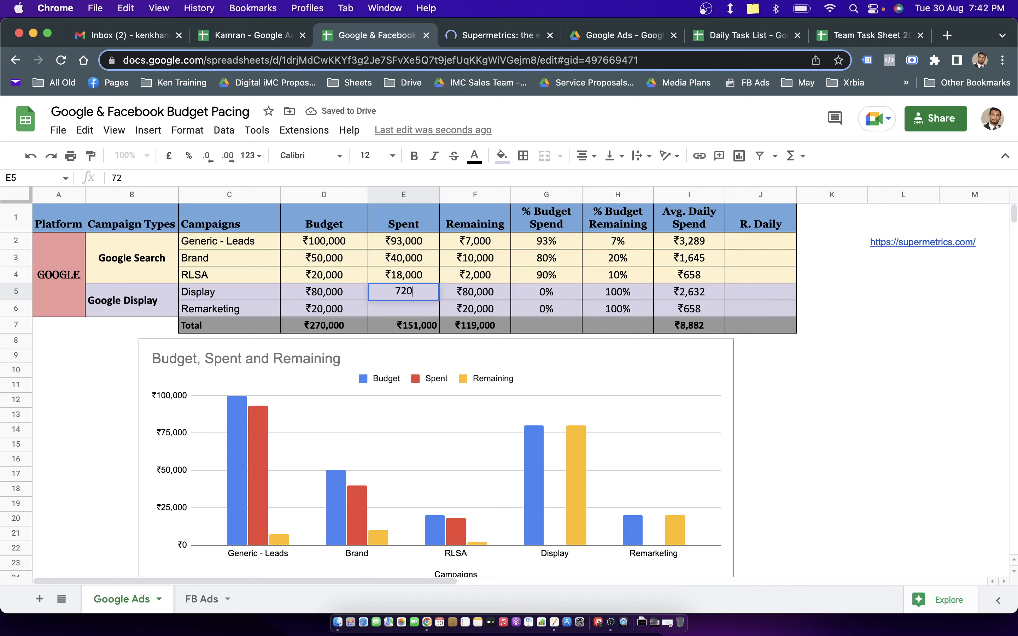
key("Enter")
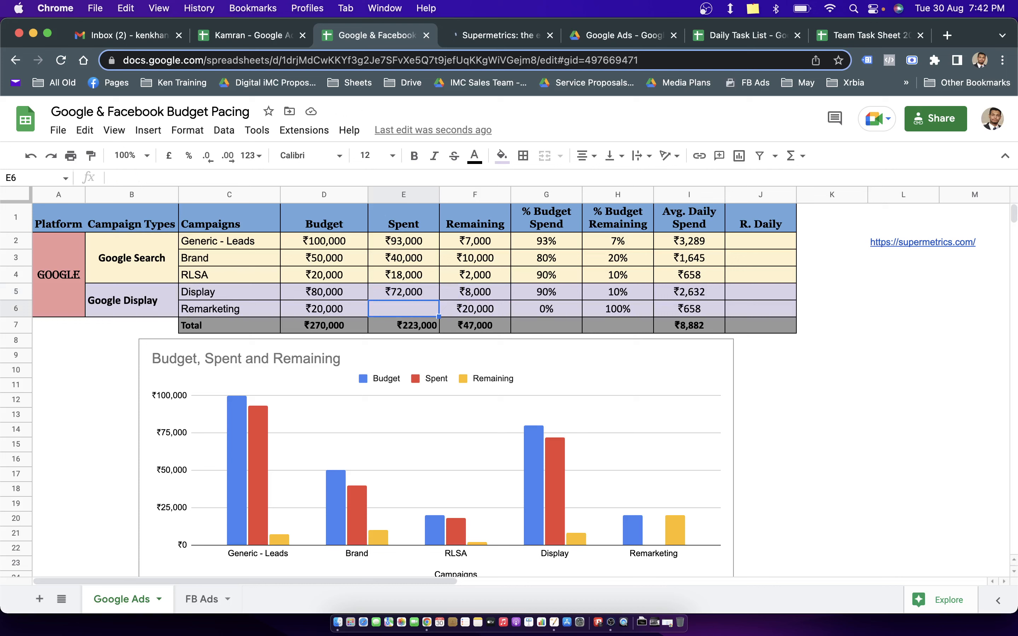
type("160000")
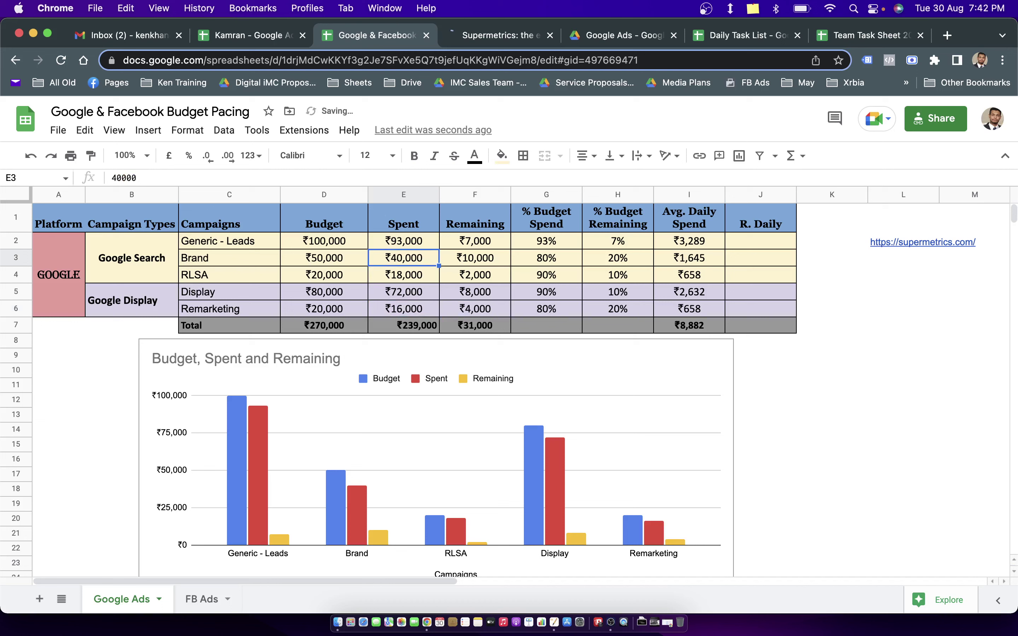
Check the Generic - Leads and Brand spent values after the totals update.
left_click(403, 241)
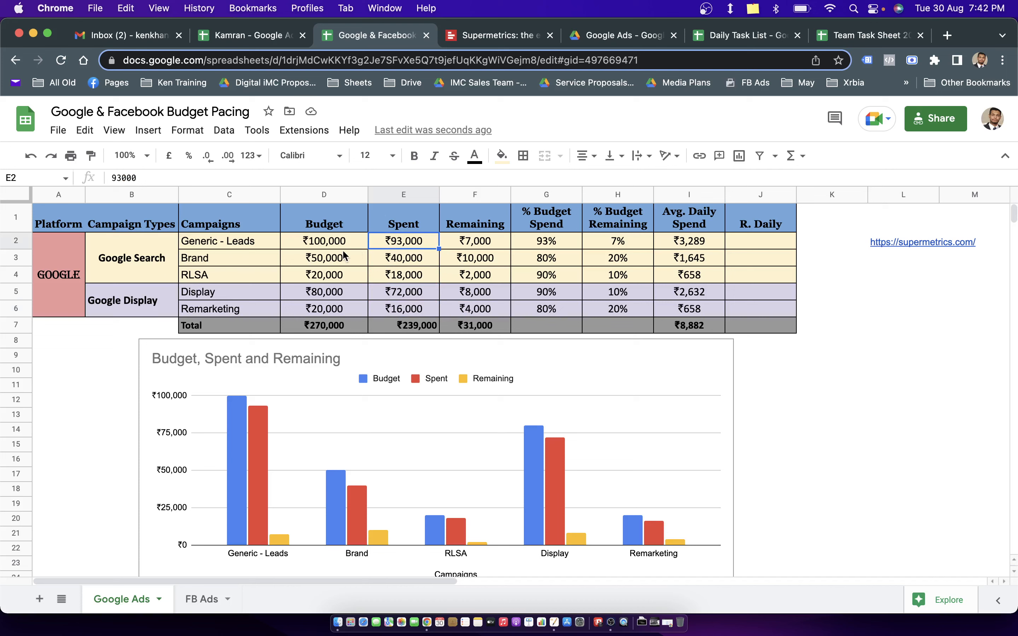
left_click(403, 257)
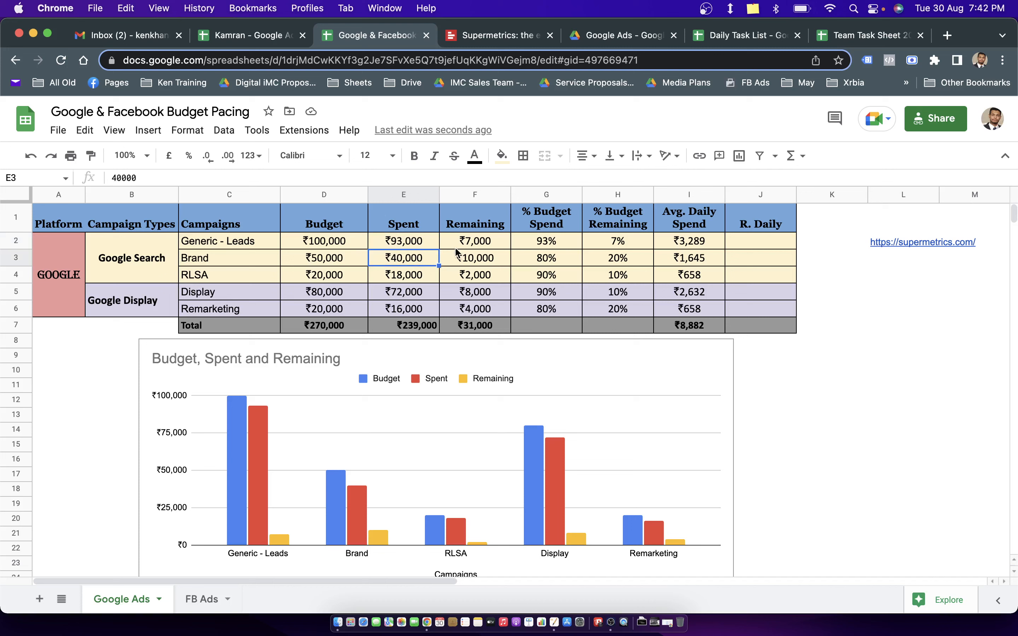
left_click(475, 240)
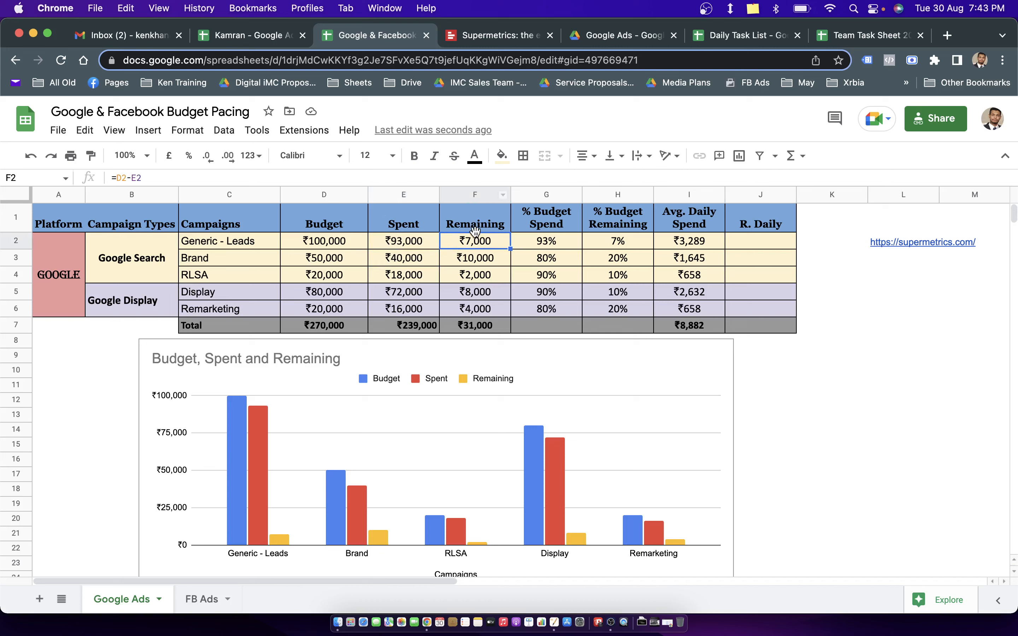
left_click(475, 257)
type("=D2")
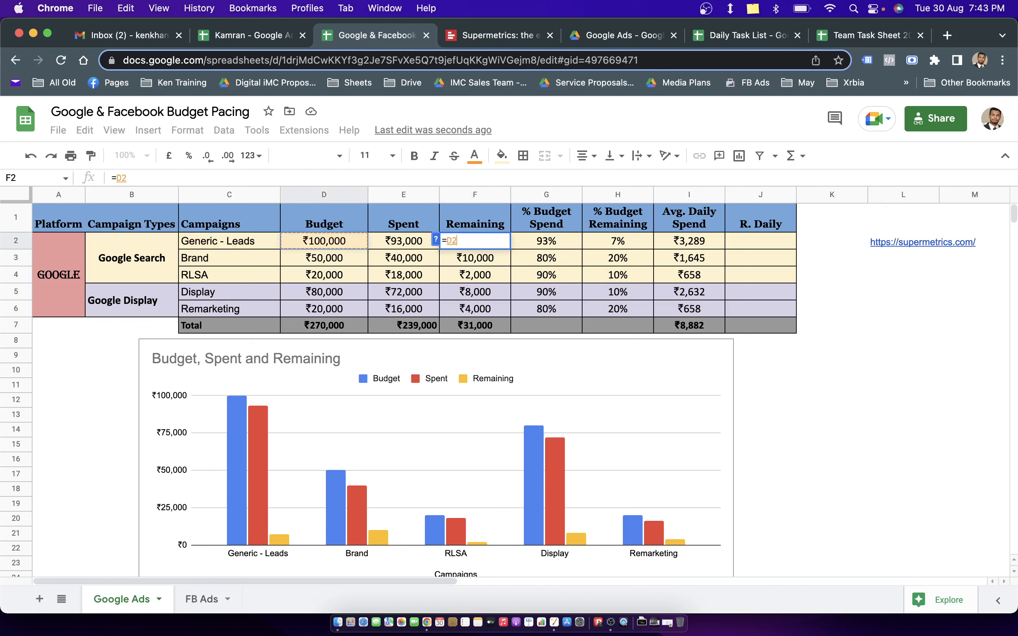
key("Enter")
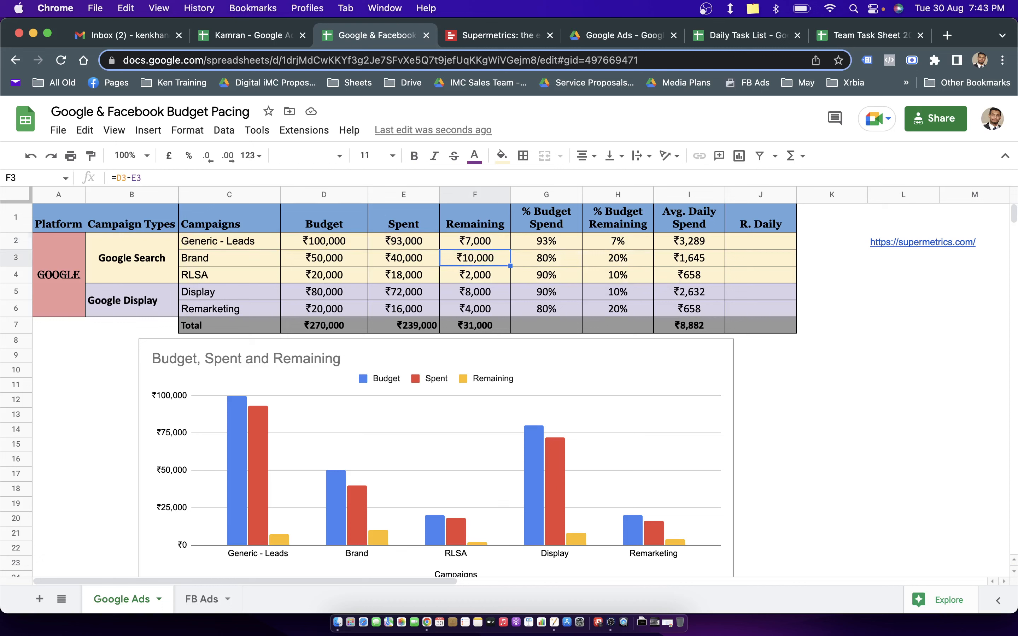
left_click(475, 241)
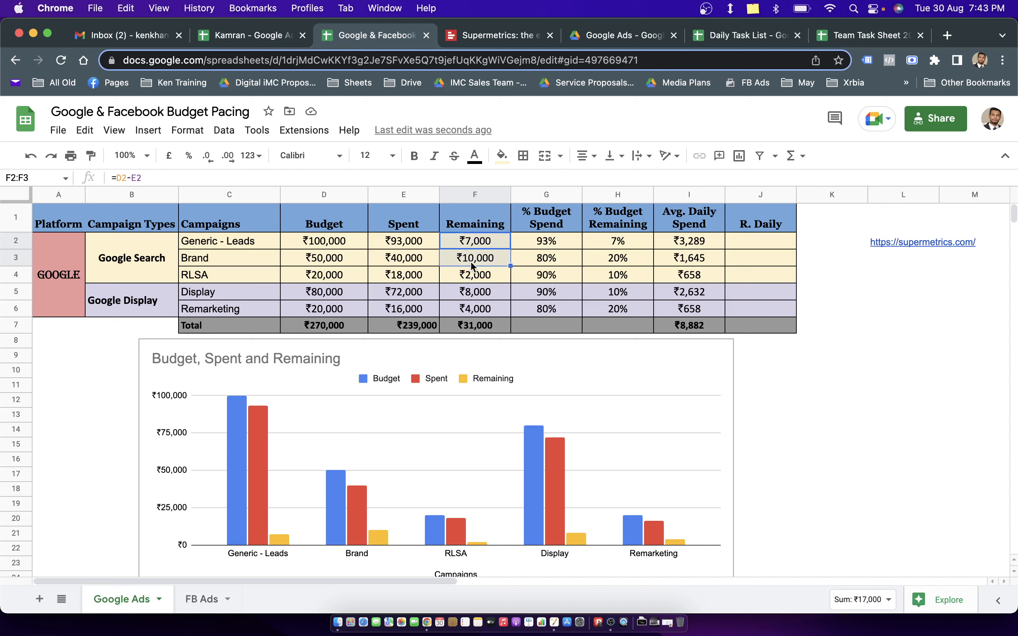
left_click(475, 258)
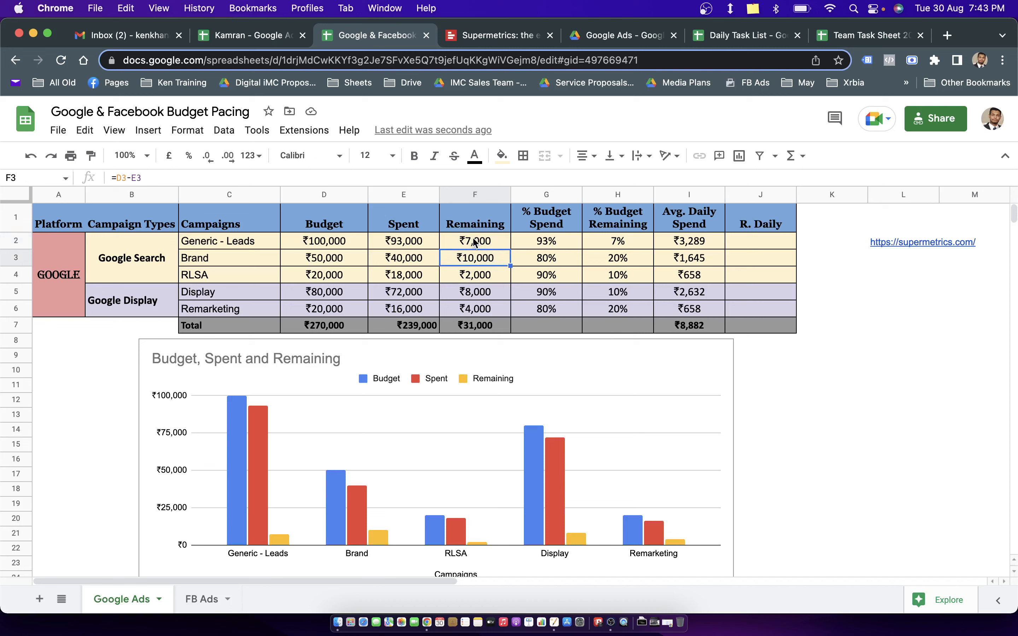
mouse_move(492, 300)
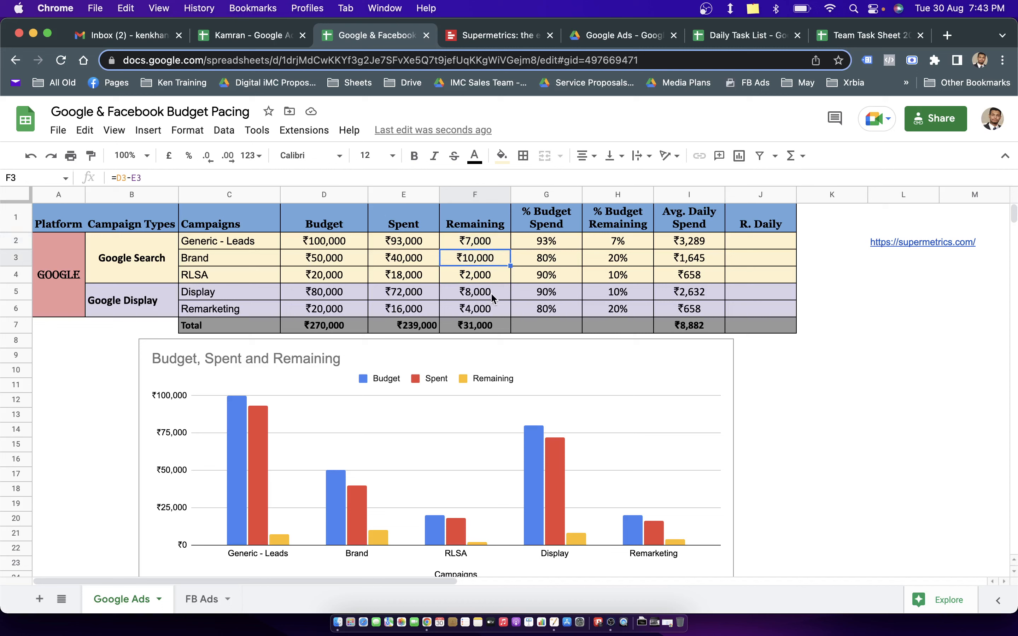
left_click(475, 291)
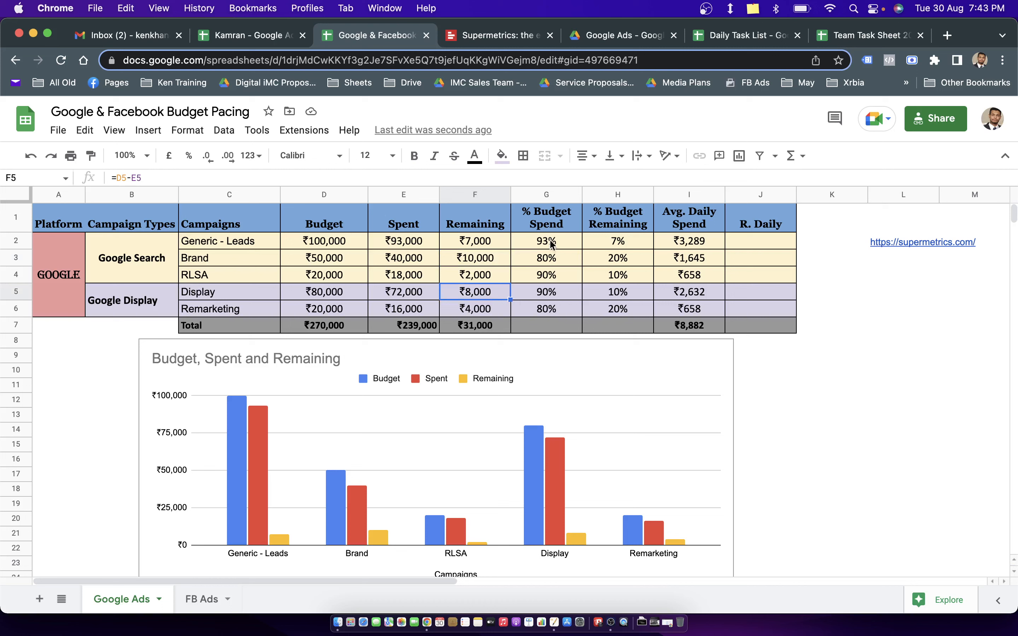
mouse_move(554, 248)
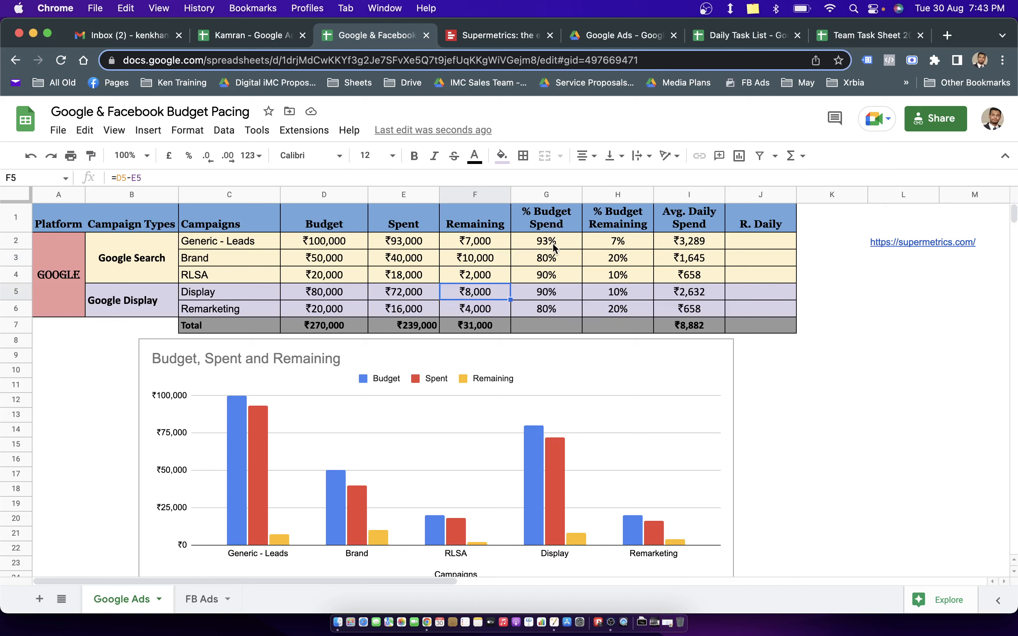
left_click(546, 241)
type("=E2")
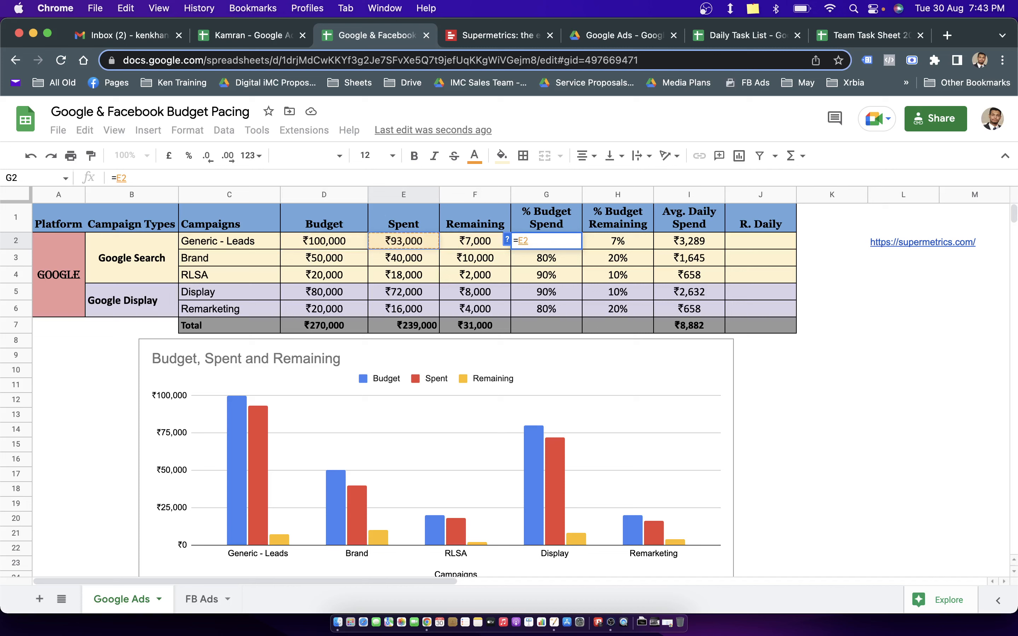
type("/E2")
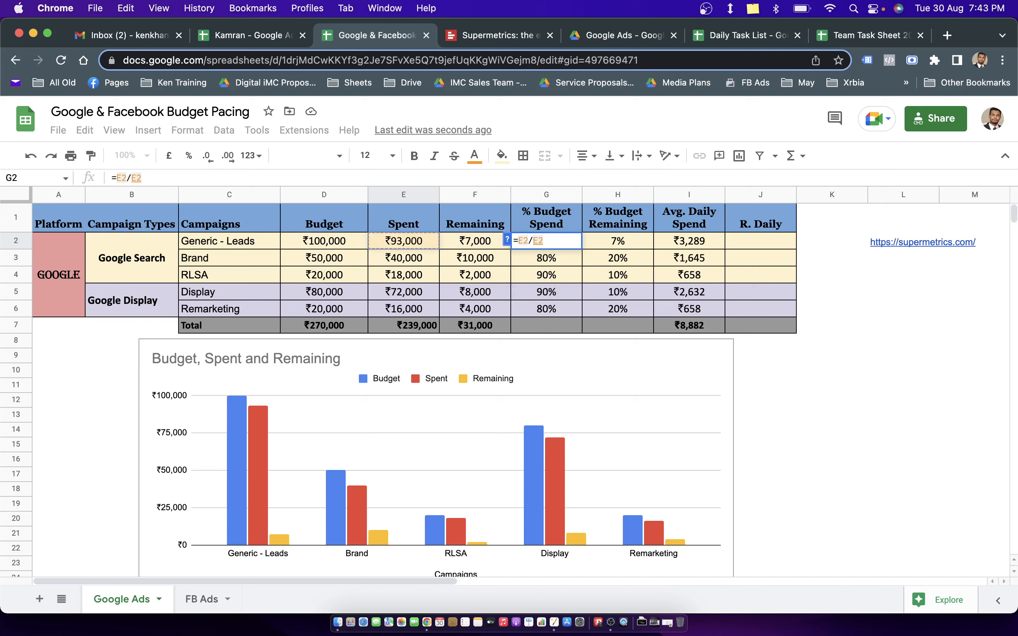
left_click(324, 241)
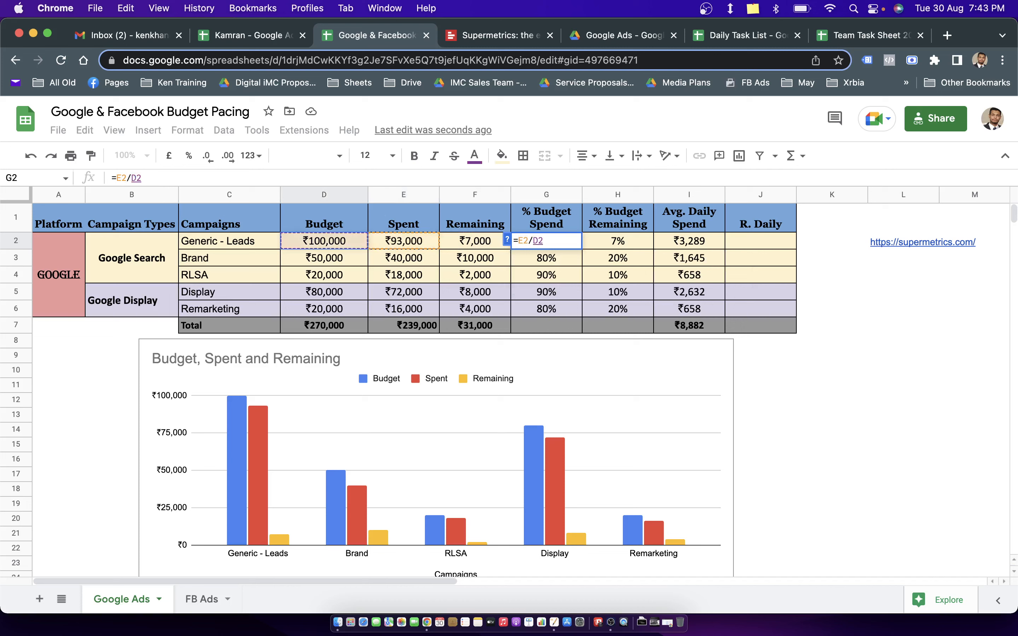
key("Enter")
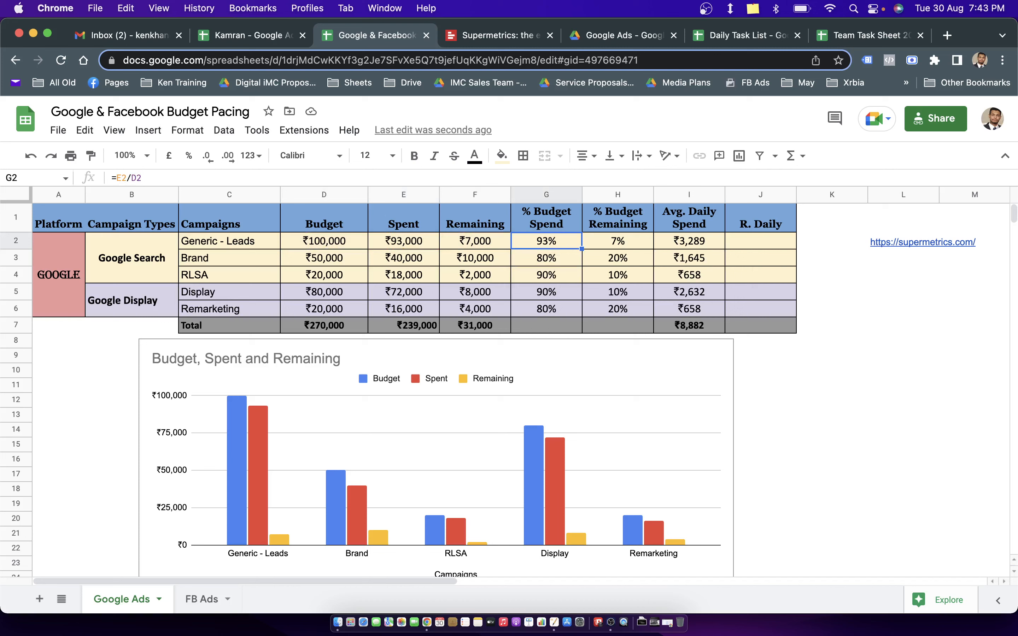
left_click(546, 258)
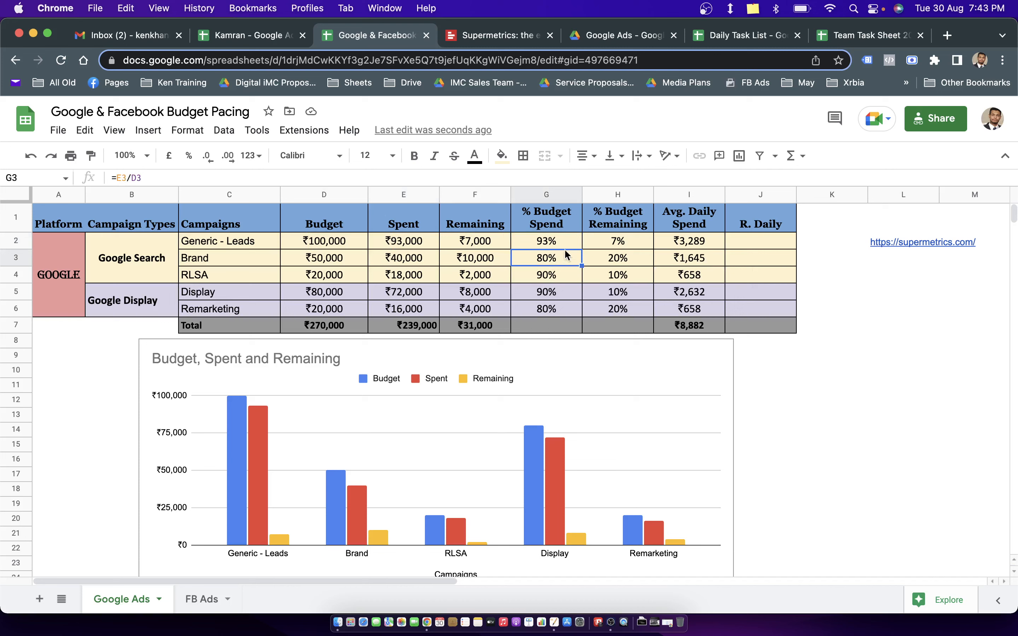
left_click(546, 240)
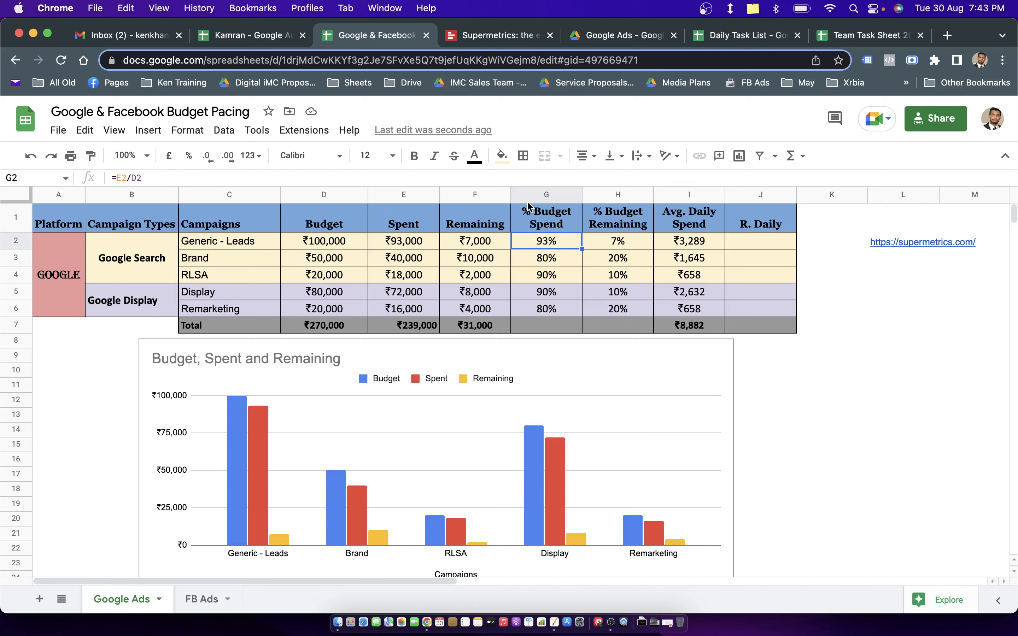
mouse_move(582, 266)
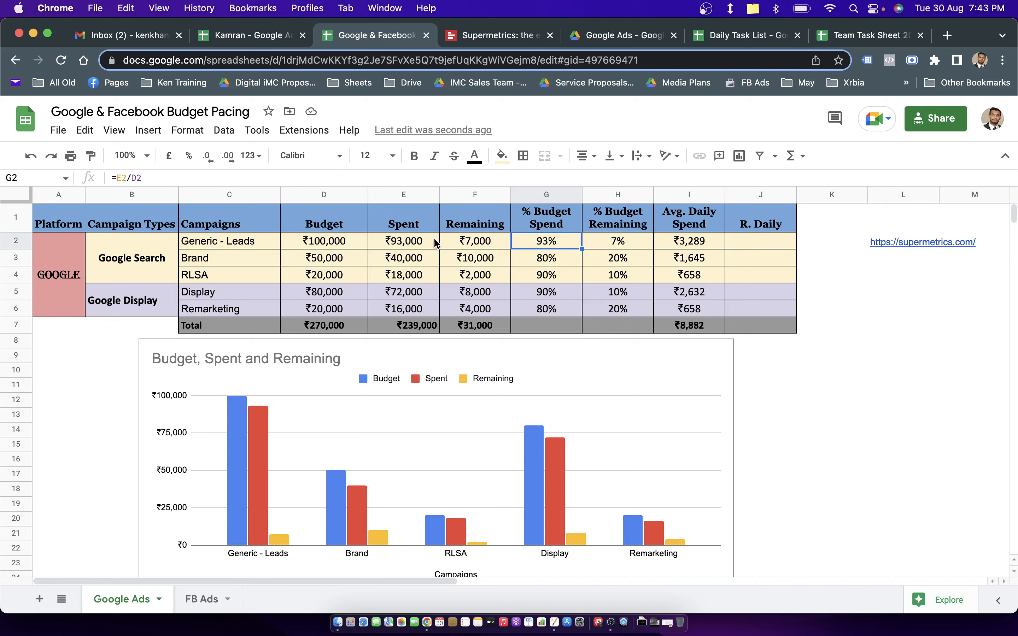
mouse_move(270, 249)
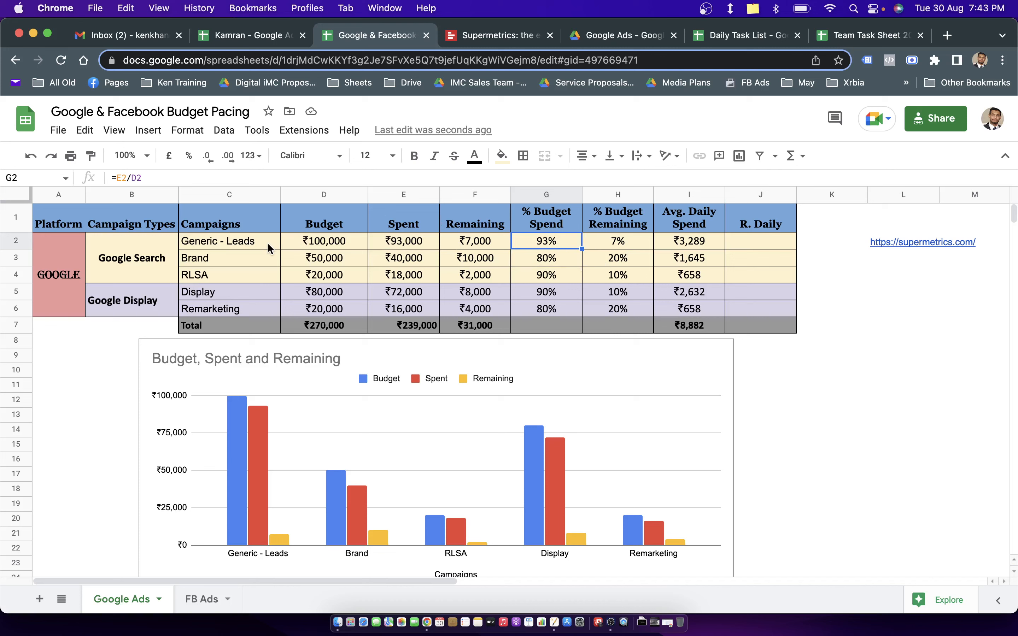
left_click(617, 241)
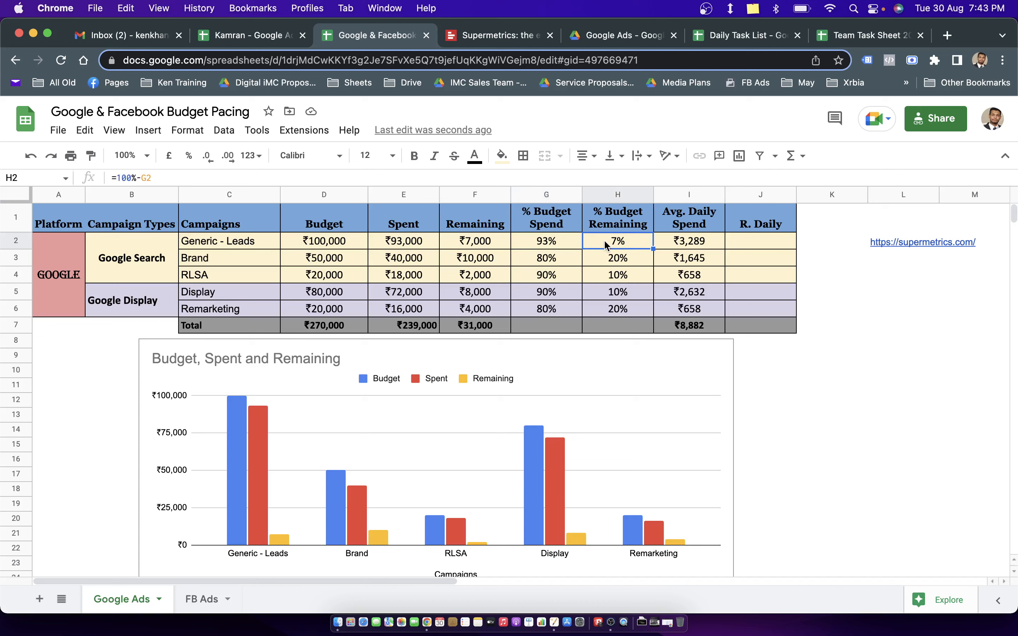
type("=11")
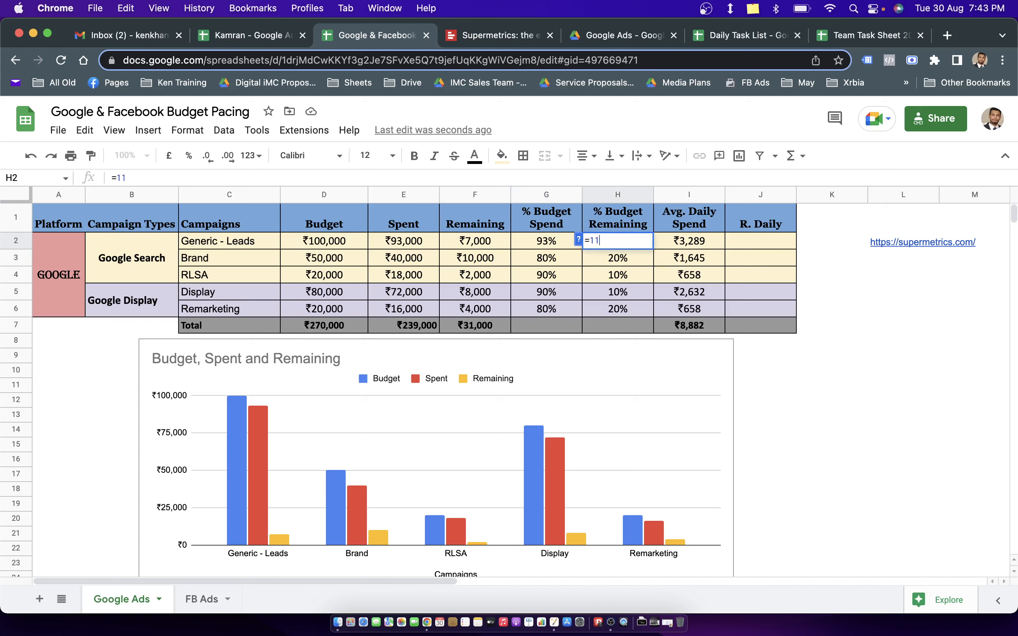
type("00%-")
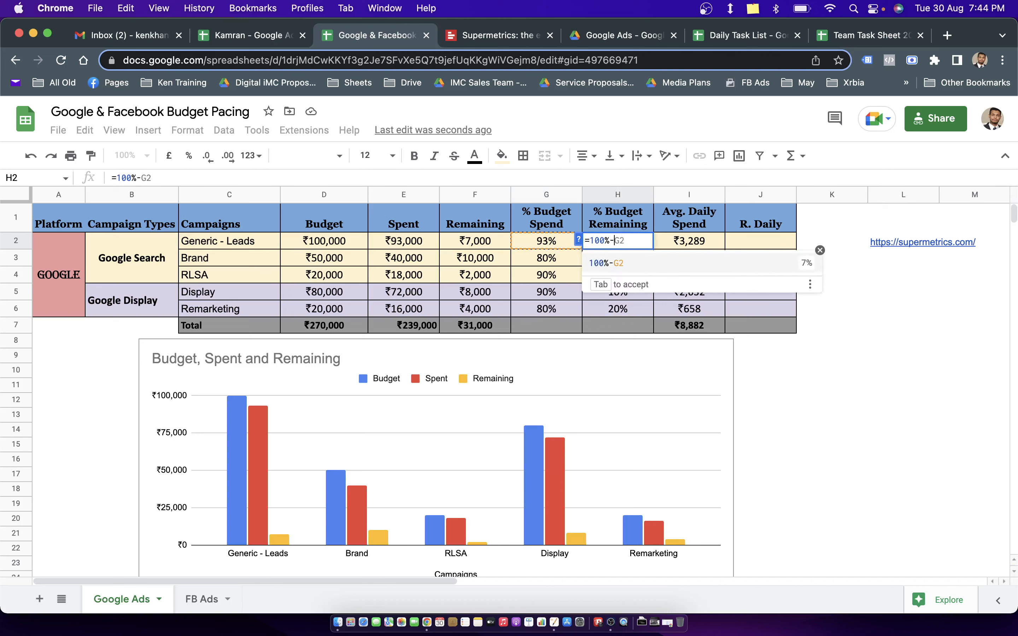
key("Enter")
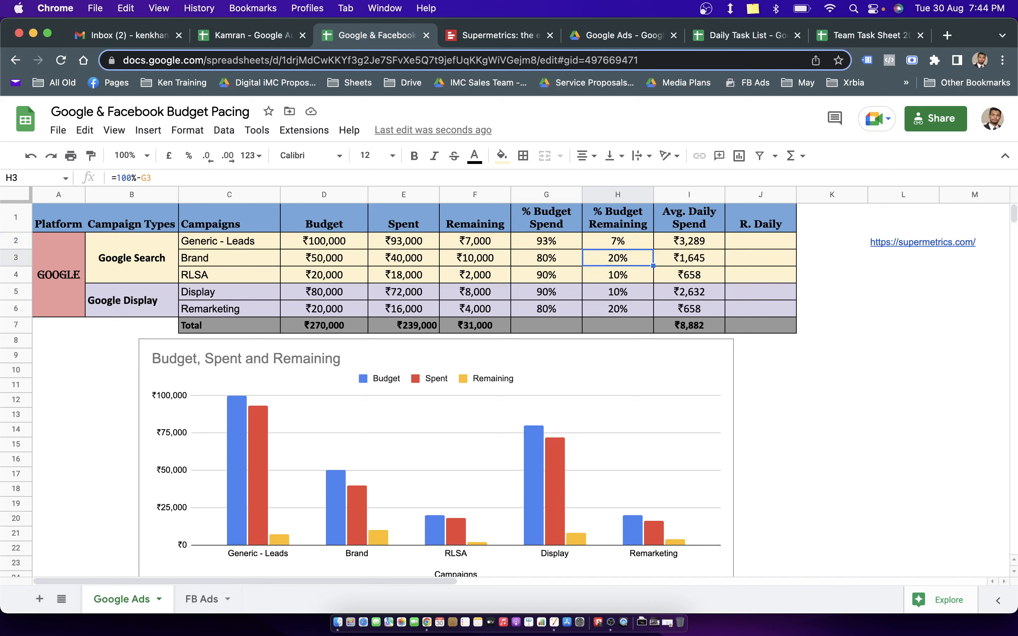
left_click(618, 241)
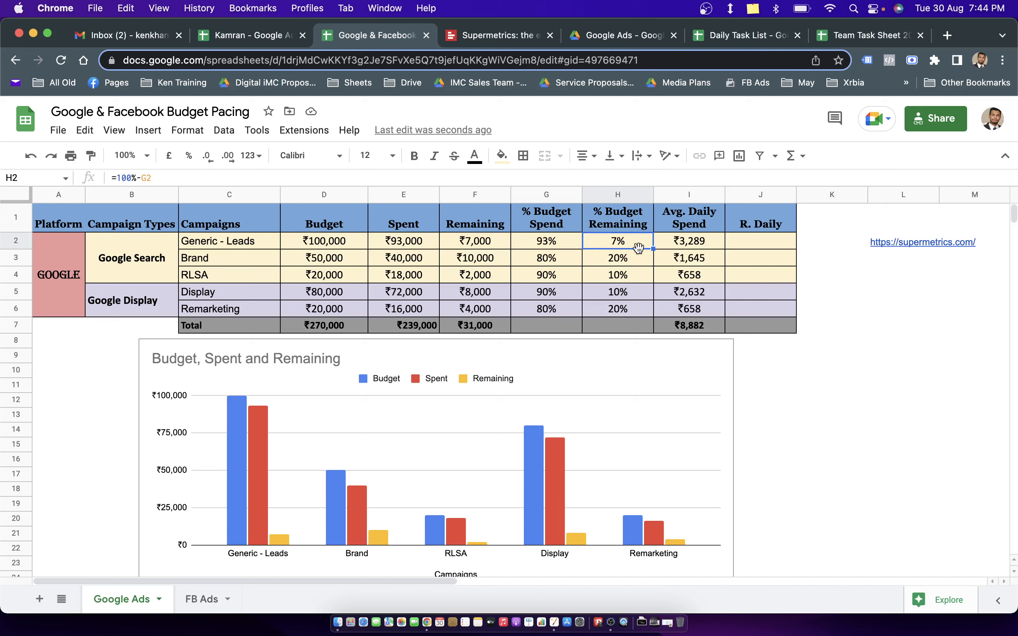
mouse_move(612, 269)
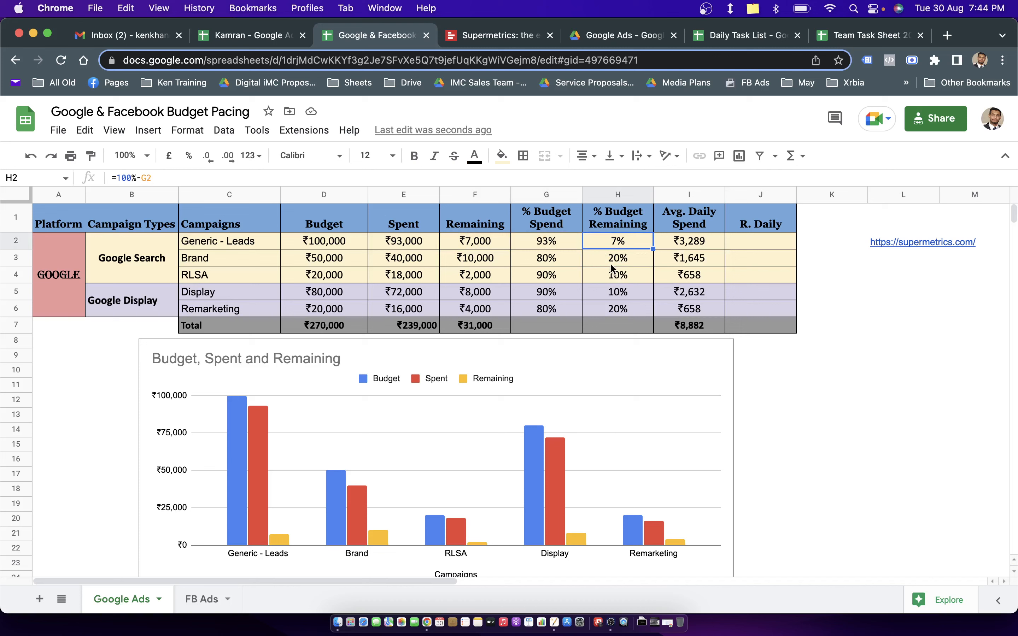
left_click(617, 258)
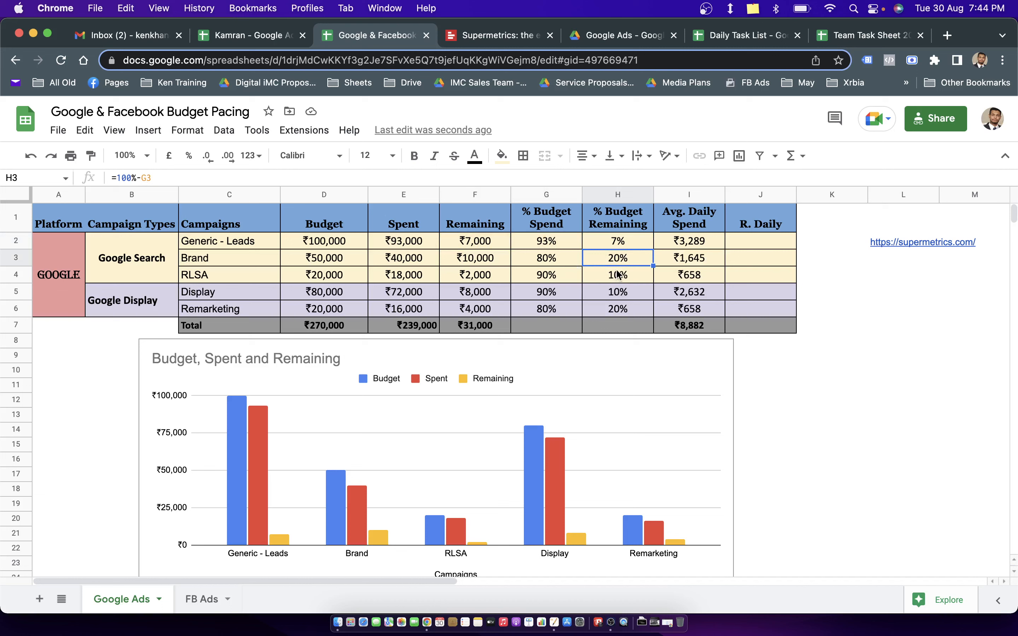
left_click(618, 275)
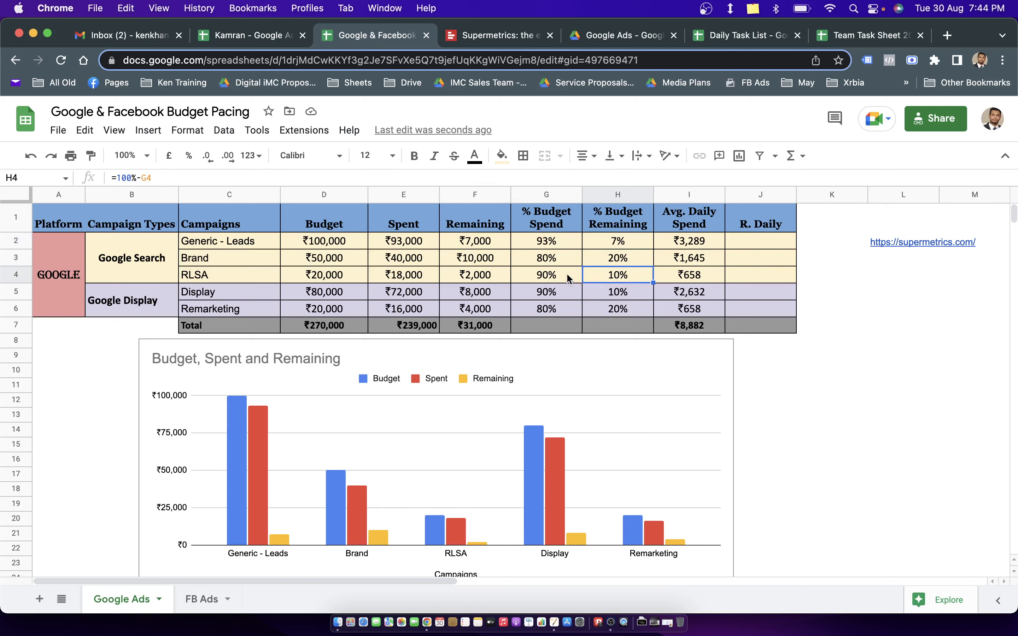
mouse_move(558, 280)
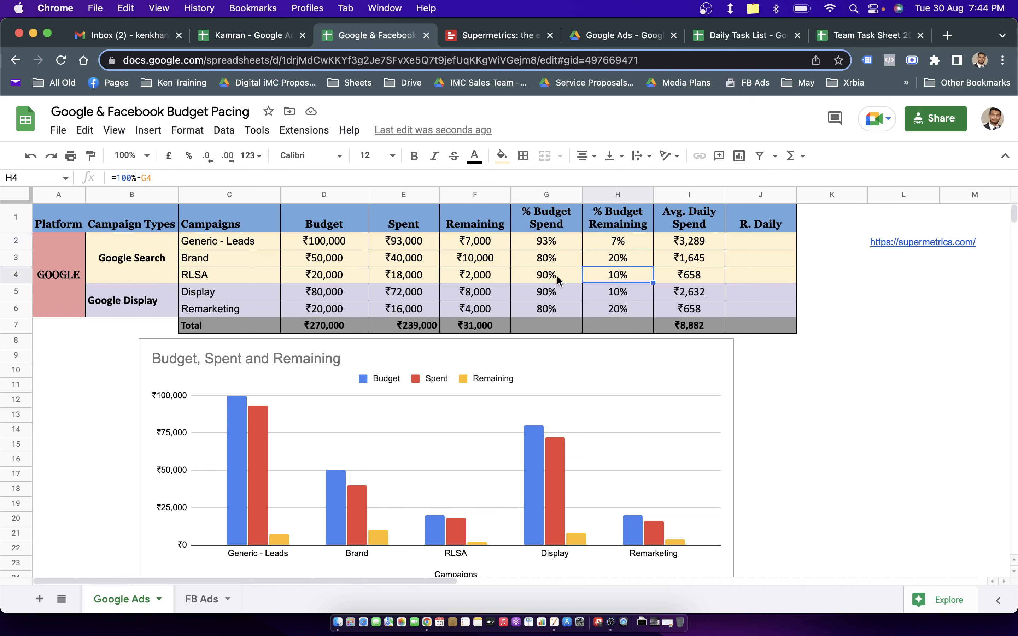
left_click(403, 274)
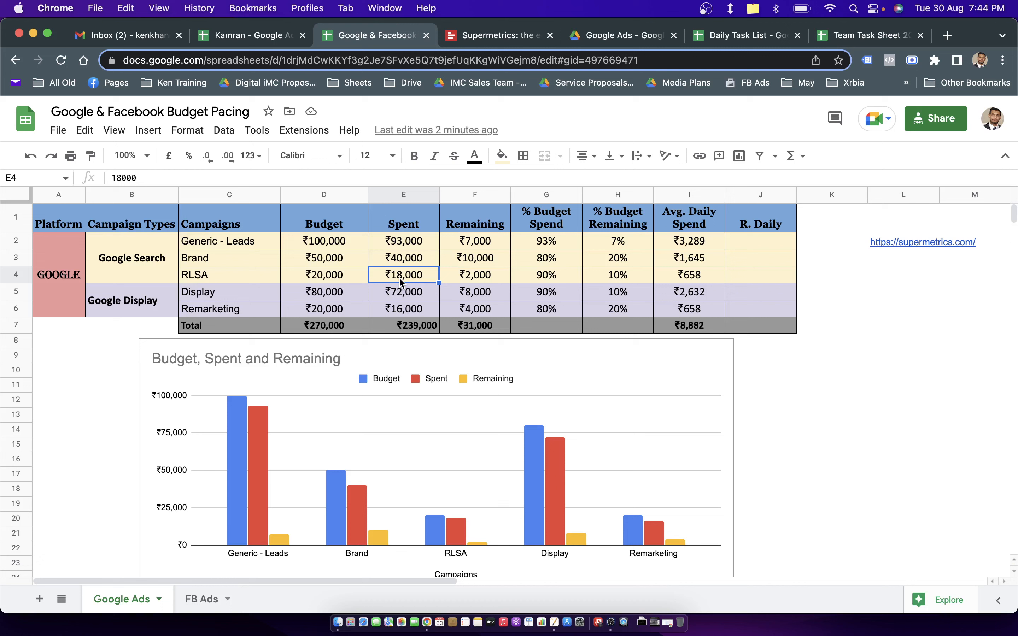
Set RLSA's spent to 18900 and check the Brand and RLSA remaining-percentage formulas.
type("1")
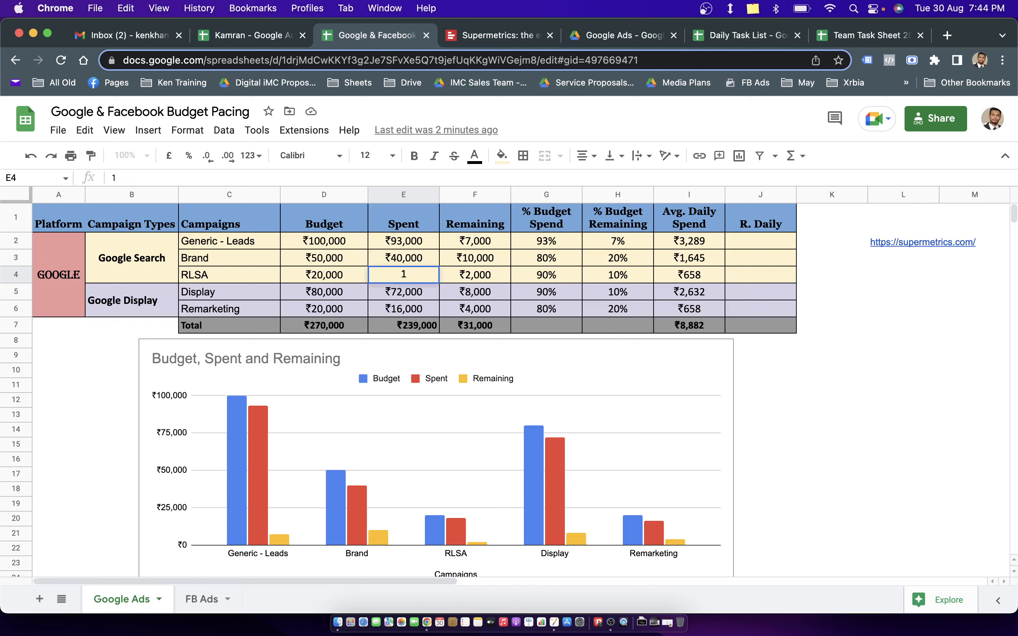
type("8900")
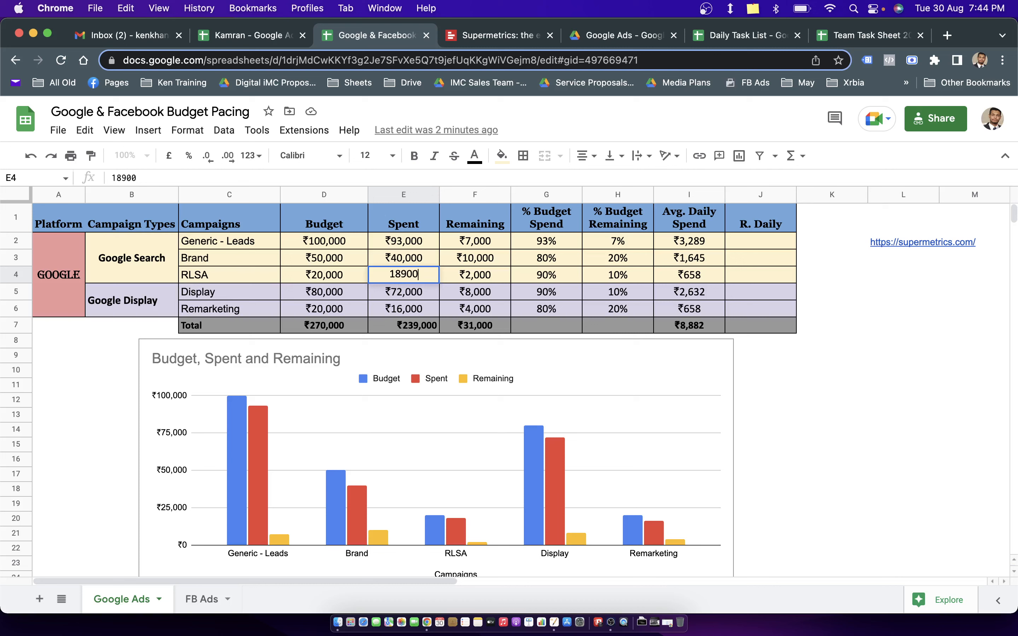
key("Enter")
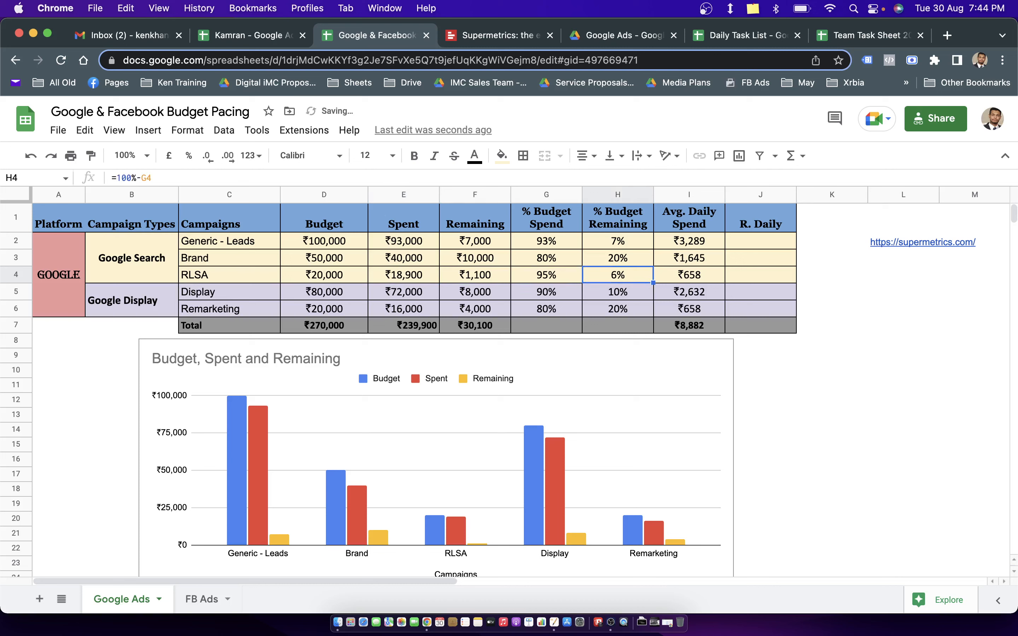
left_click(617, 257)
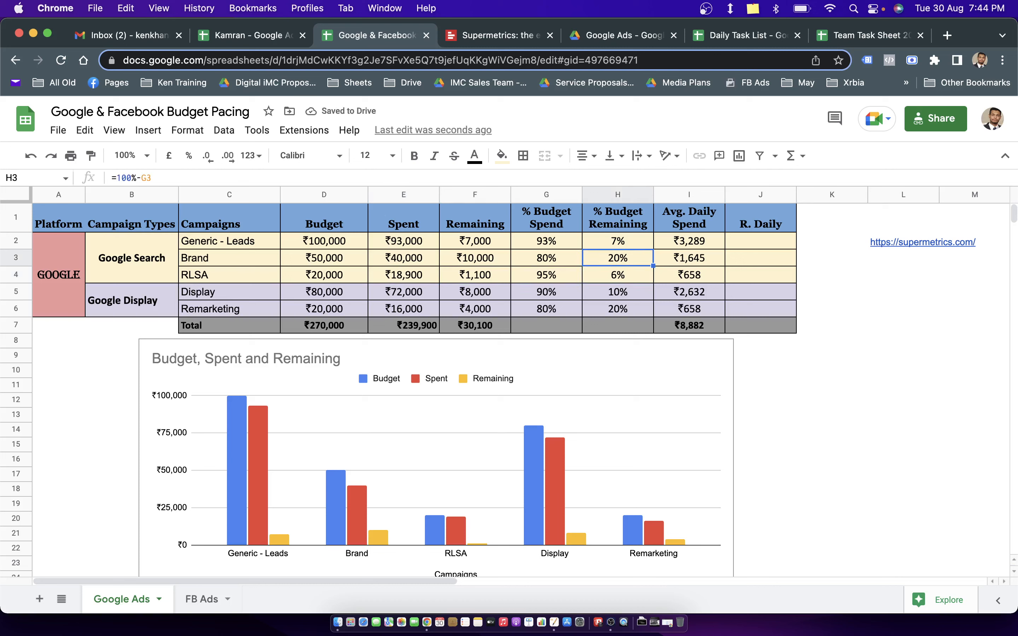
left_click(618, 274)
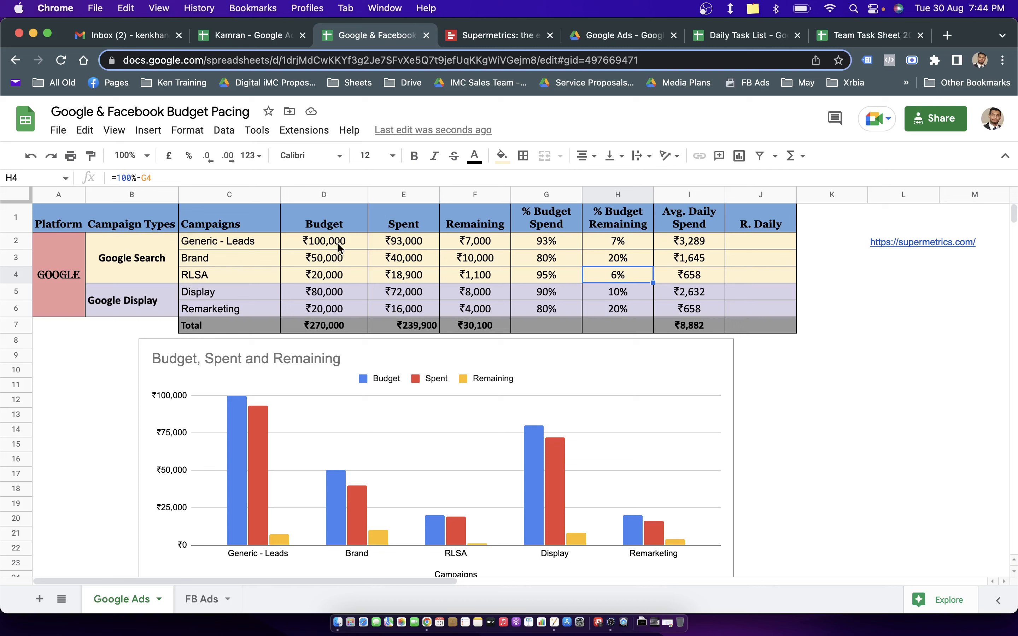
left_click(761, 257)
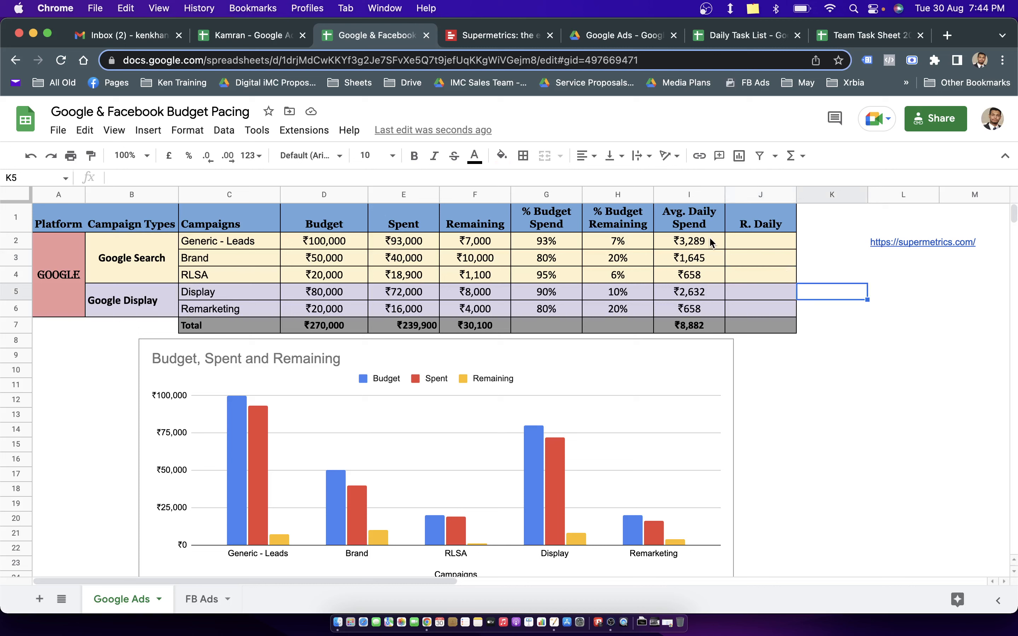
Make Avg. Daily Spend =D2/31 for Generic - Leads and autofill it down to the Display row.
left_click(689, 241)
type("=D2")
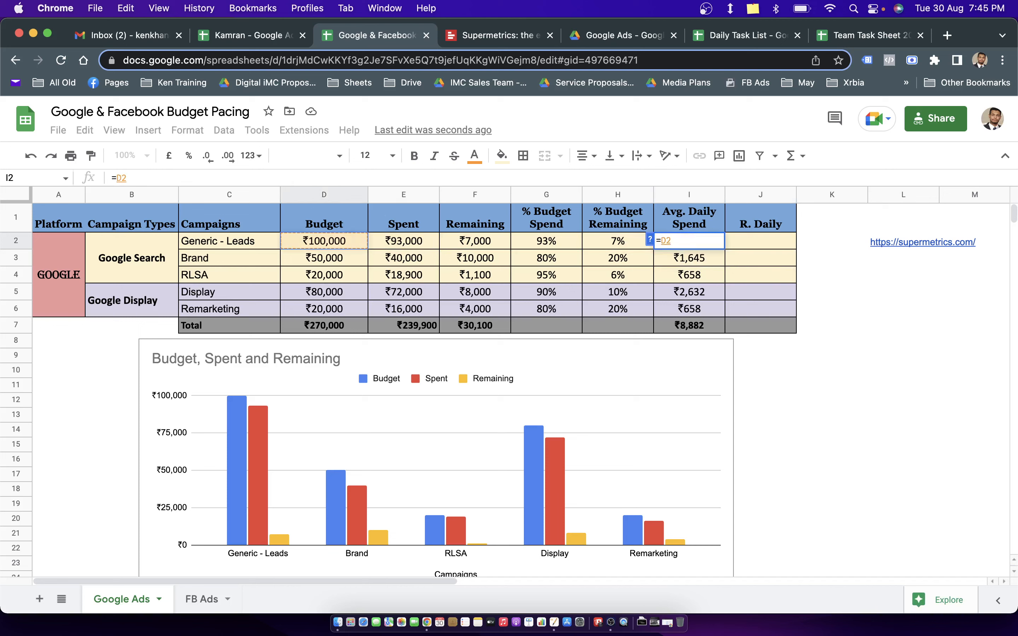
type("/3")
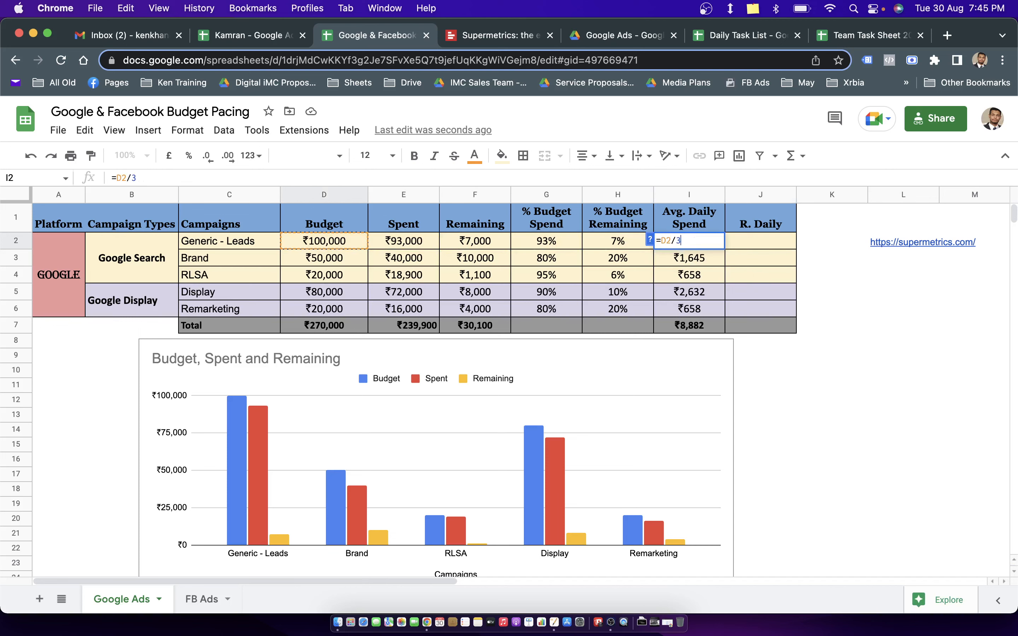
type("0")
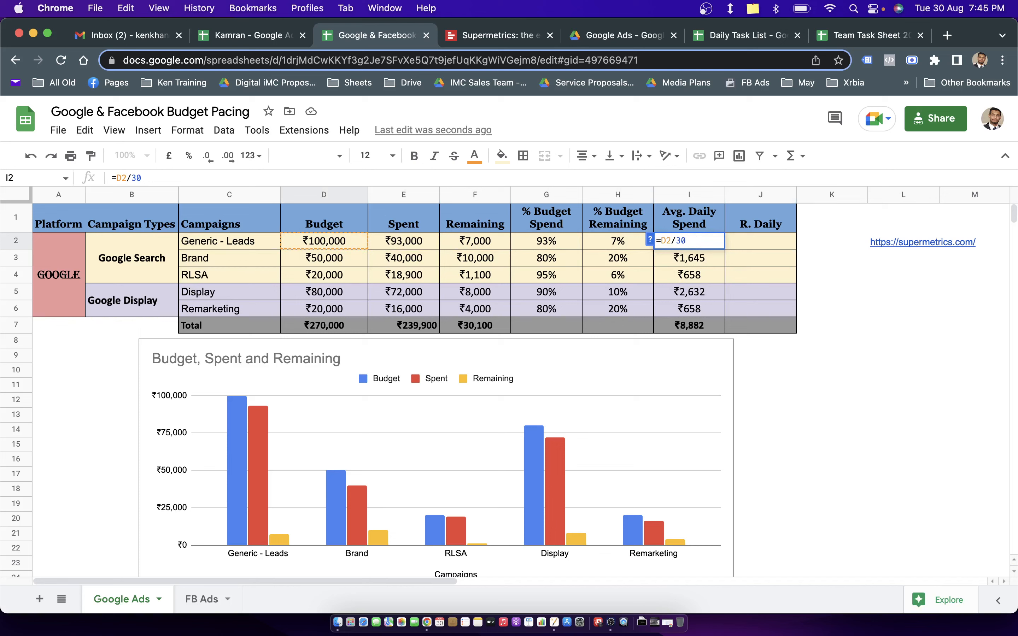
type("1")
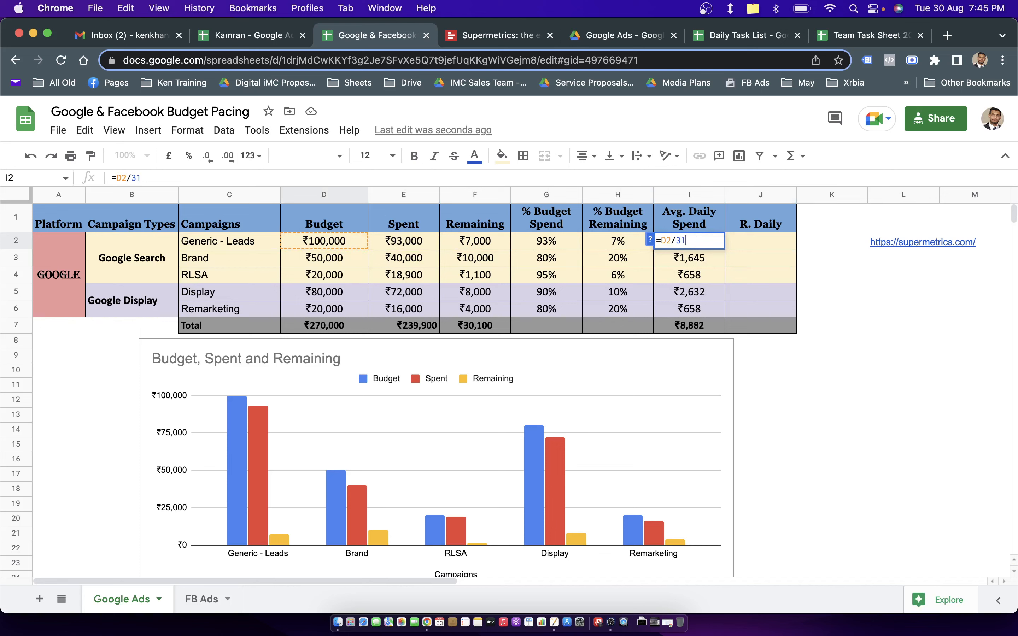
key("Enter")
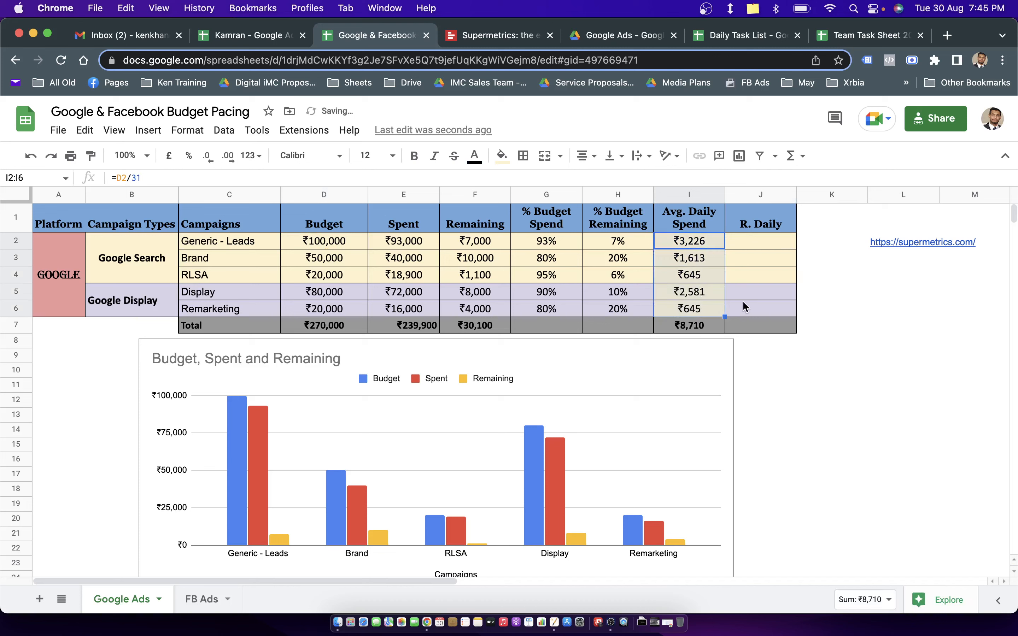
left_click(688, 291)
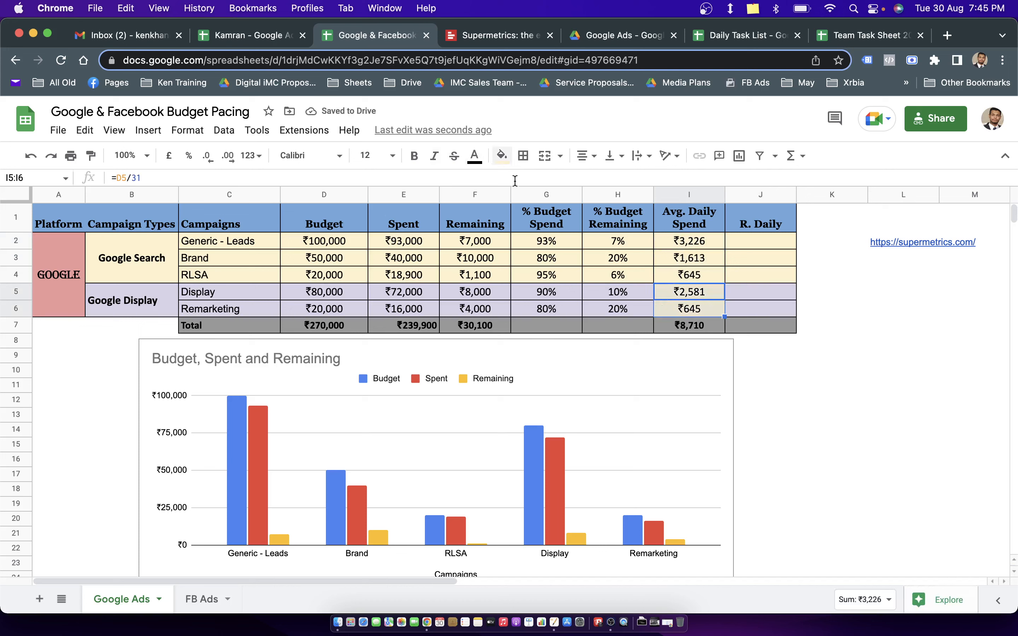
left_click(502, 155)
type("=")
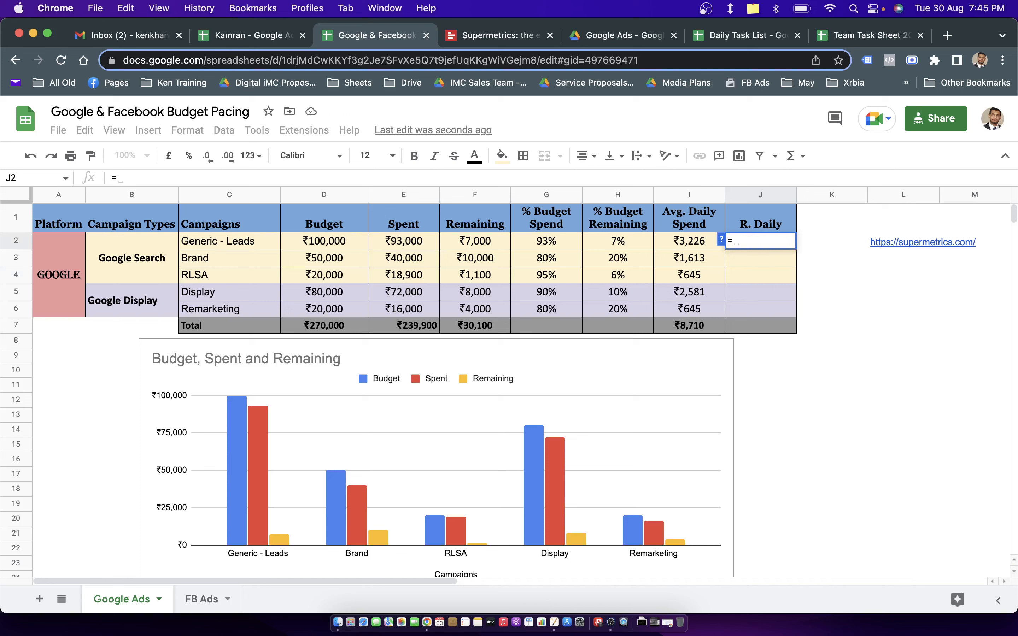
Fill R. Daily with =F2/1 for Generic - Leads and autofill it down the campaigns.
left_click(475, 240)
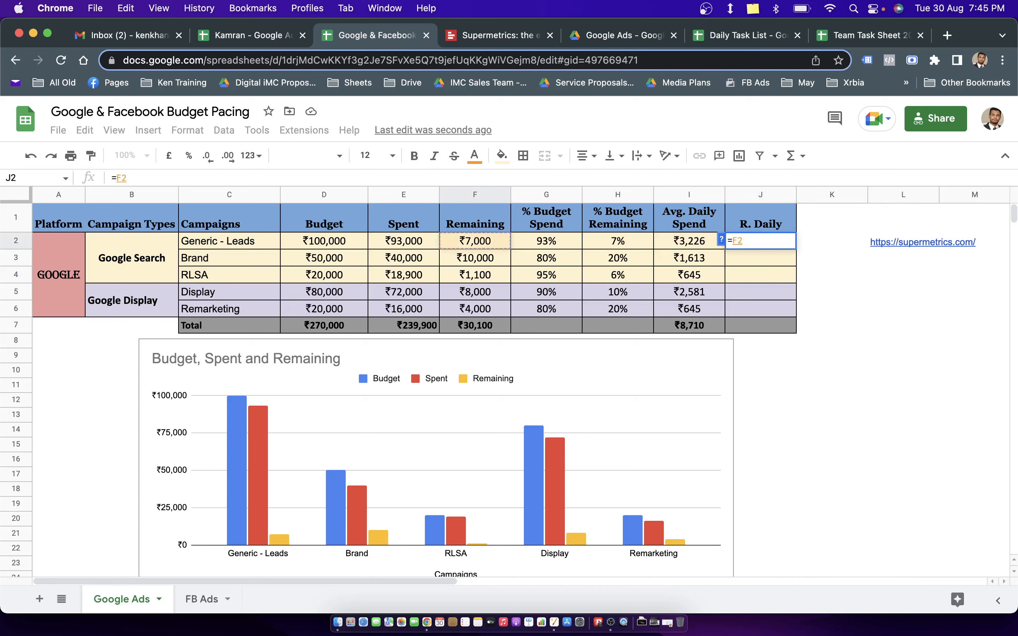
type("/")
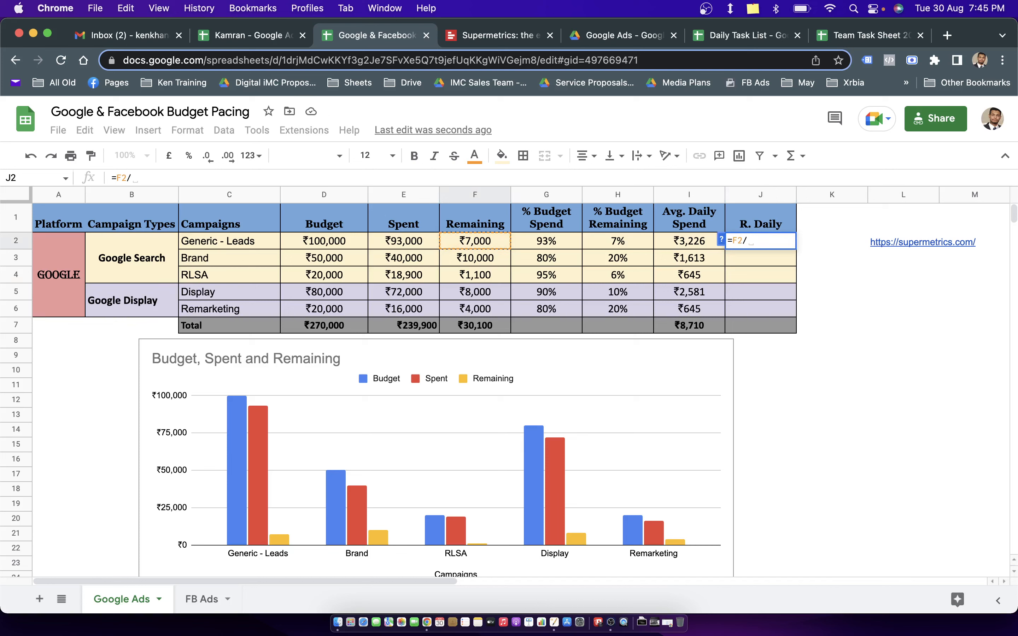
key("Backspace")
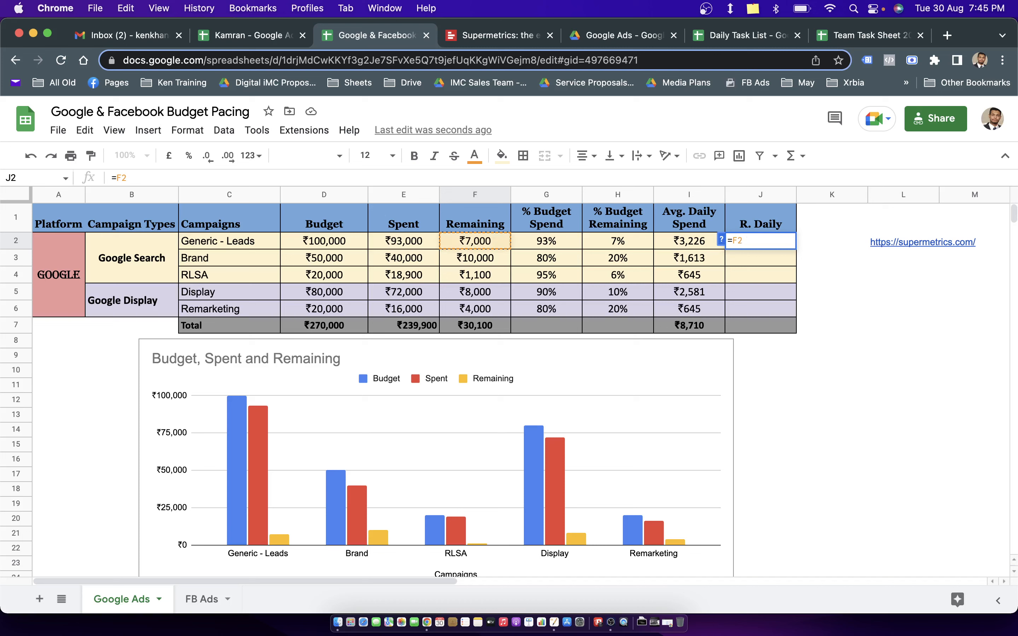
type("/")
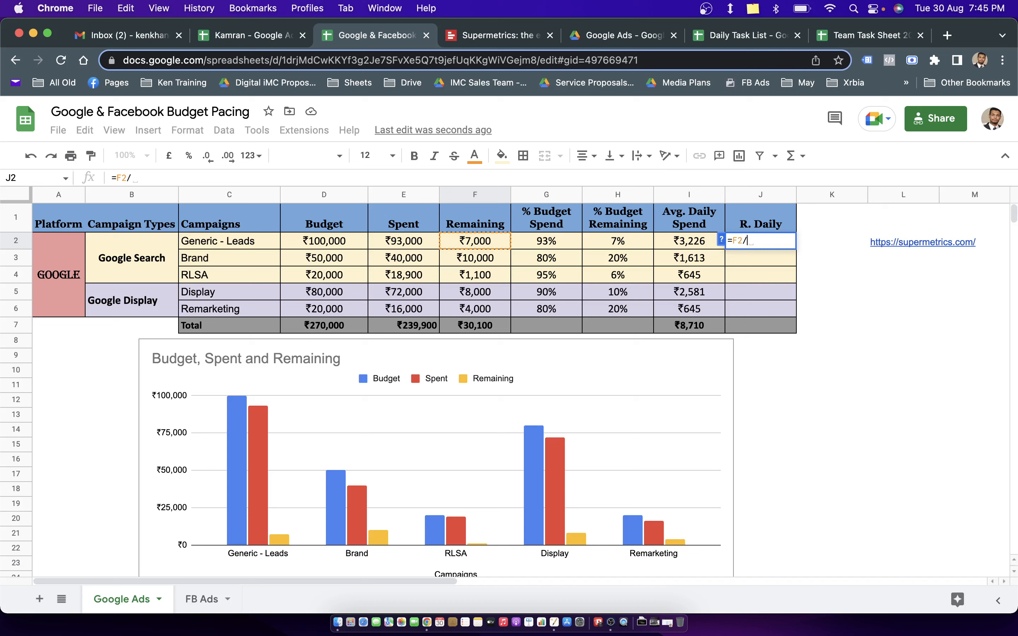
type("1")
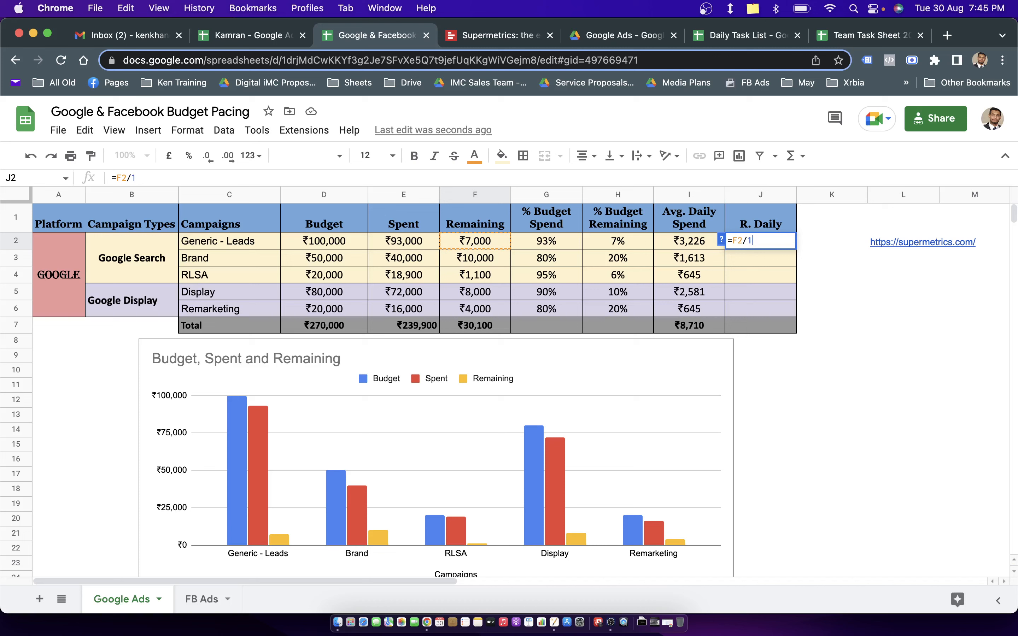
key("Enter")
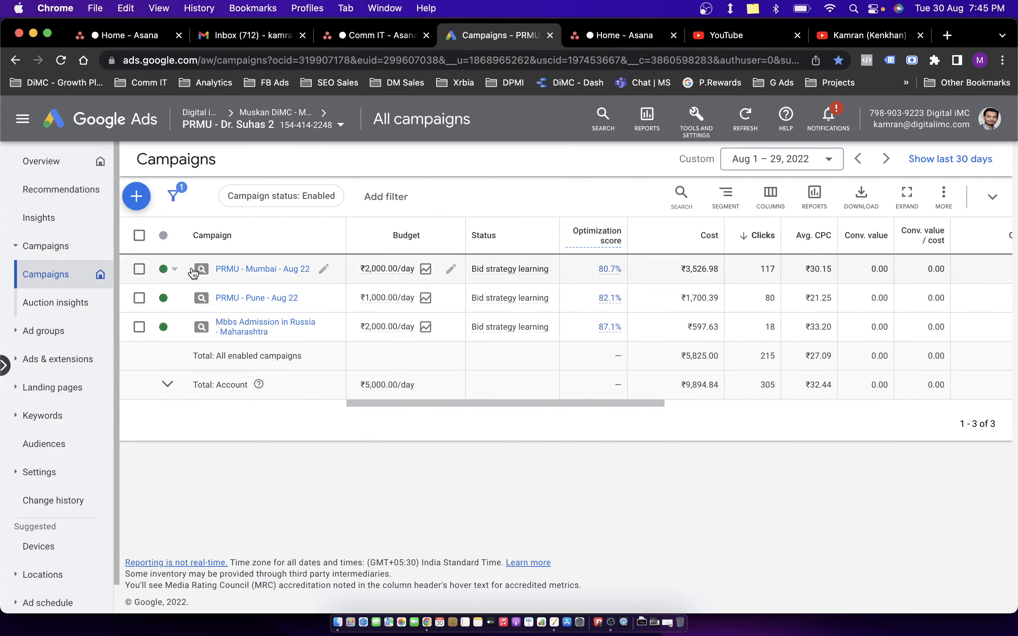
left_click(374, 35)
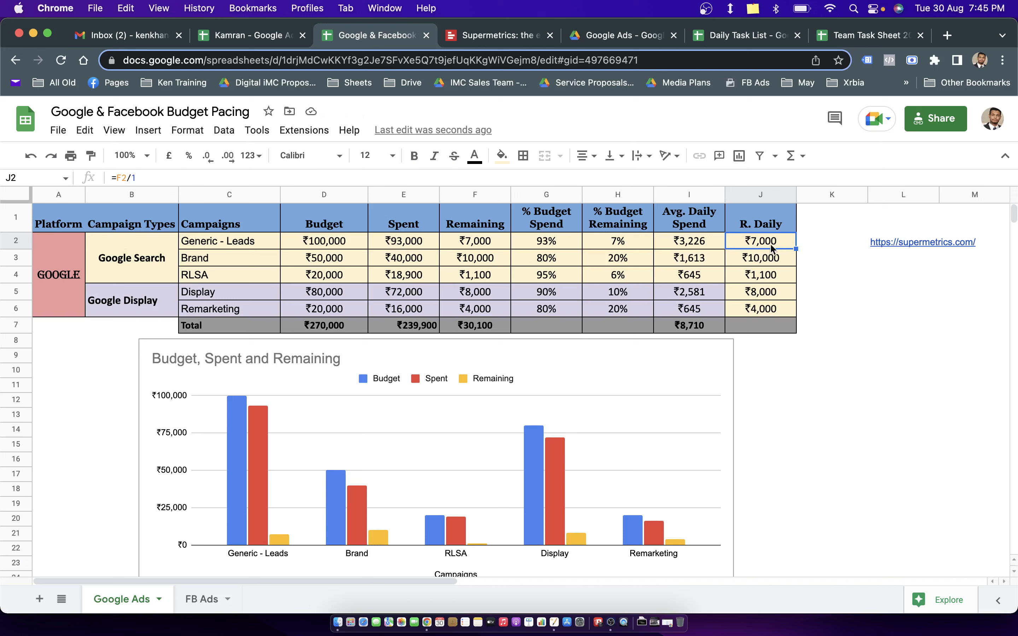
mouse_move(725, 285)
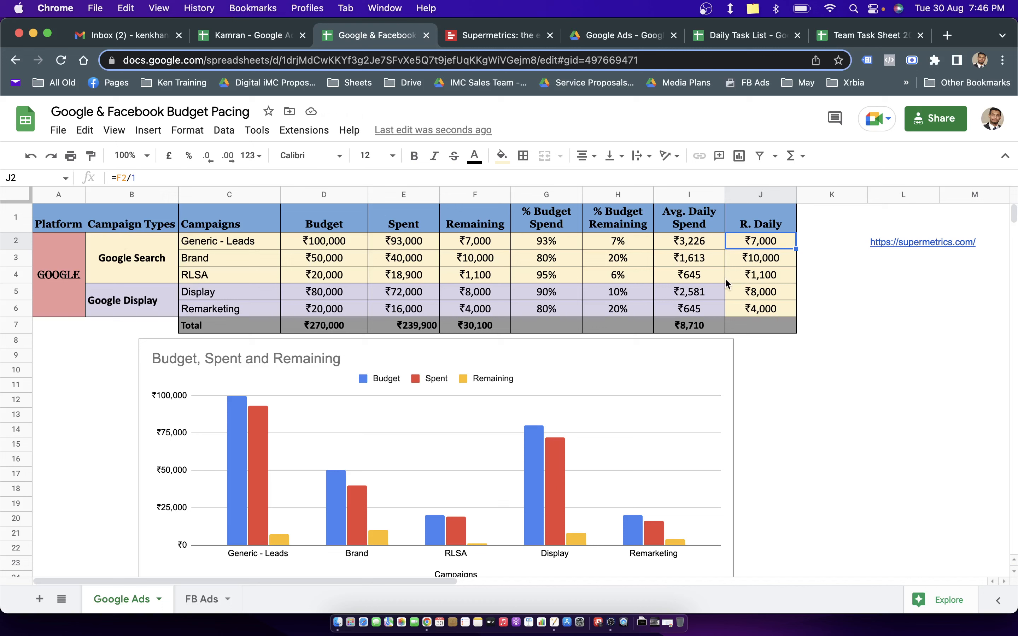
mouse_move(718, 292)
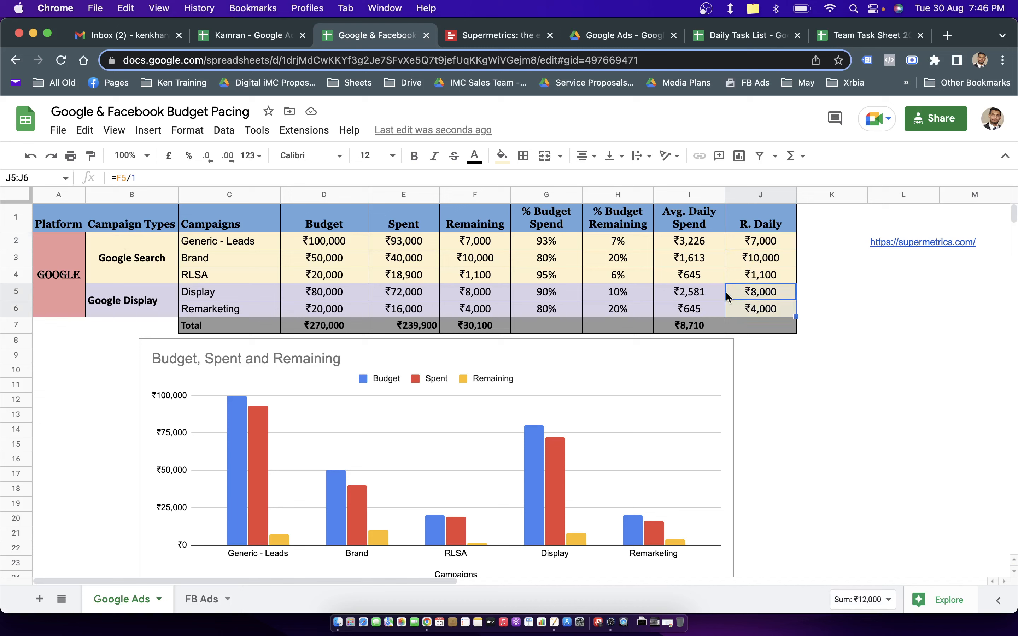
left_click(502, 156)
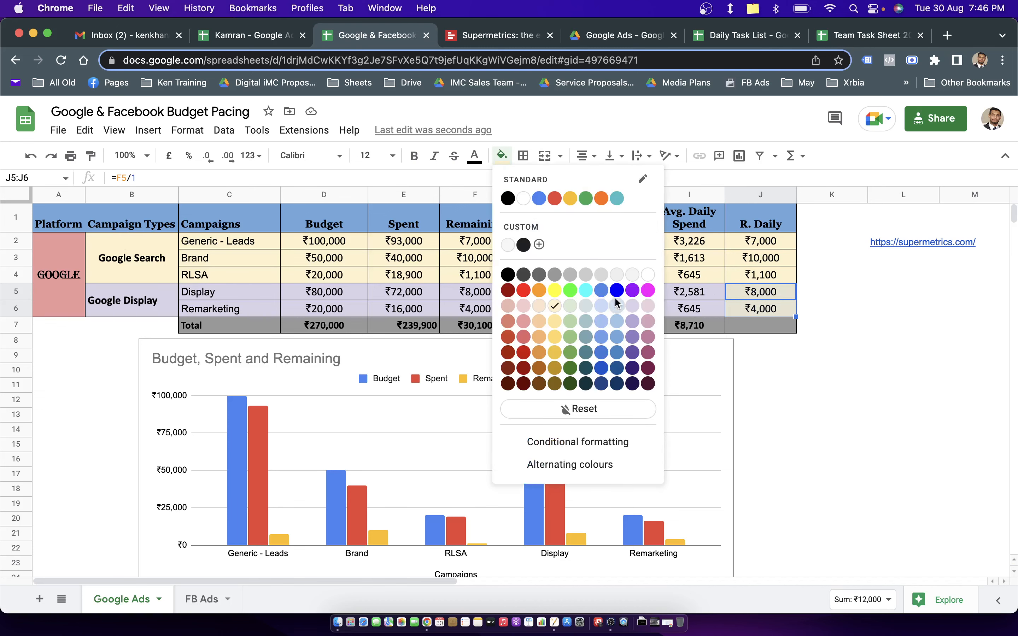
left_click(902, 340)
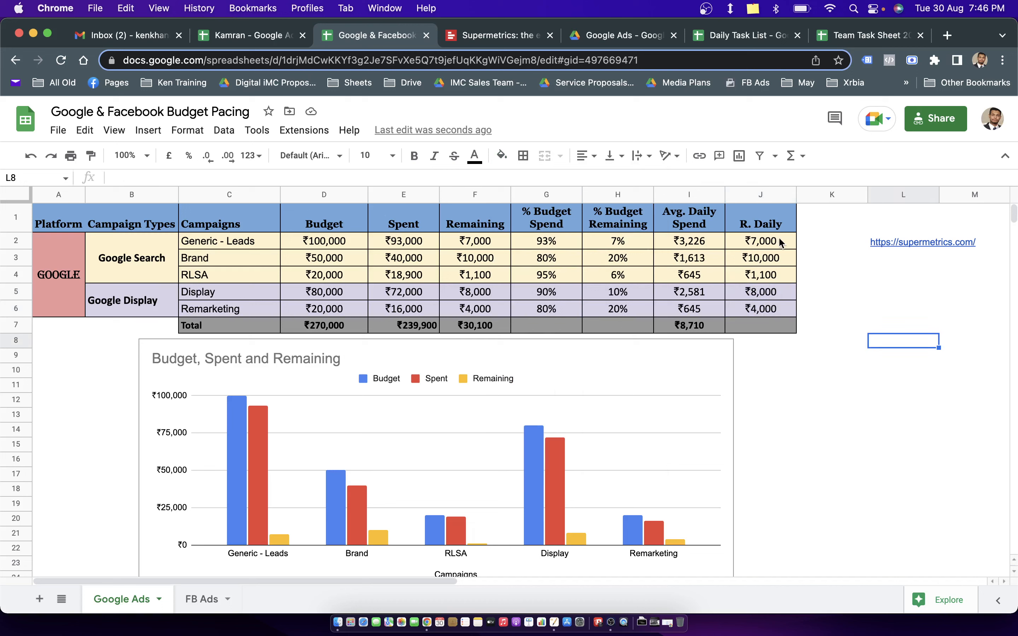
mouse_move(788, 266)
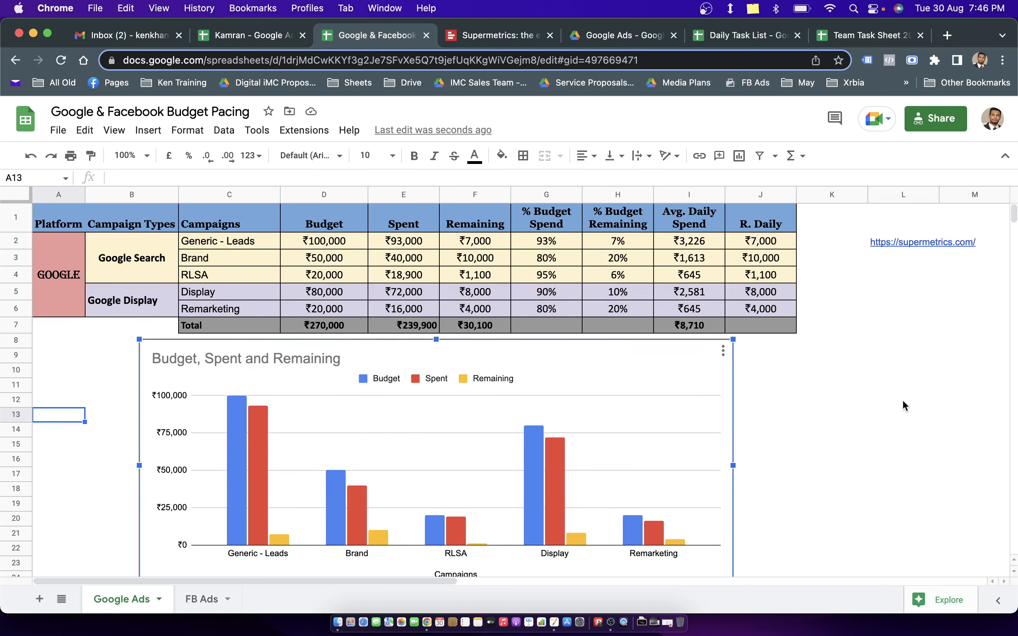
mouse_move(272, 512)
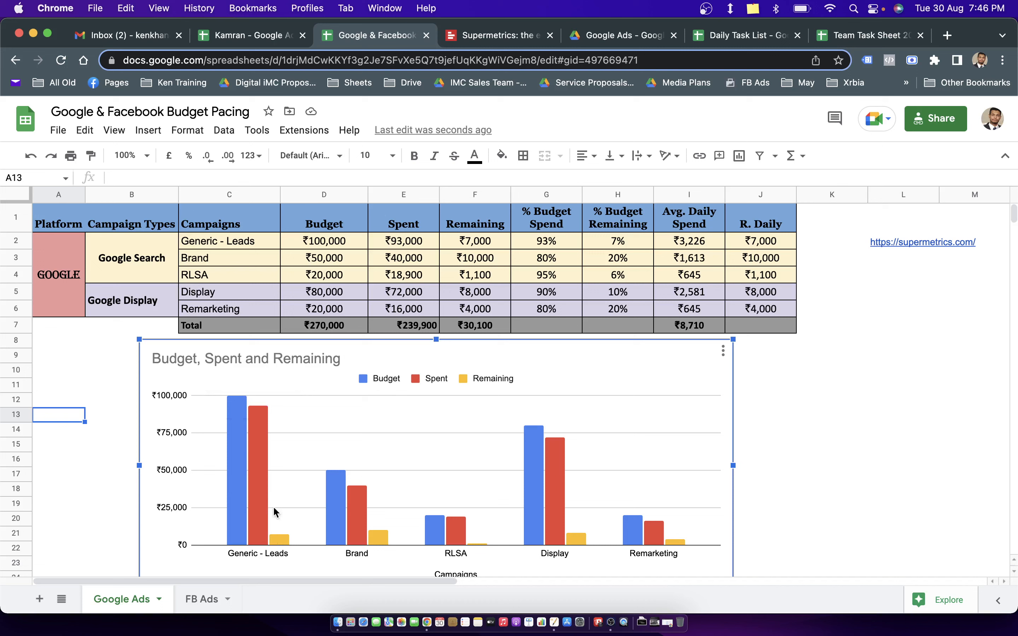
mouse_move(388, 391)
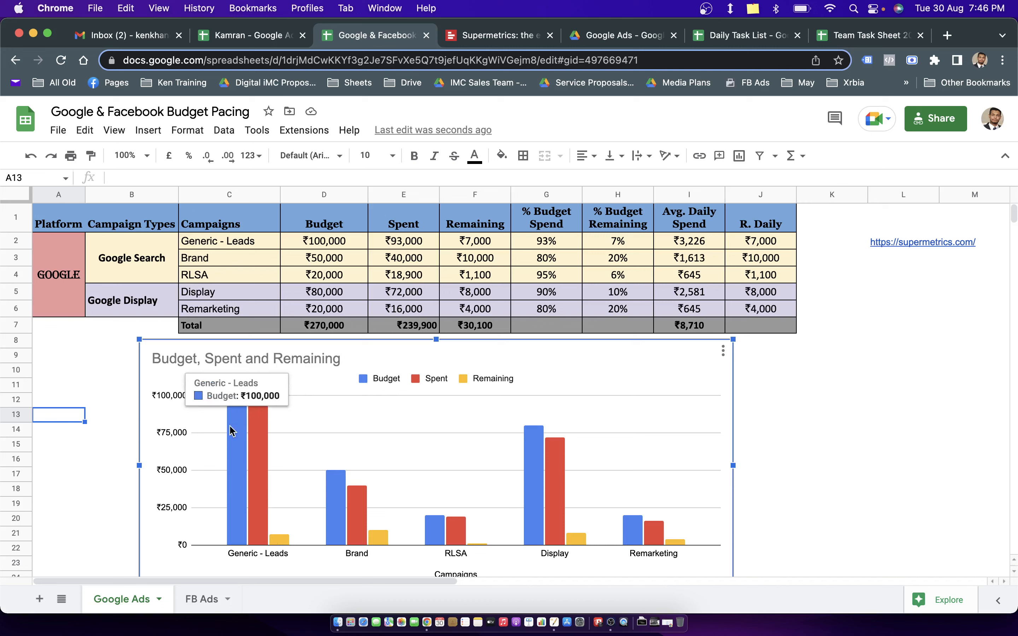
mouse_move(434, 382)
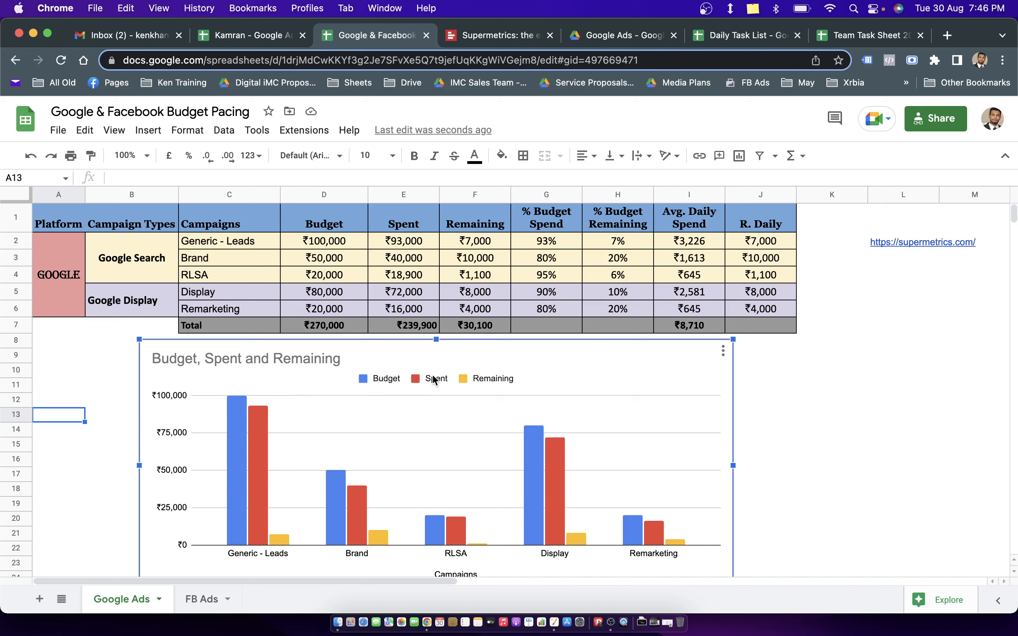
mouse_move(246, 454)
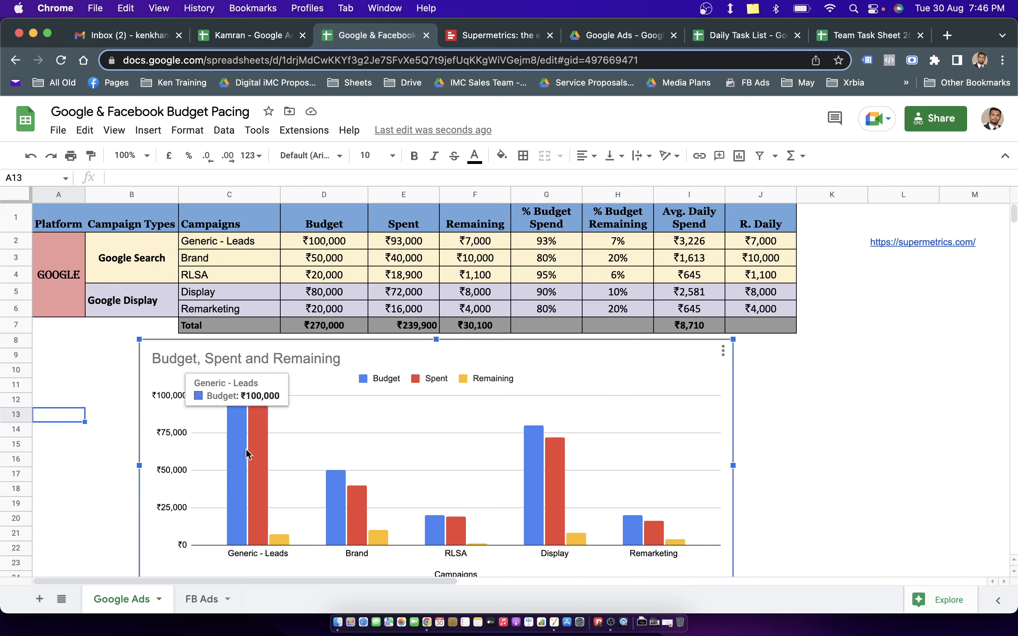
mouse_move(234, 457)
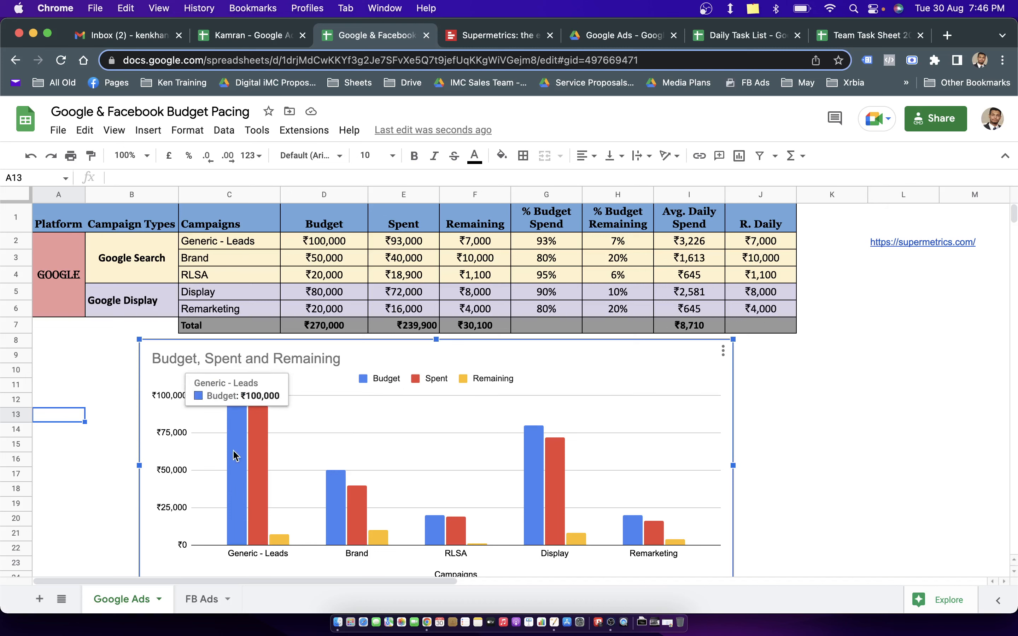
mouse_move(256, 465)
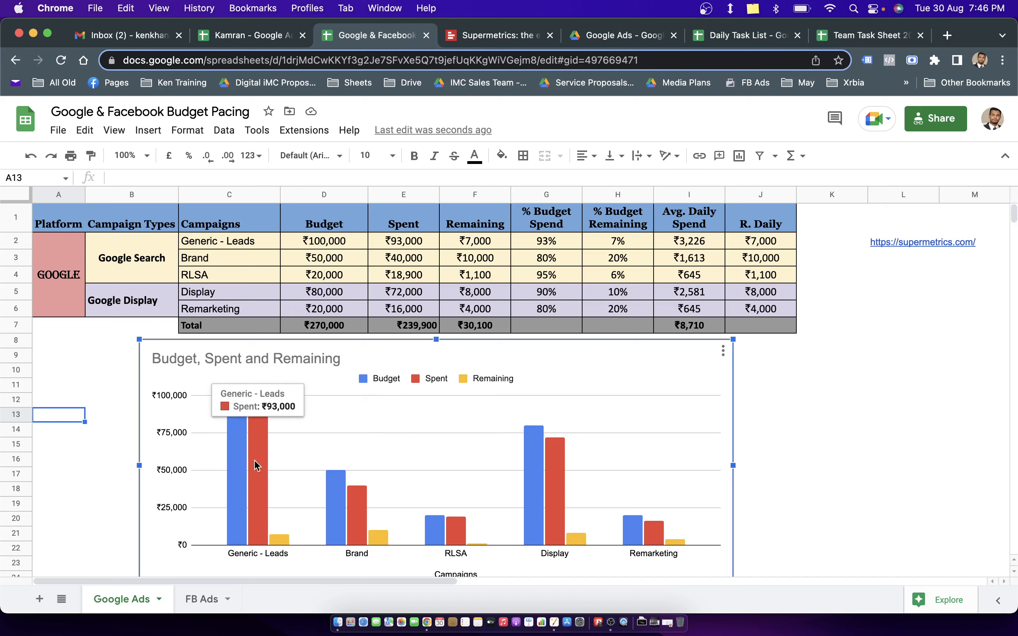
mouse_move(283, 545)
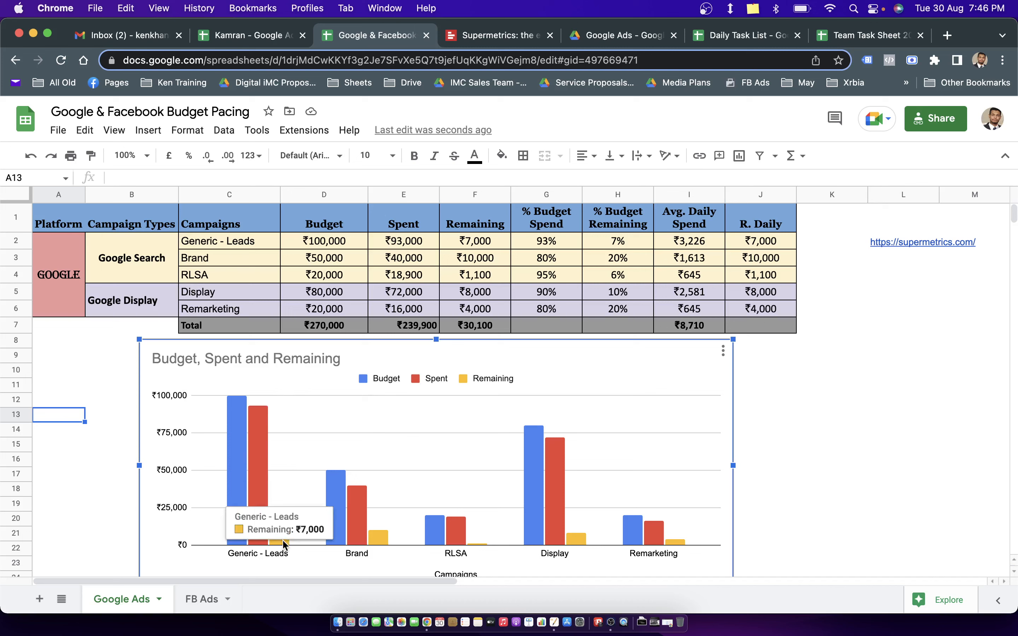
mouse_move(304, 414)
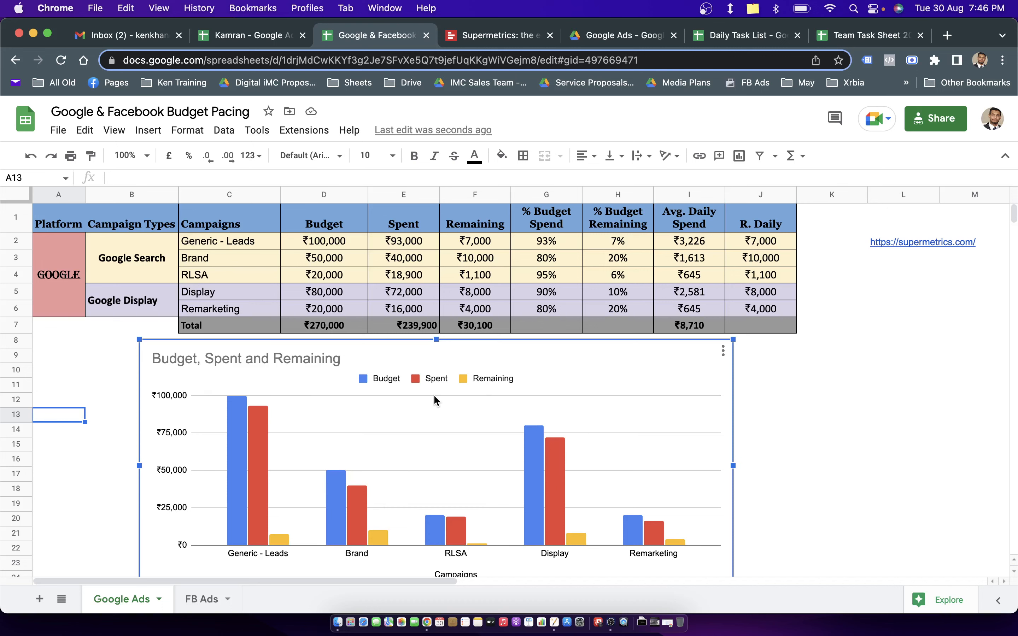
mouse_move(502, 368)
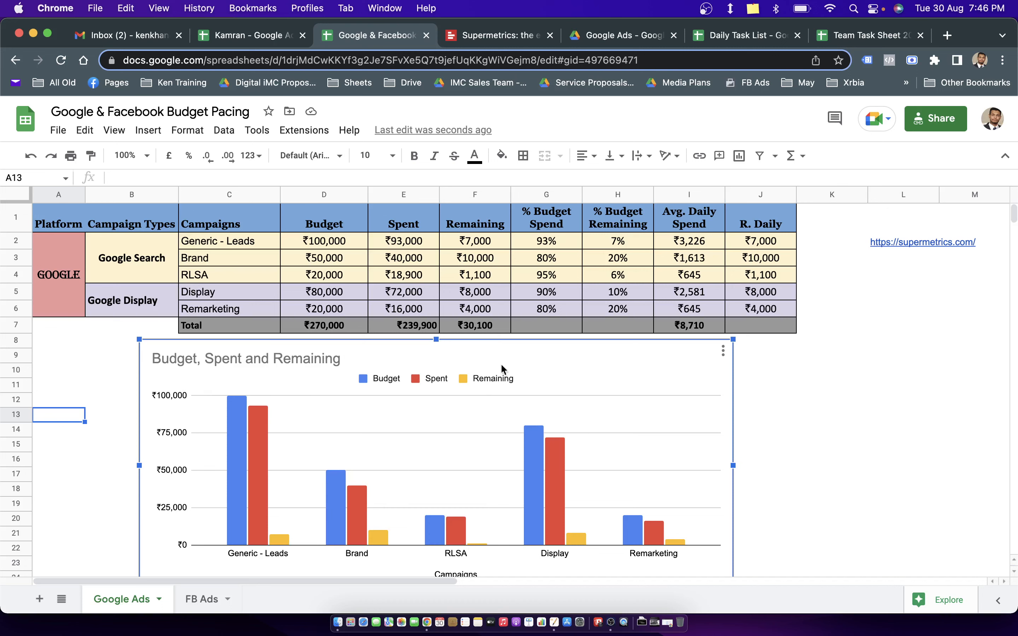
mouse_move(384, 258)
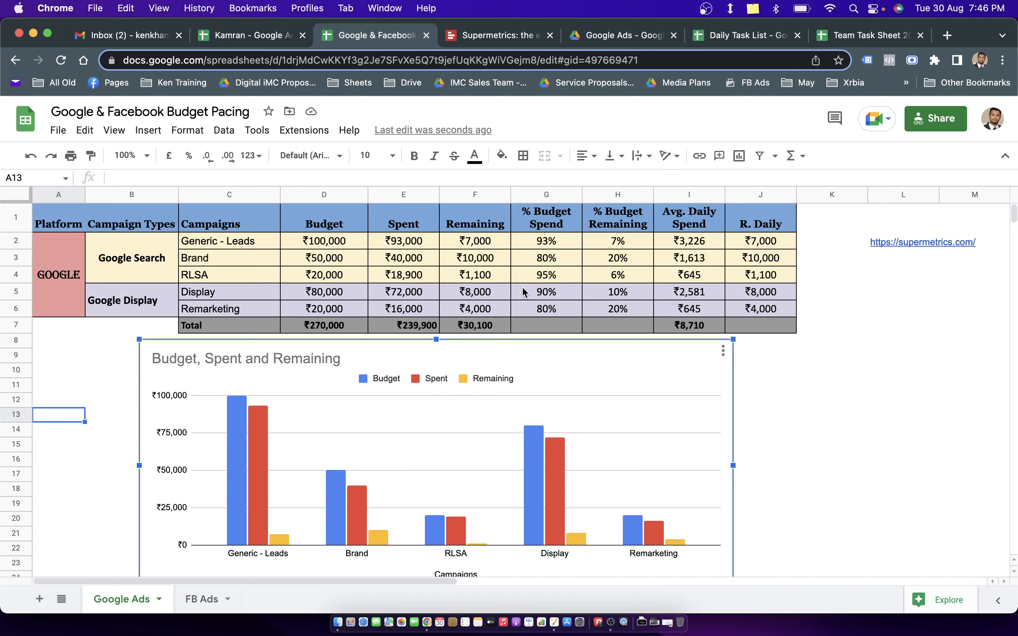
mouse_move(428, 376)
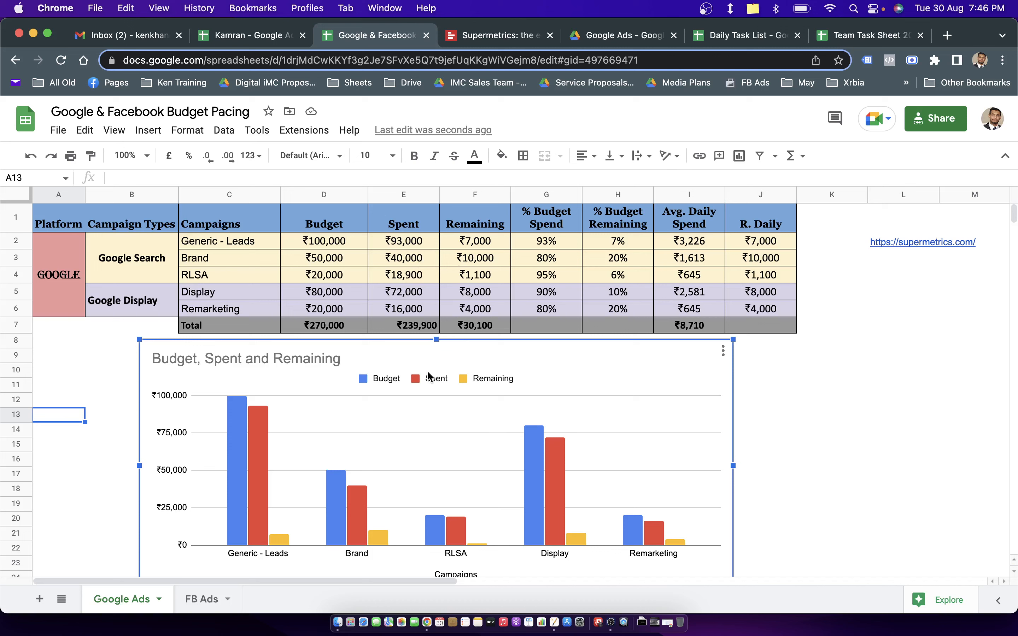
mouse_move(346, 530)
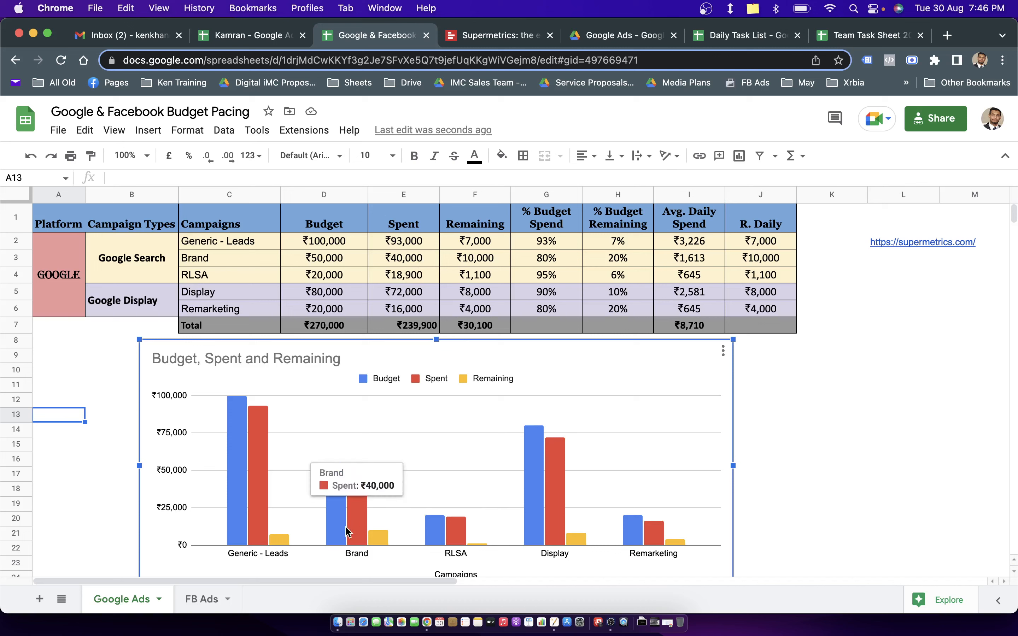
mouse_move(532, 512)
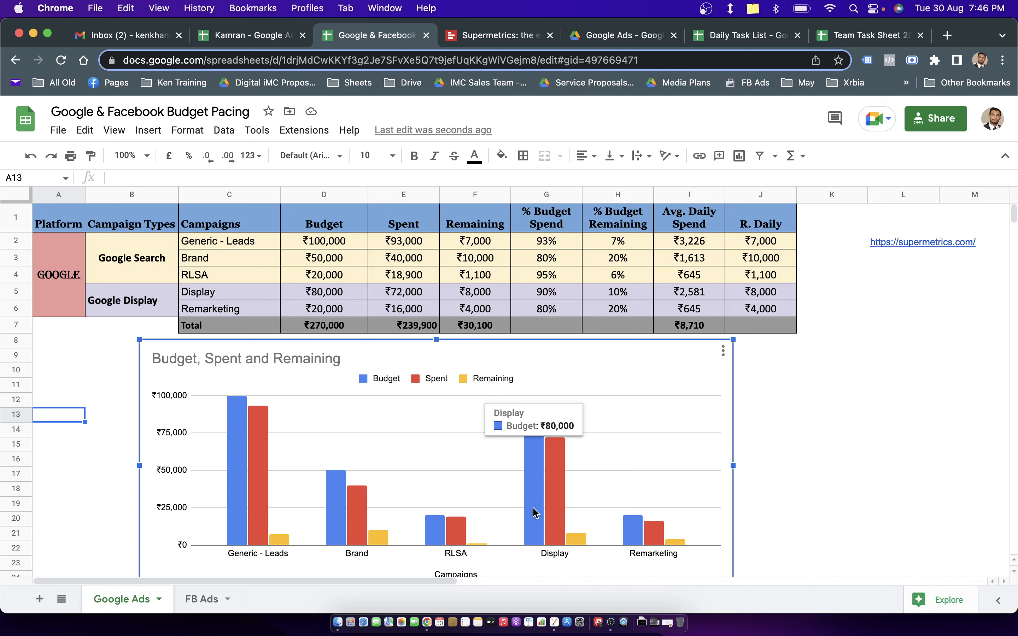
mouse_move(461, 536)
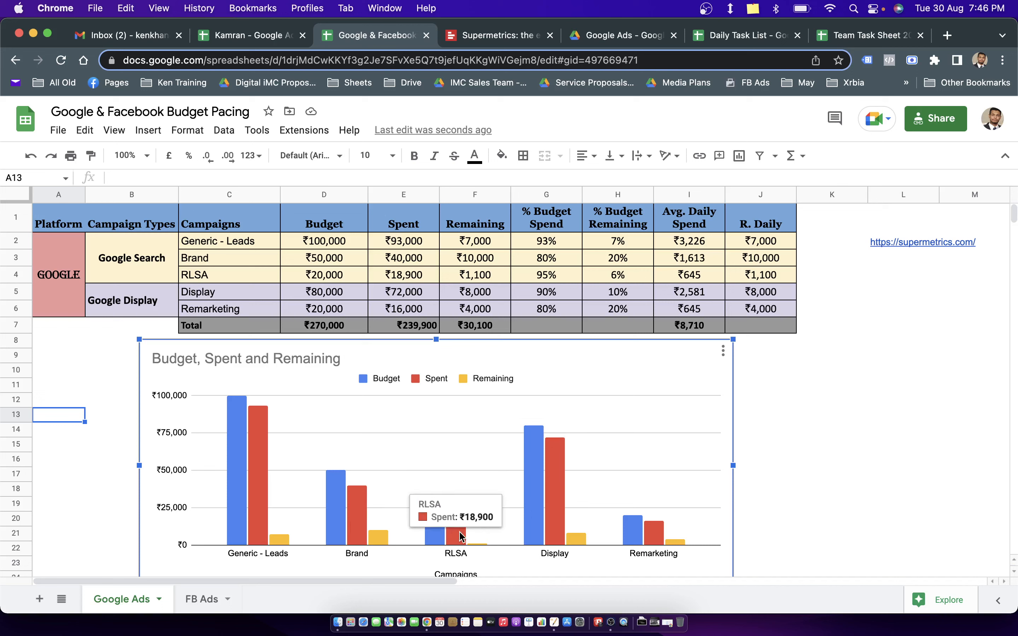
mouse_move(633, 529)
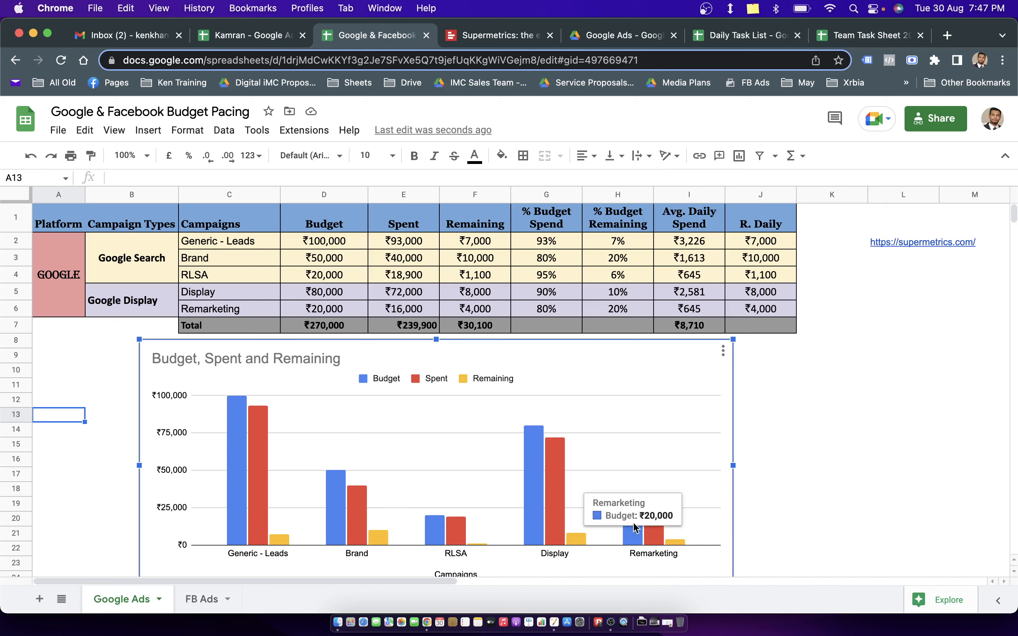
mouse_move(618, 510)
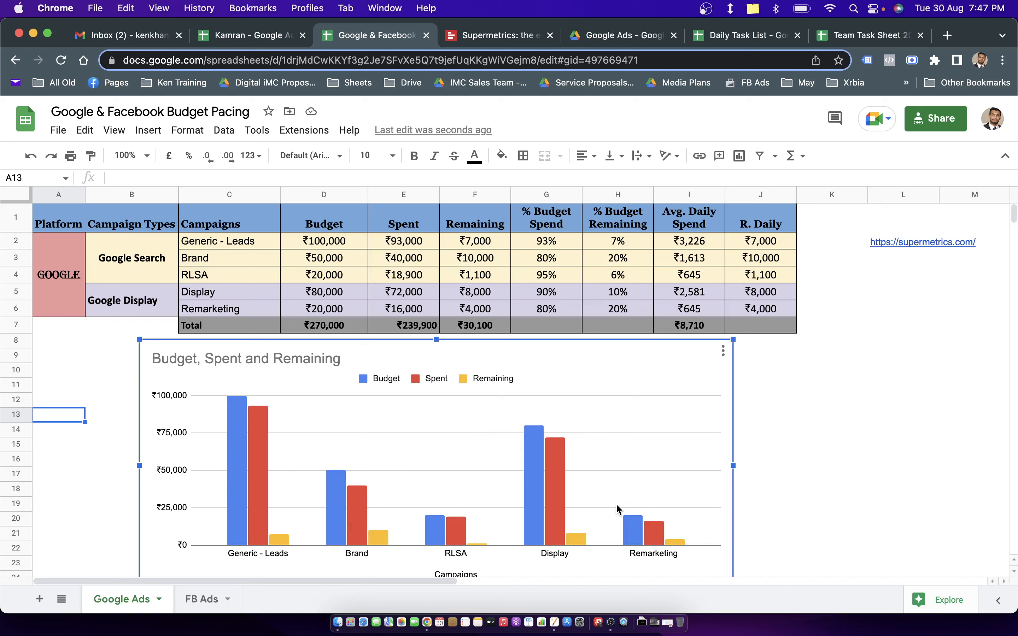
mouse_move(595, 536)
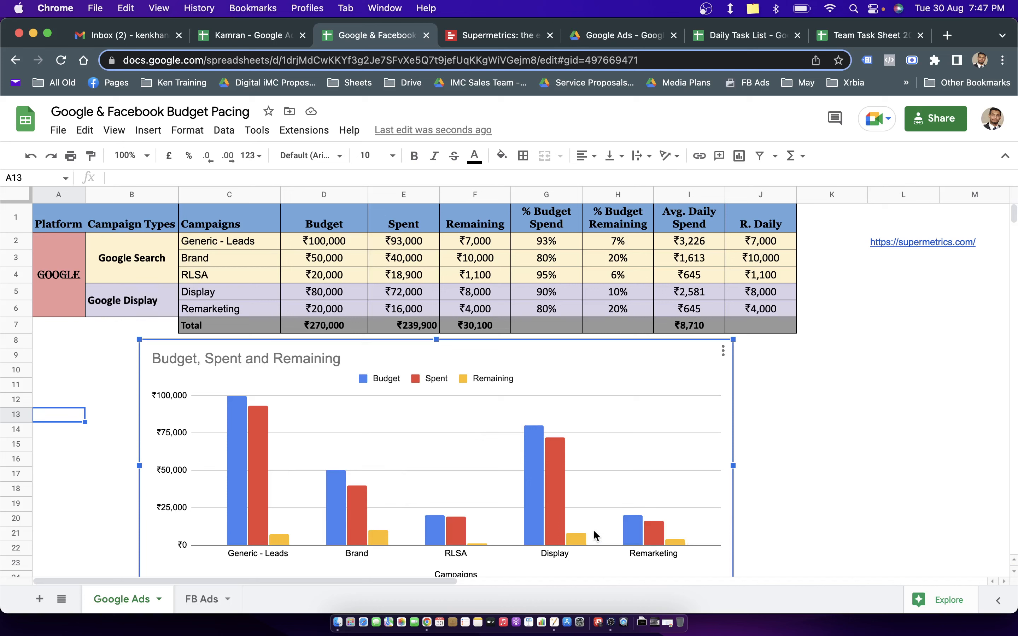
mouse_move(344, 537)
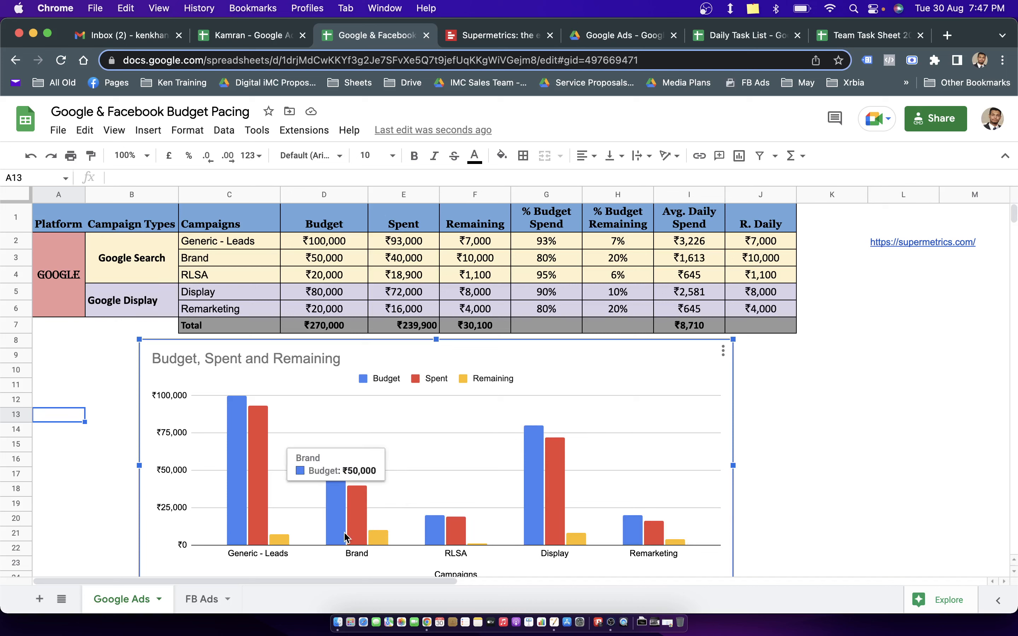
mouse_move(649, 521)
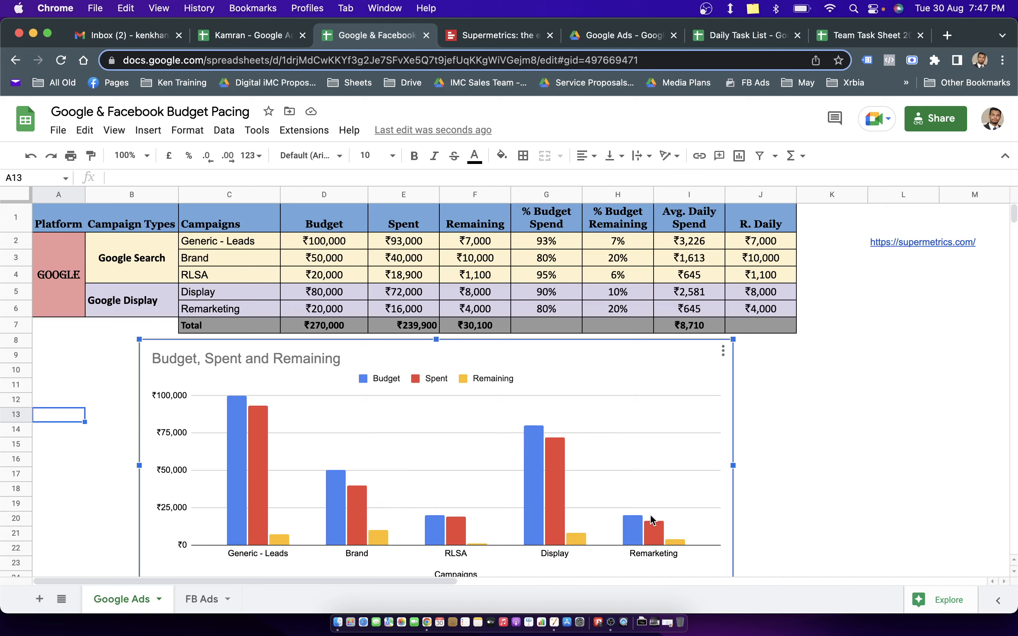
mouse_move(283, 544)
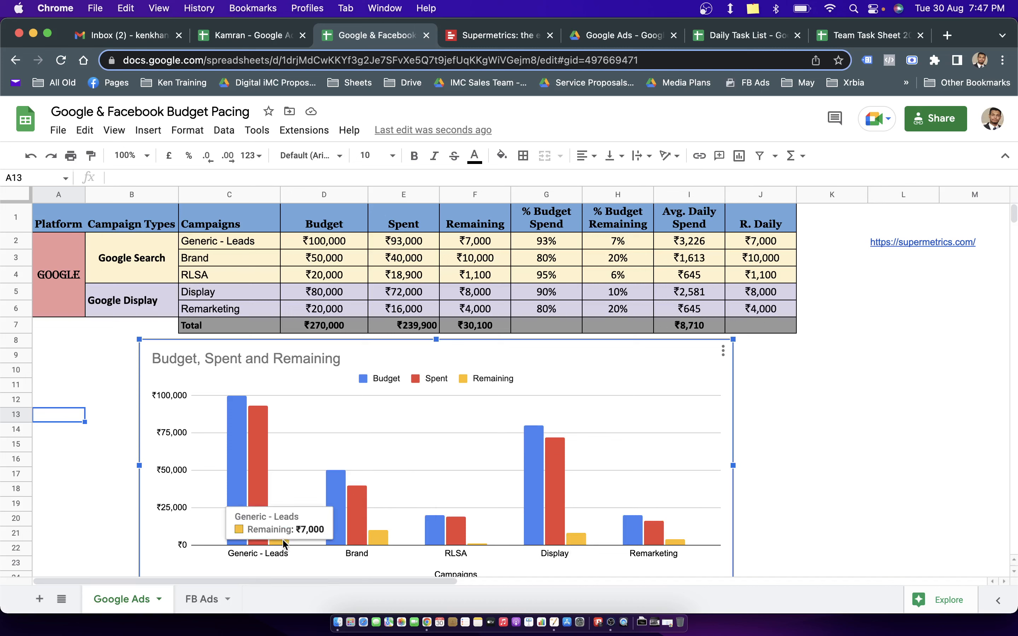
mouse_move(297, 542)
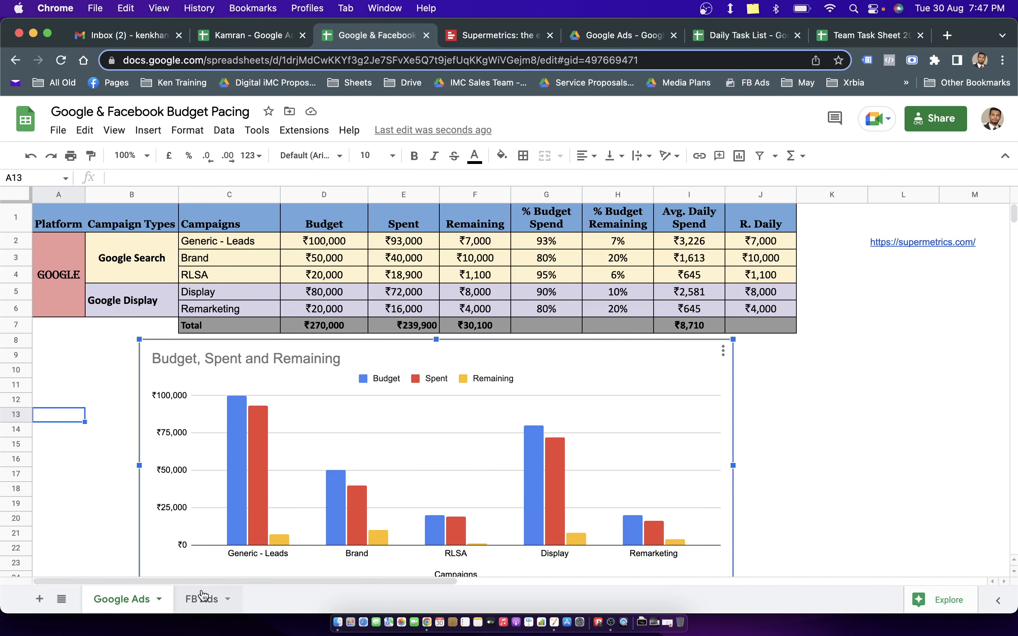
Delete the FB Ads sheet so only the Google Ads sheet remains.
left_click(201, 598)
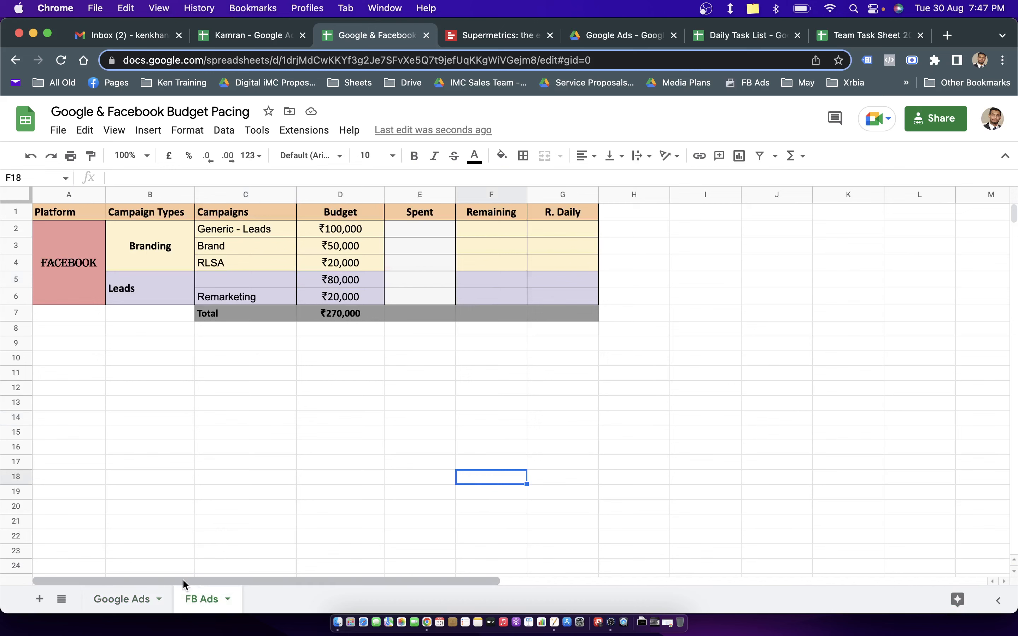
left_click(121, 599)
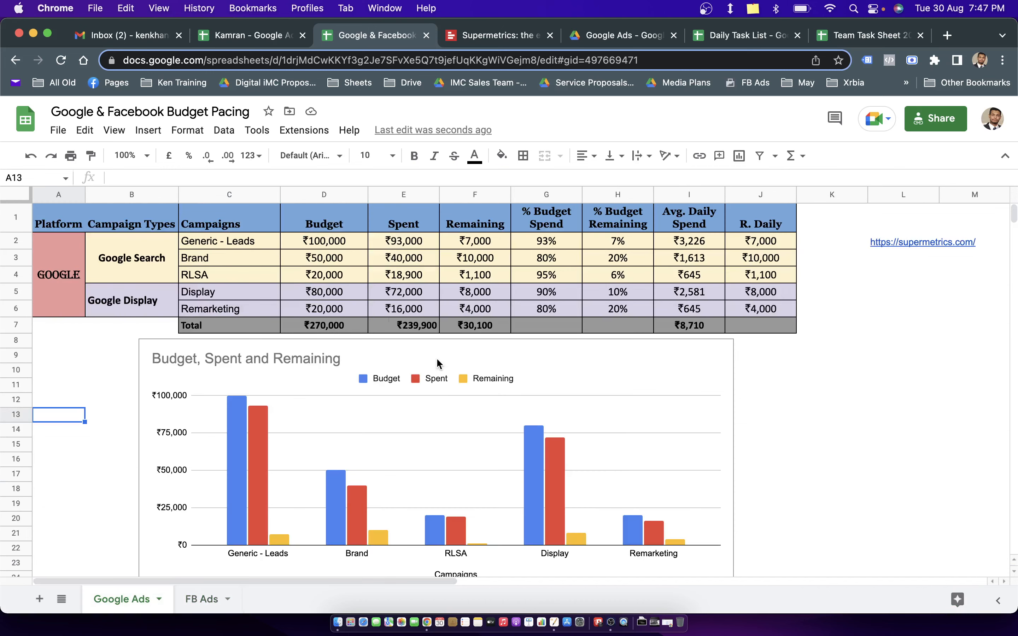
mouse_move(301, 418)
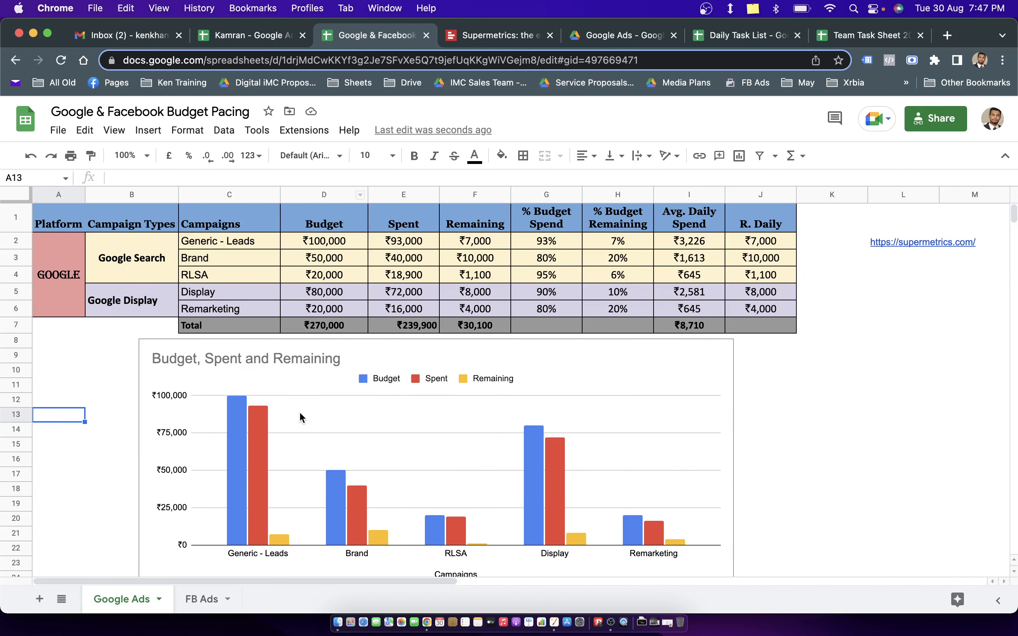
right_click(201, 599)
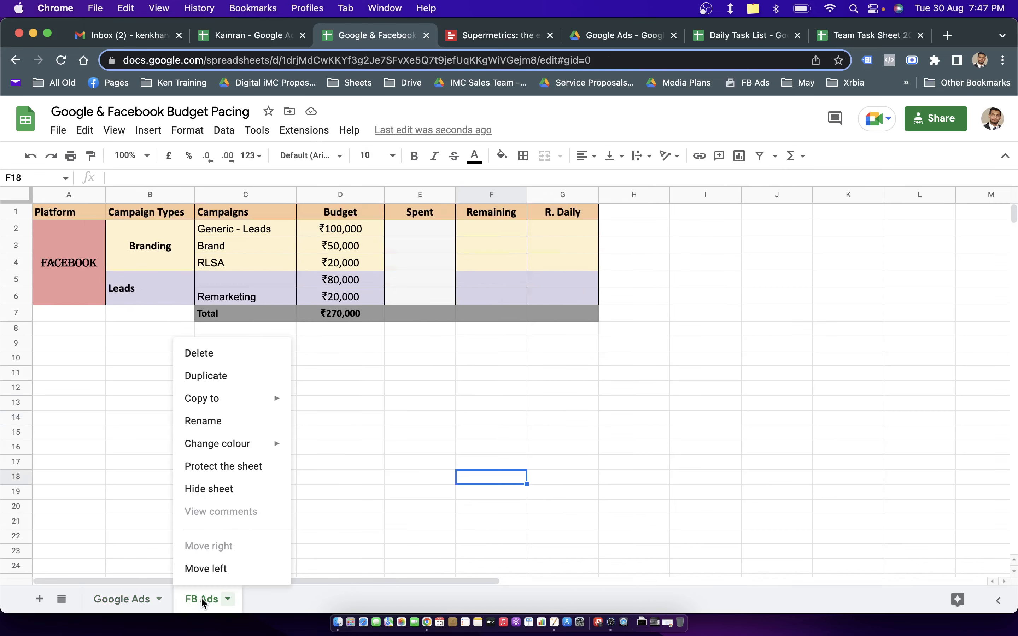
mouse_move(235, 475)
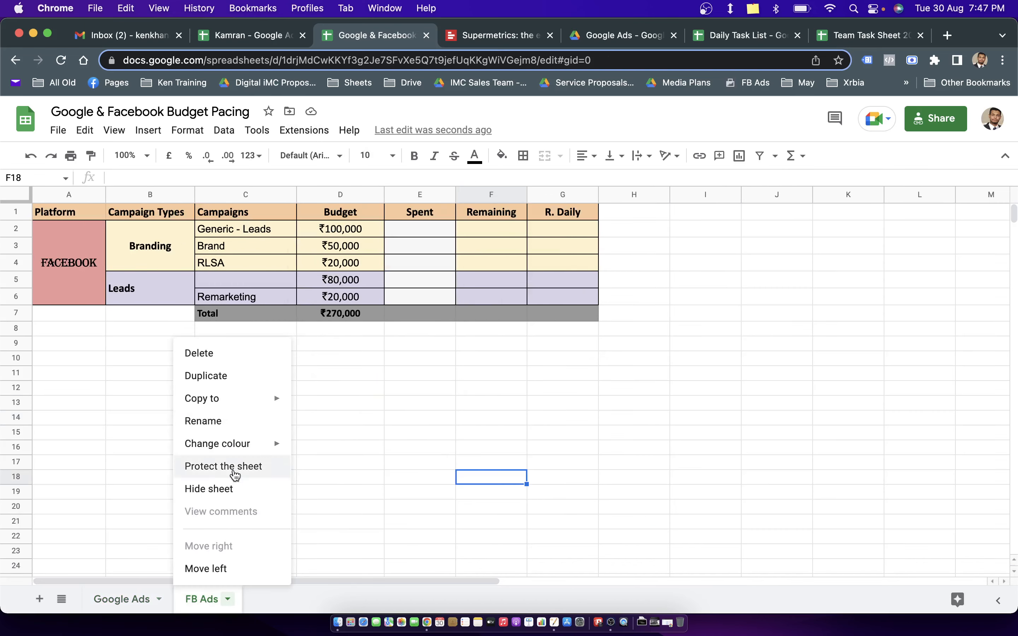
left_click(198, 352)
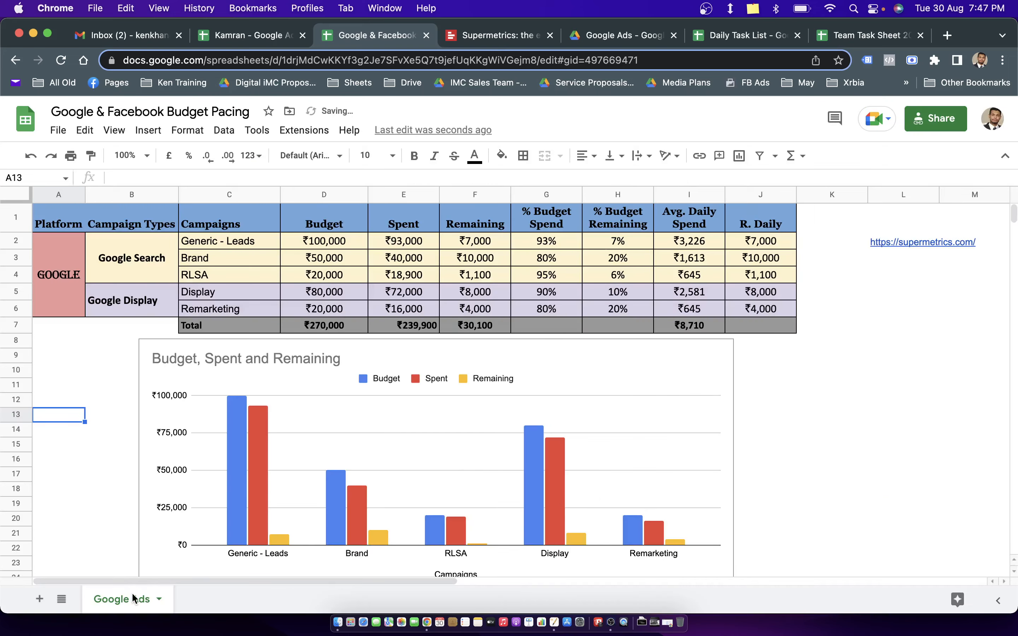
Start renaming the Google Ads sheet copy from its tab menu.
right_click(121, 598)
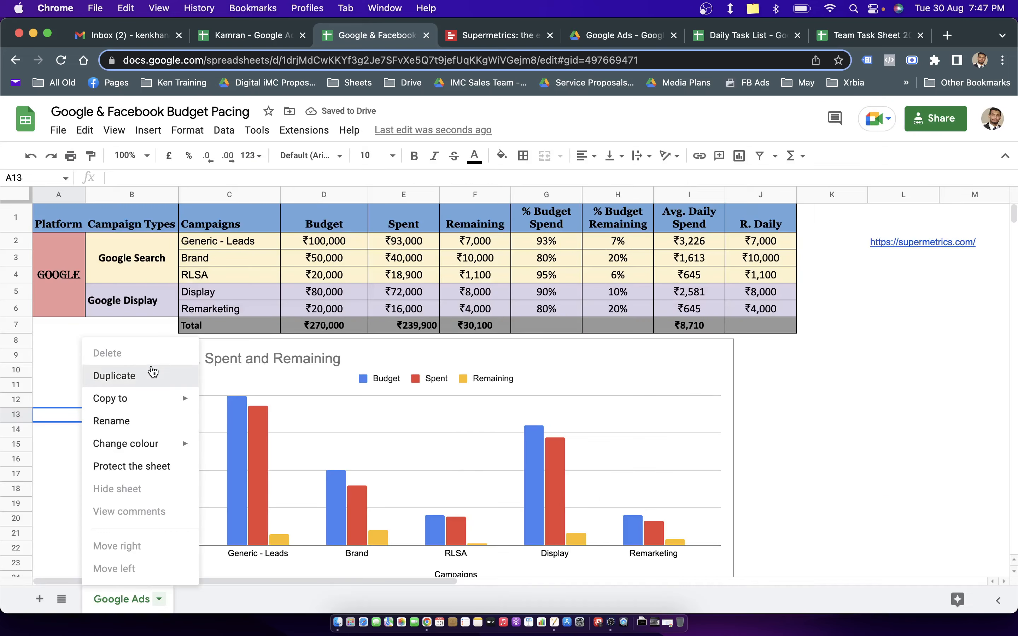
left_click(114, 376)
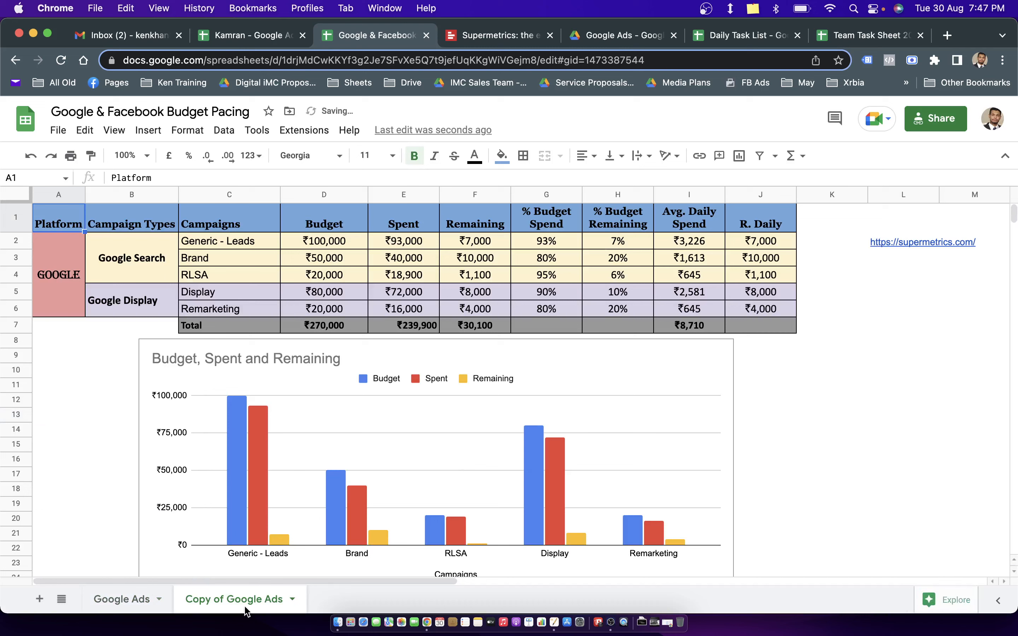
Name the tab Facebook, label the platform FACEBOOK and set the first campaign type to Branding.
type("Facebook")
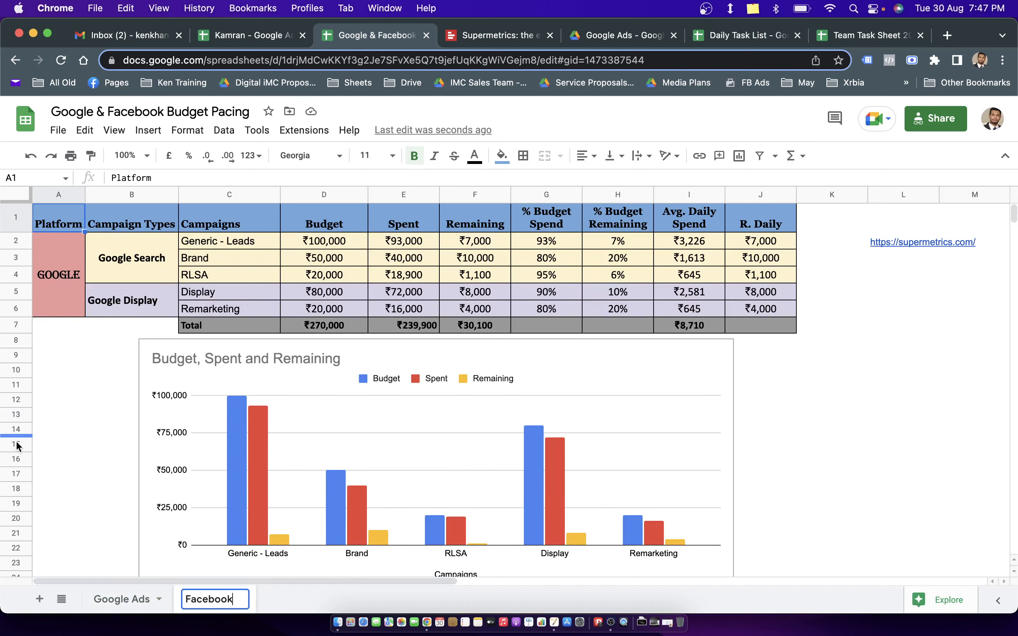
type("FACEBOOK")
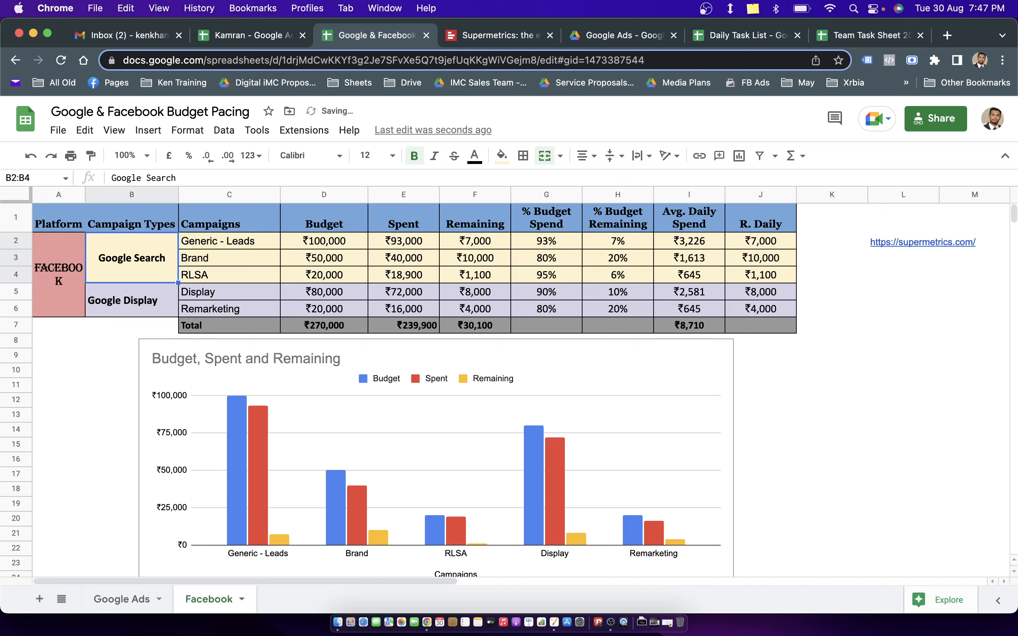
double_click(132, 257)
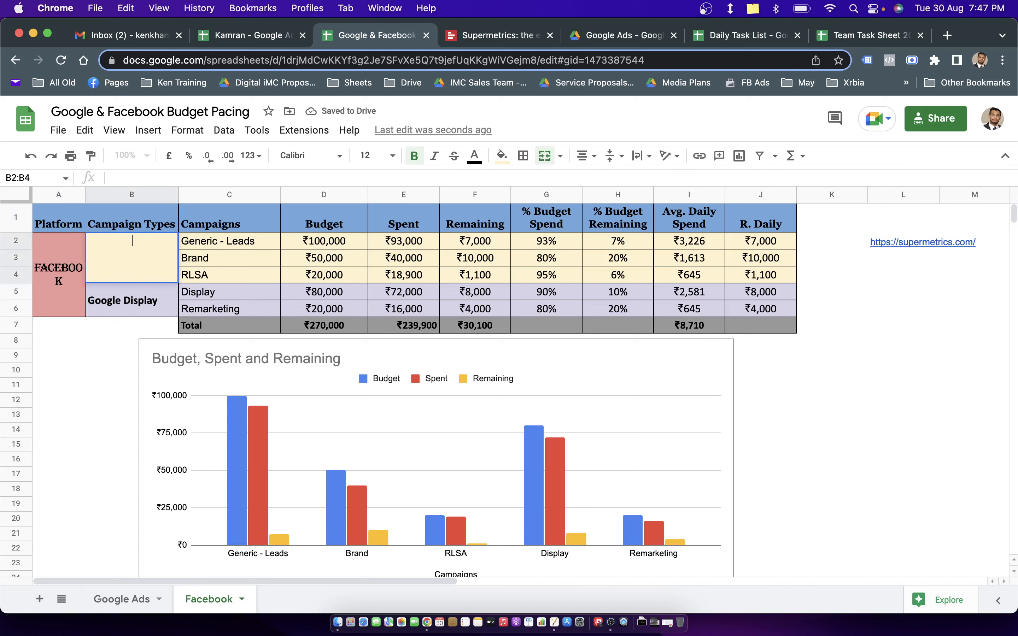
type("Branding")
left_click(132, 300)
type("Leads")
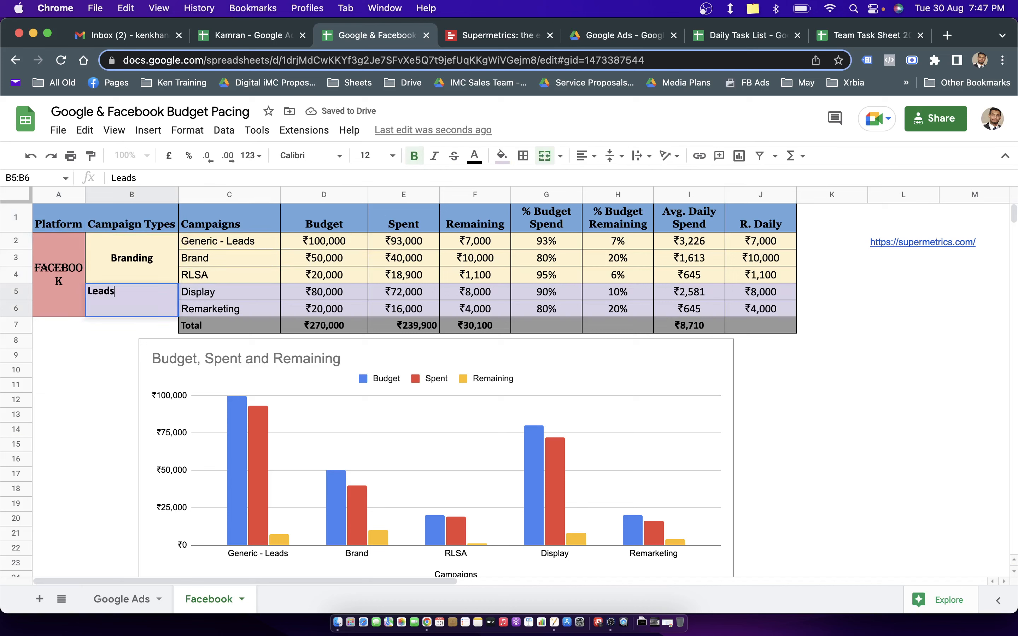
Delete the RLSA and Remarketing rows, leaving Generic - Leads, Brand and Display.
right_click(15, 275)
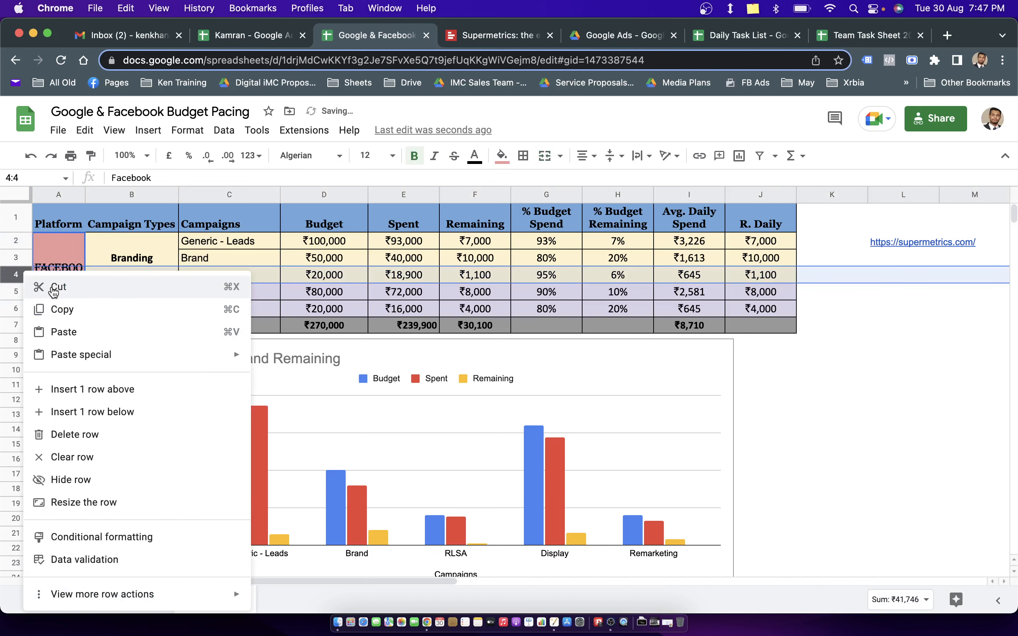
mouse_move(85, 434)
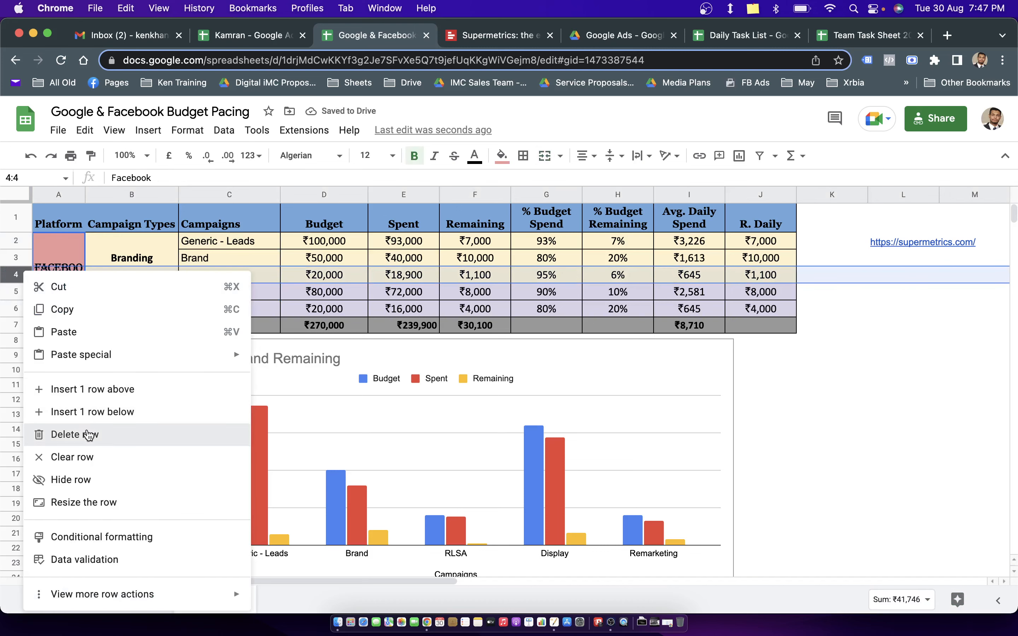
left_click(75, 434)
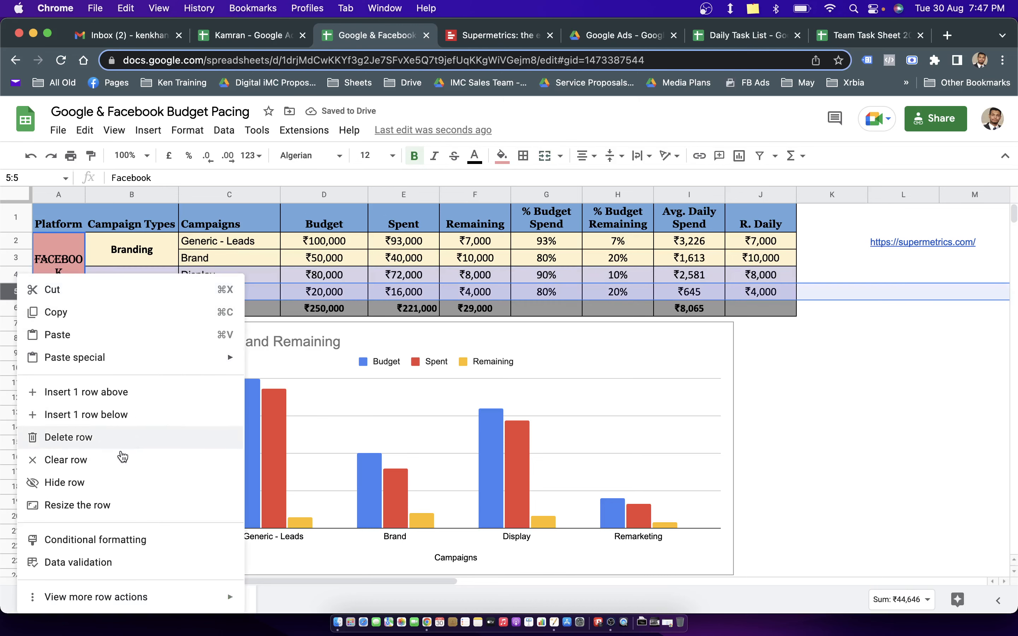
left_click(68, 437)
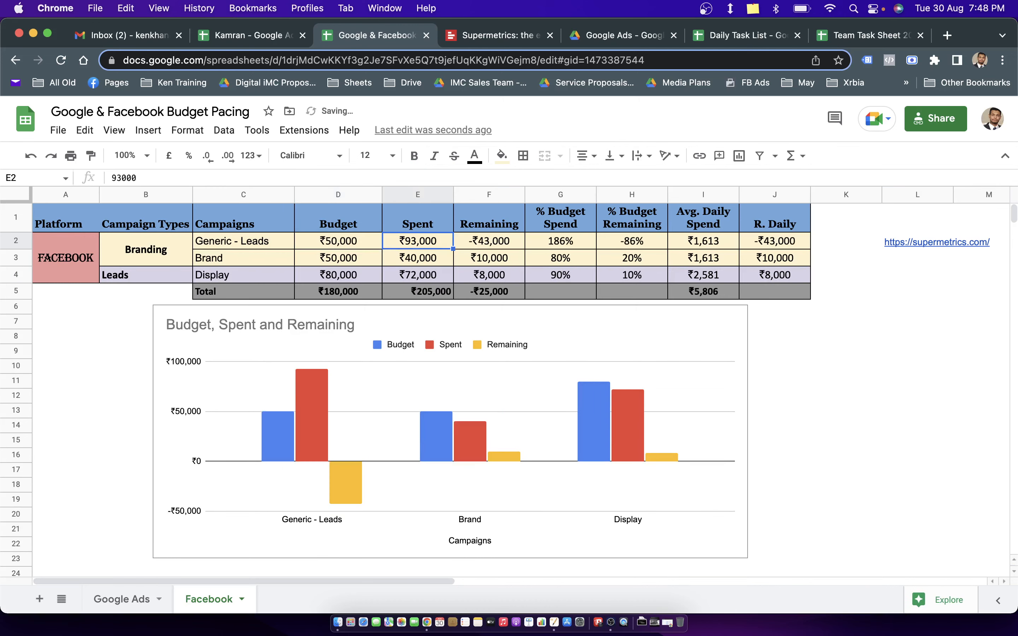
Enter the Facebook budgets and spent amounts 43,000, 5,000 and 22,000, checking the total and Remaining formulas.
type("3")
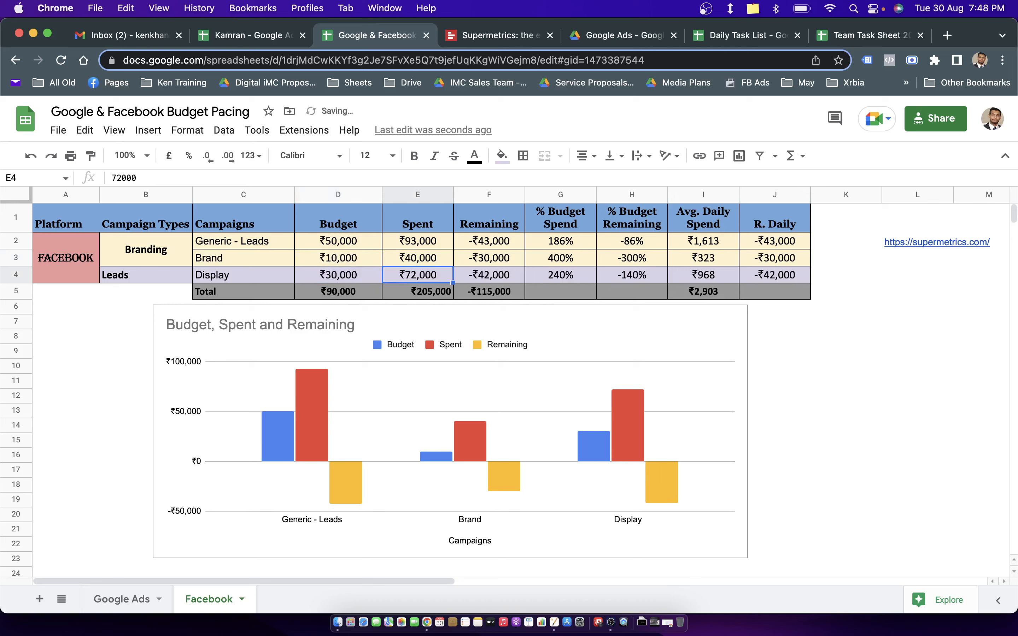
left_click(338, 291)
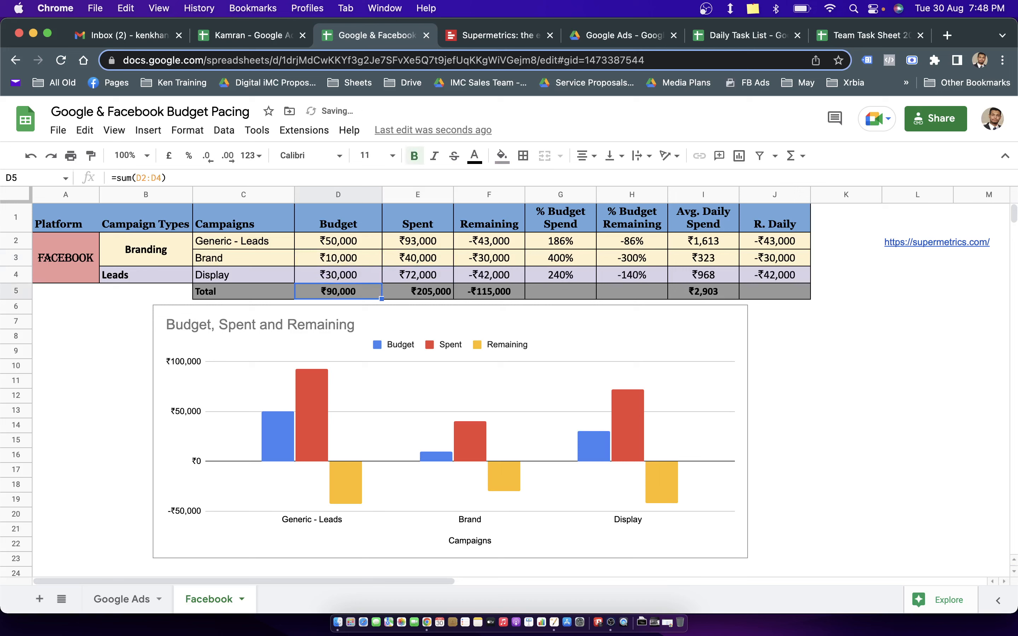
left_click(417, 241)
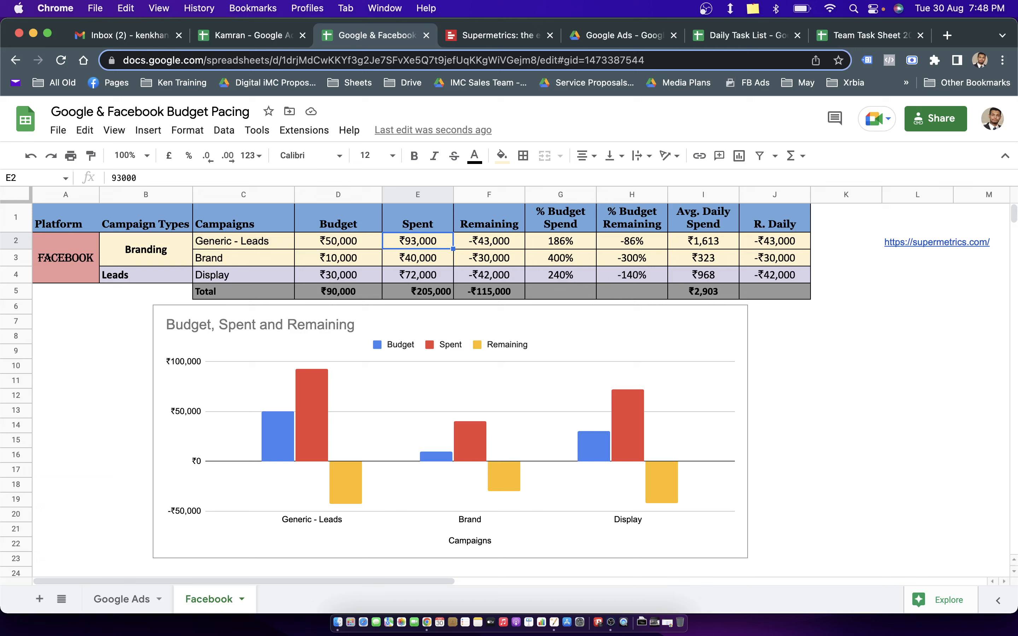
type("430000")
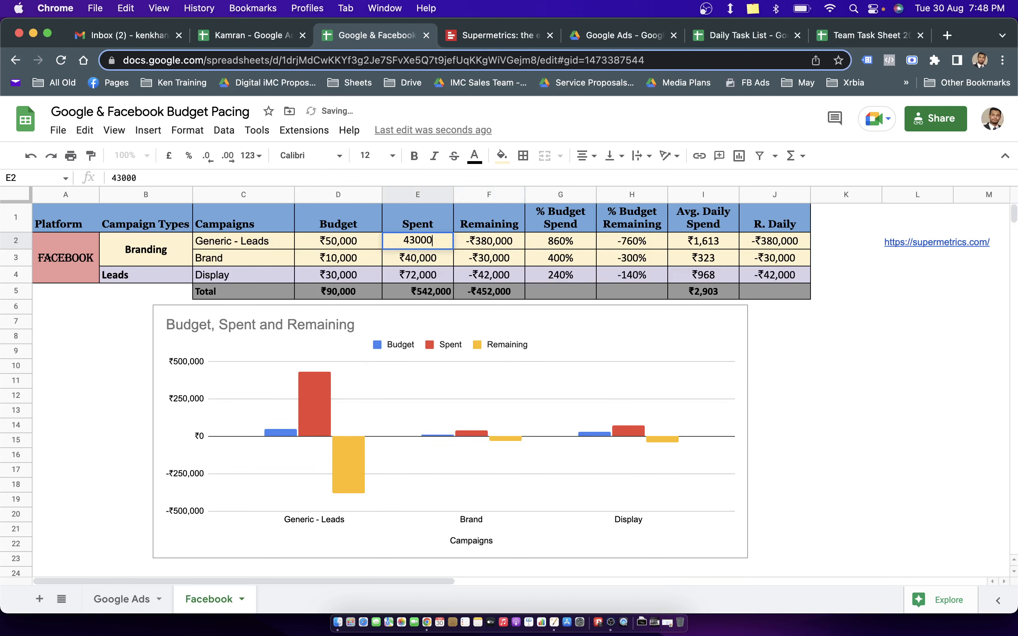
key("Enter")
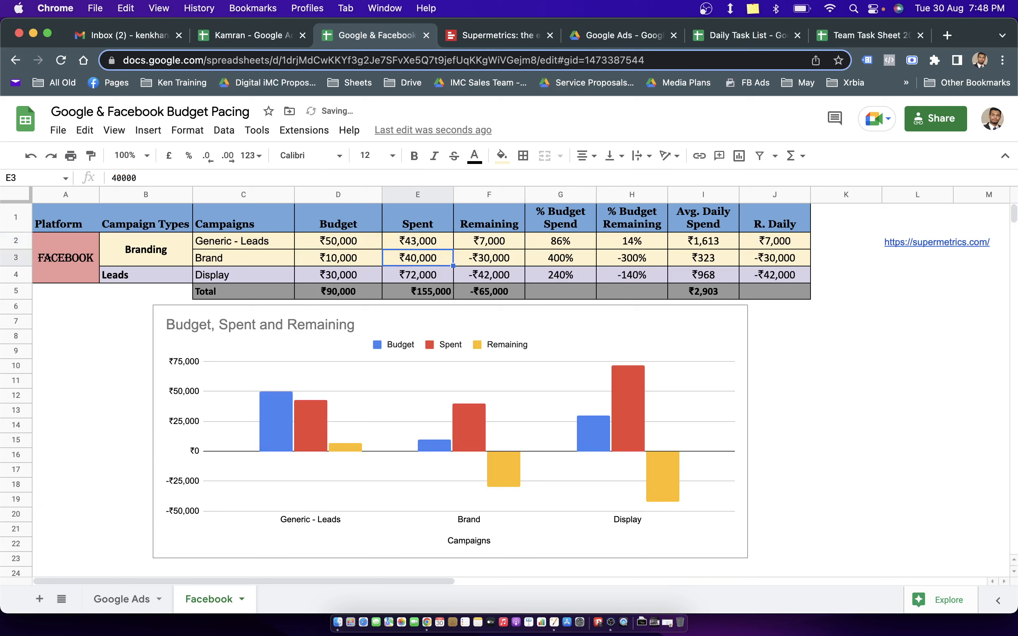
type("5000")
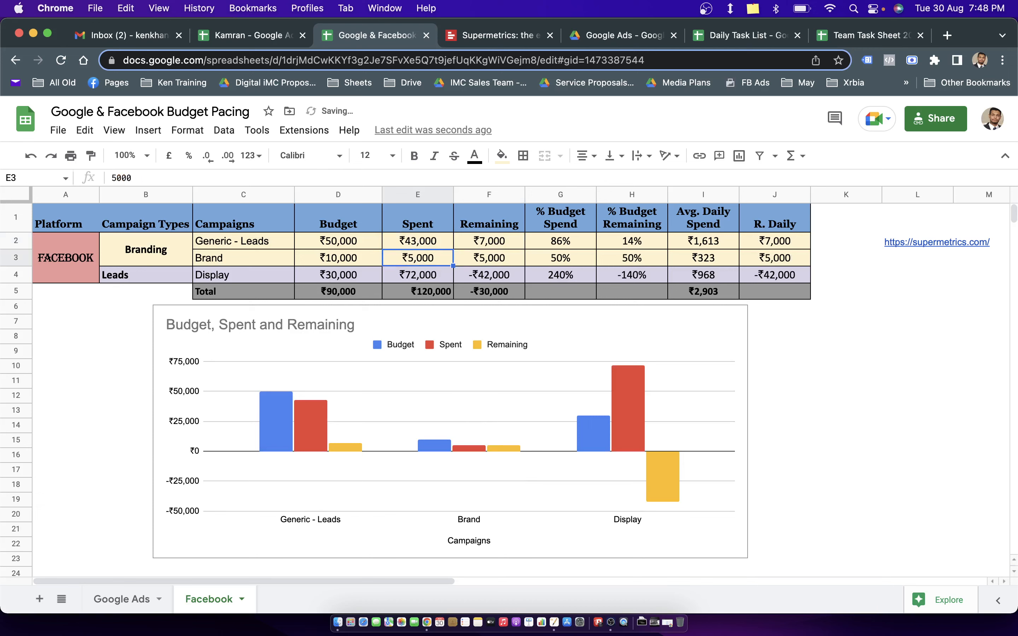
type("22000")
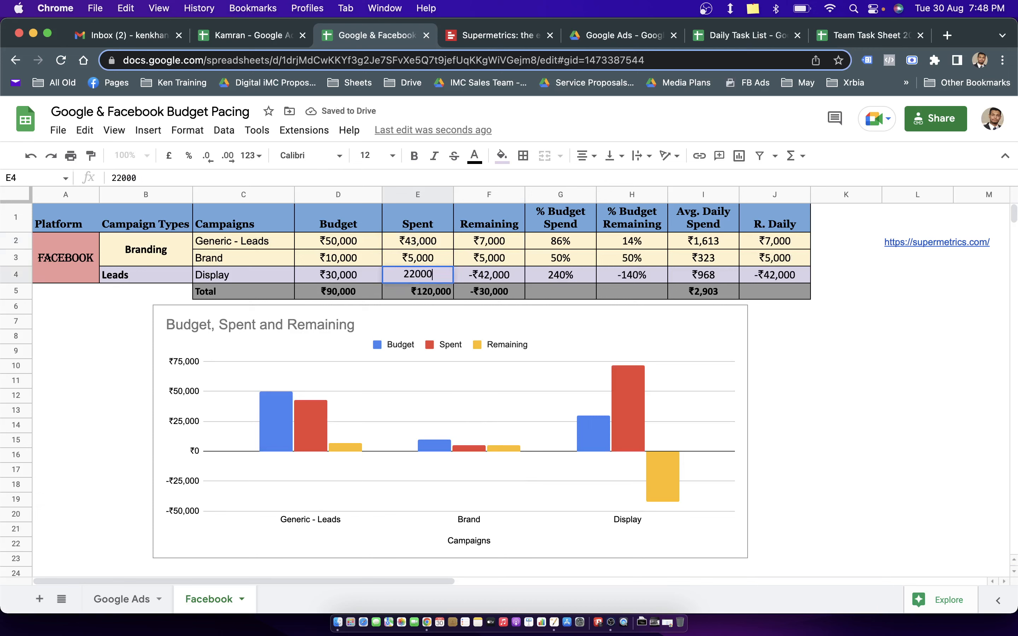
key("Enter")
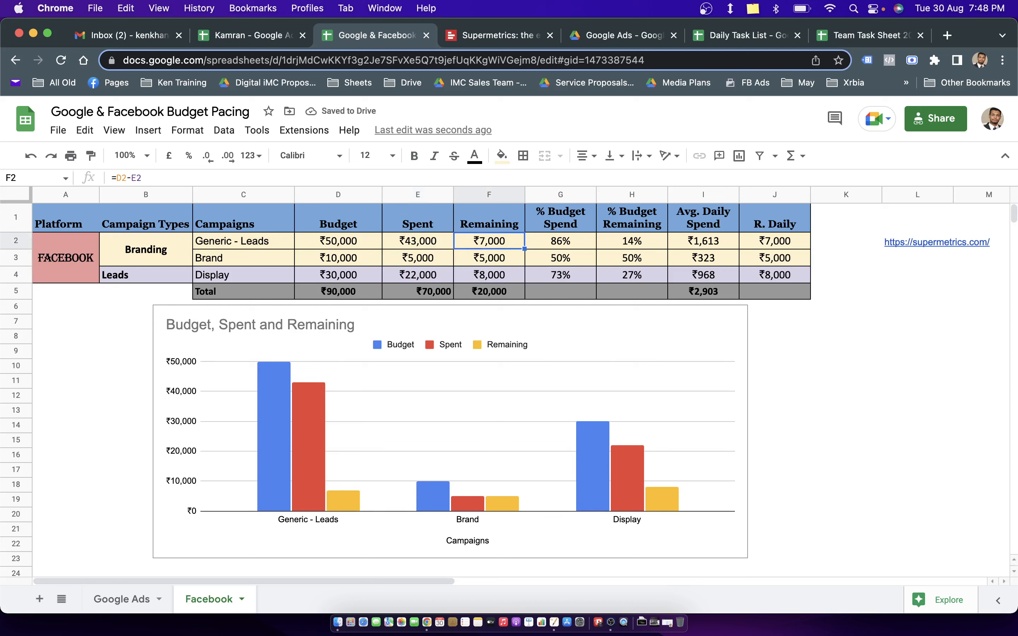
left_click(489, 258)
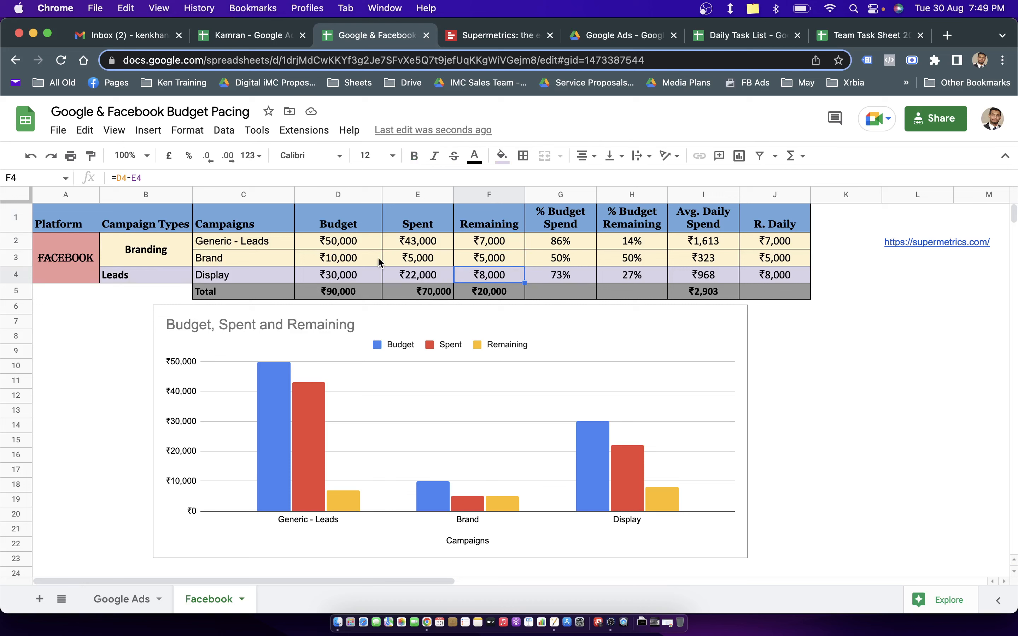
mouse_move(346, 313)
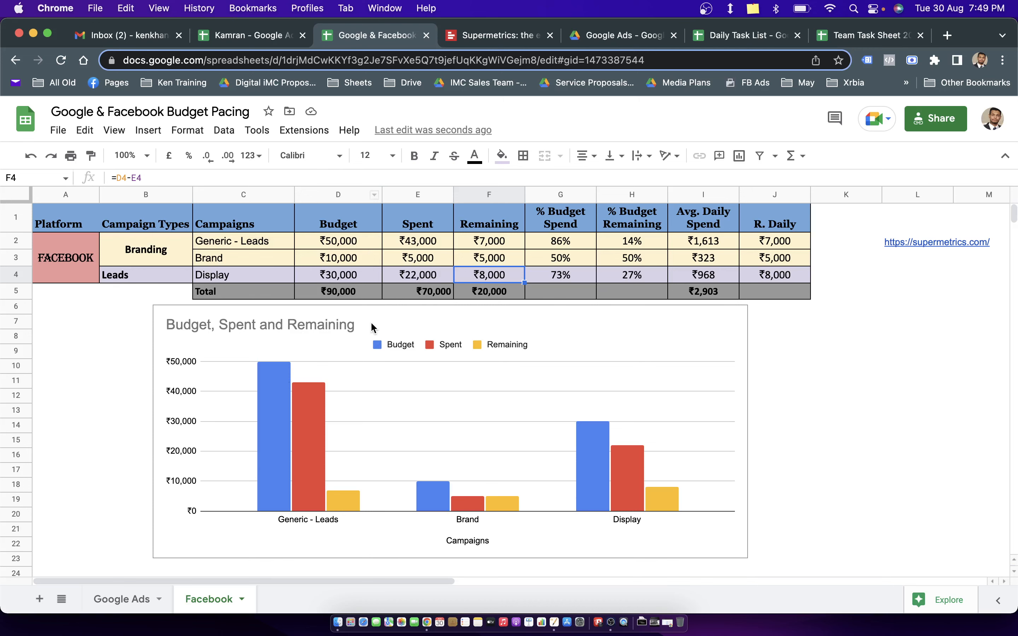
mouse_move(512, 327)
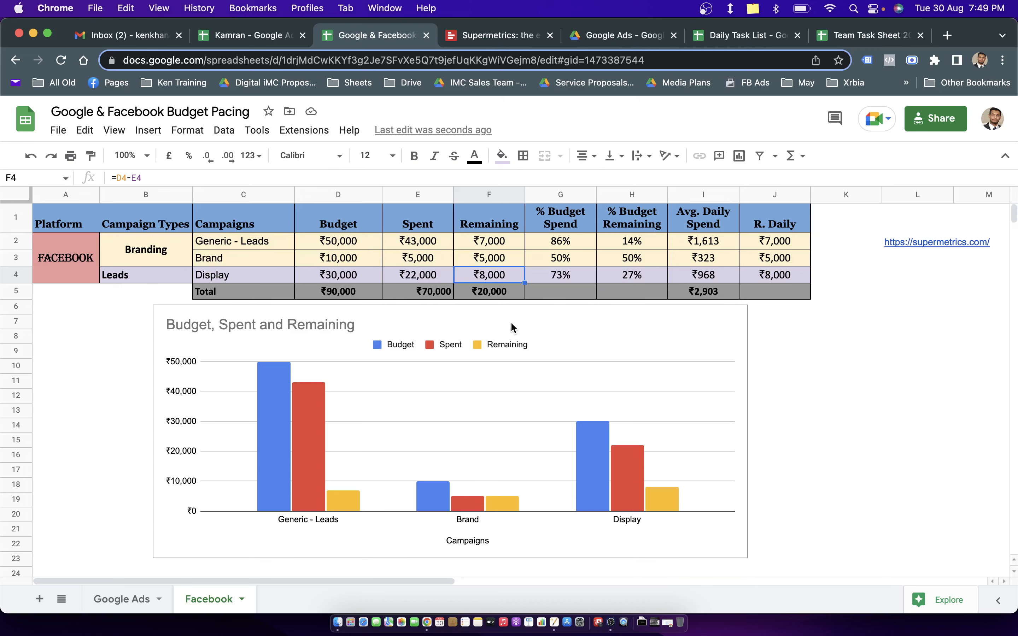
Begin the 'Bud...' video entry beside Google Ads Budget Pacing in the training sheet.
left_click(246, 36)
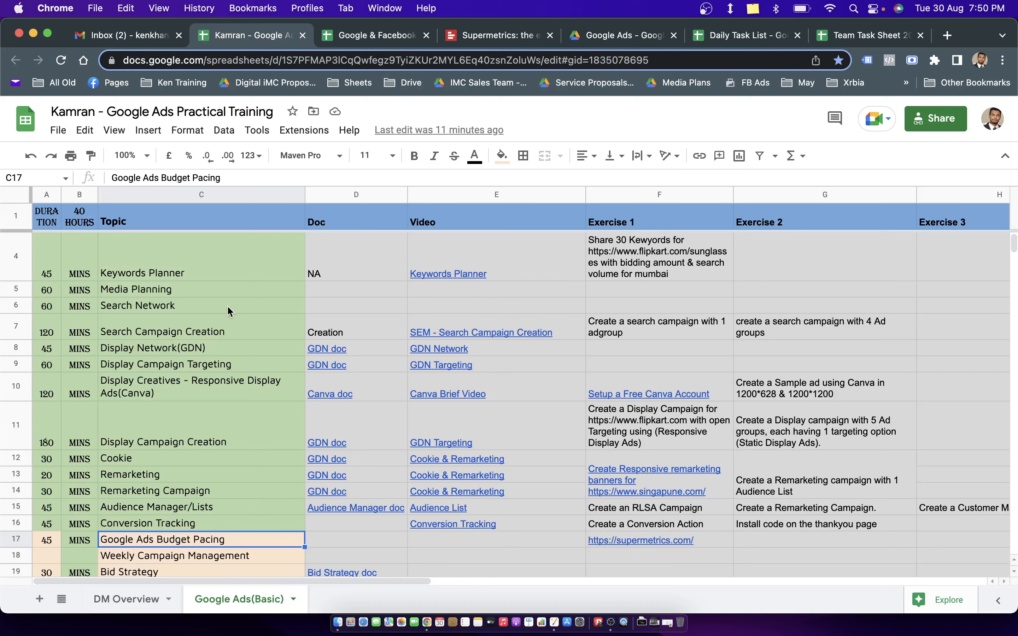
left_click(518, 540)
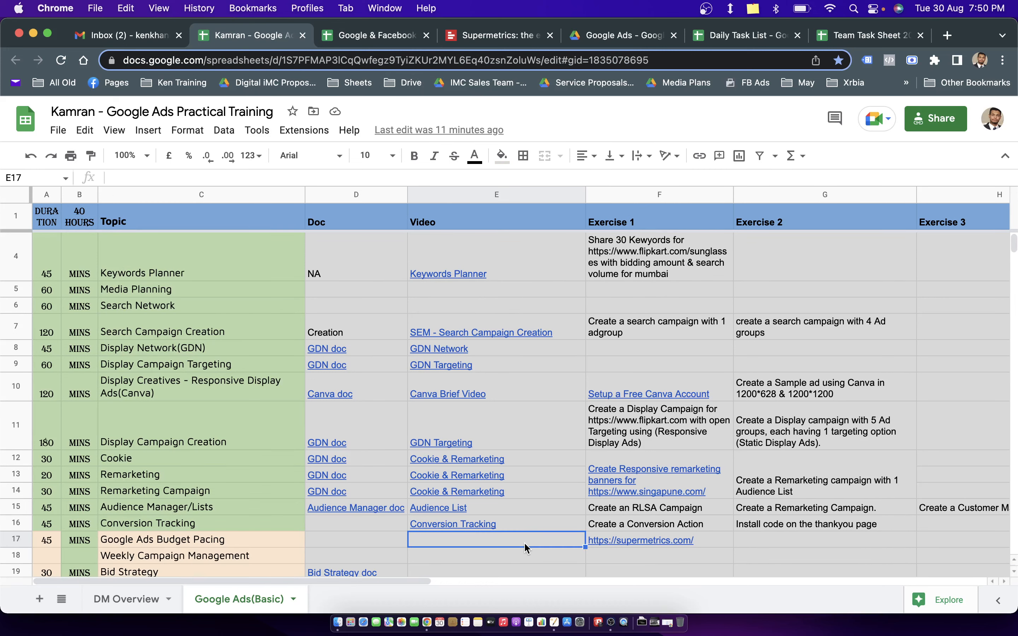
mouse_move(527, 548)
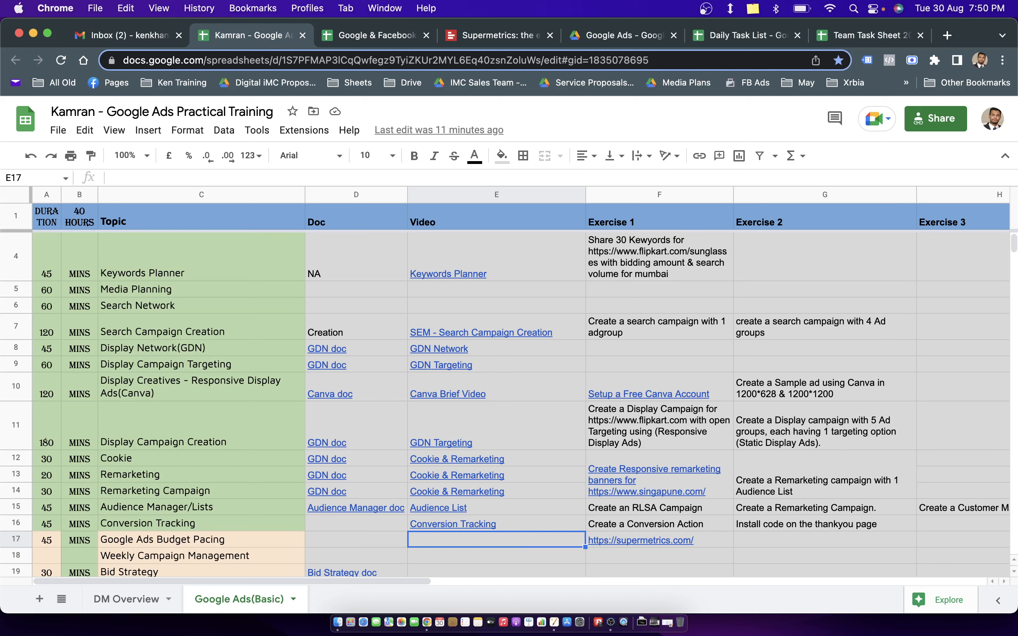
type("Bud")
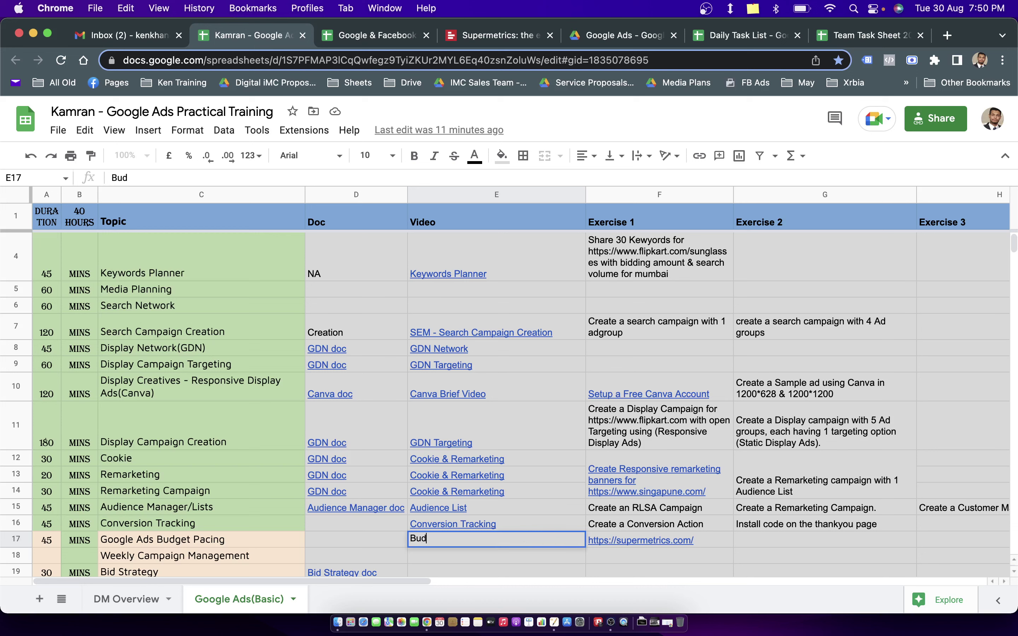